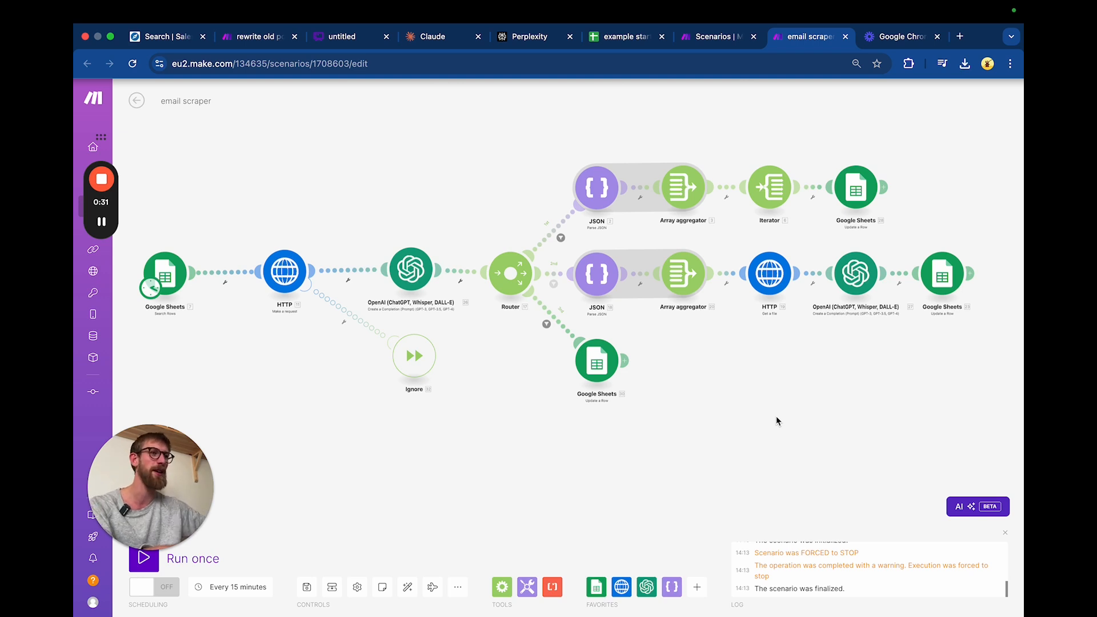
mouse_move(898, 311)
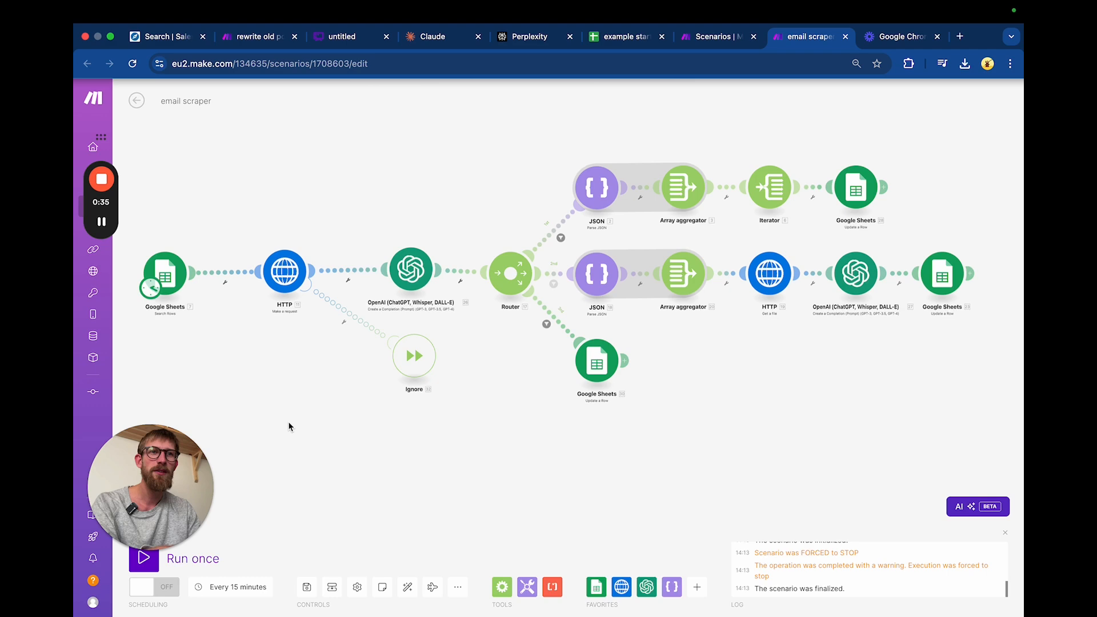
mouse_move(208, 207)
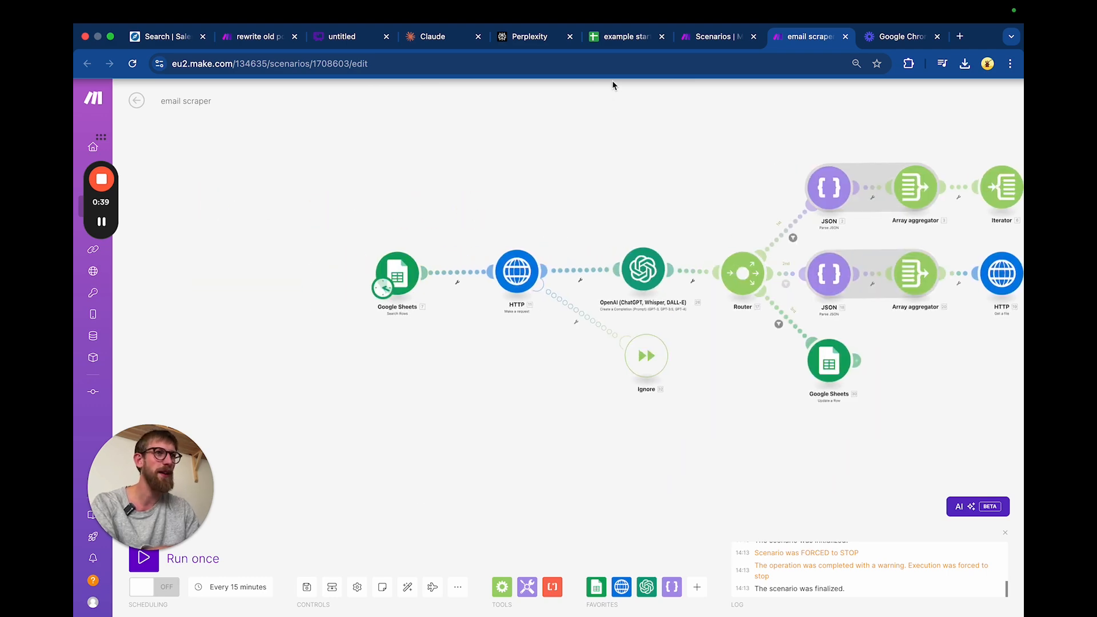
Step: Switch from the scenario to the example startups spreadsheet
click(625, 36)
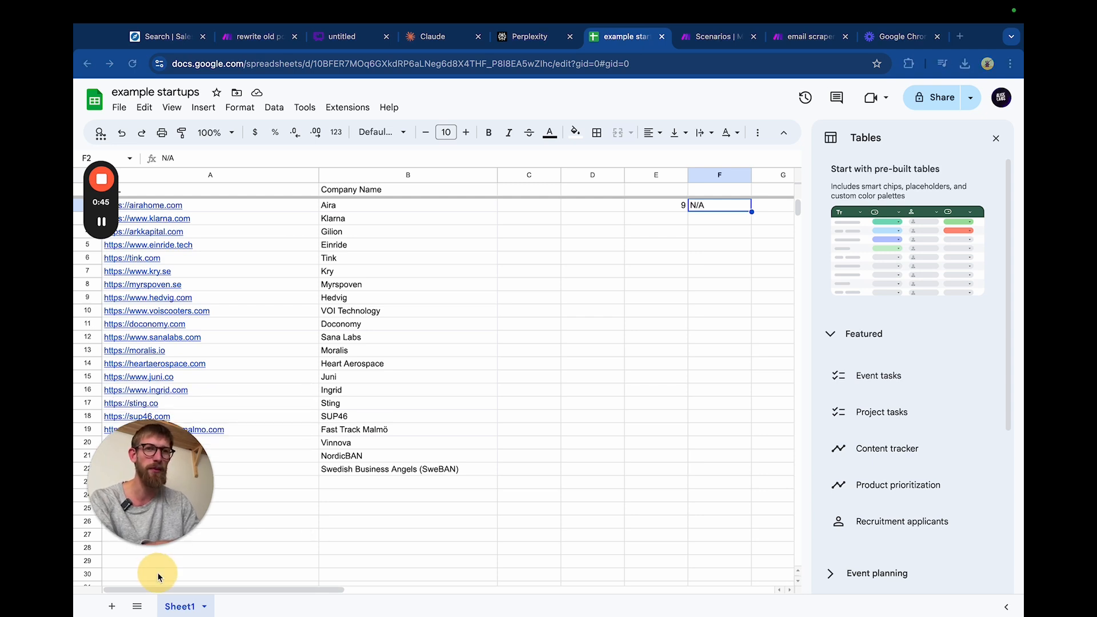
mouse_move(542, 477)
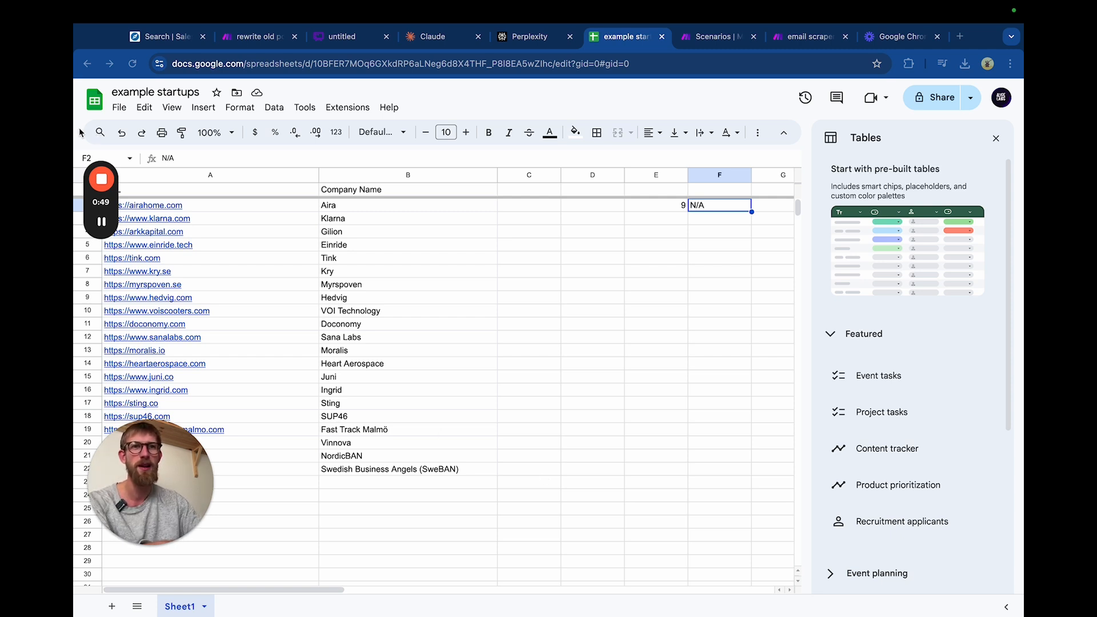
mouse_move(143, 205)
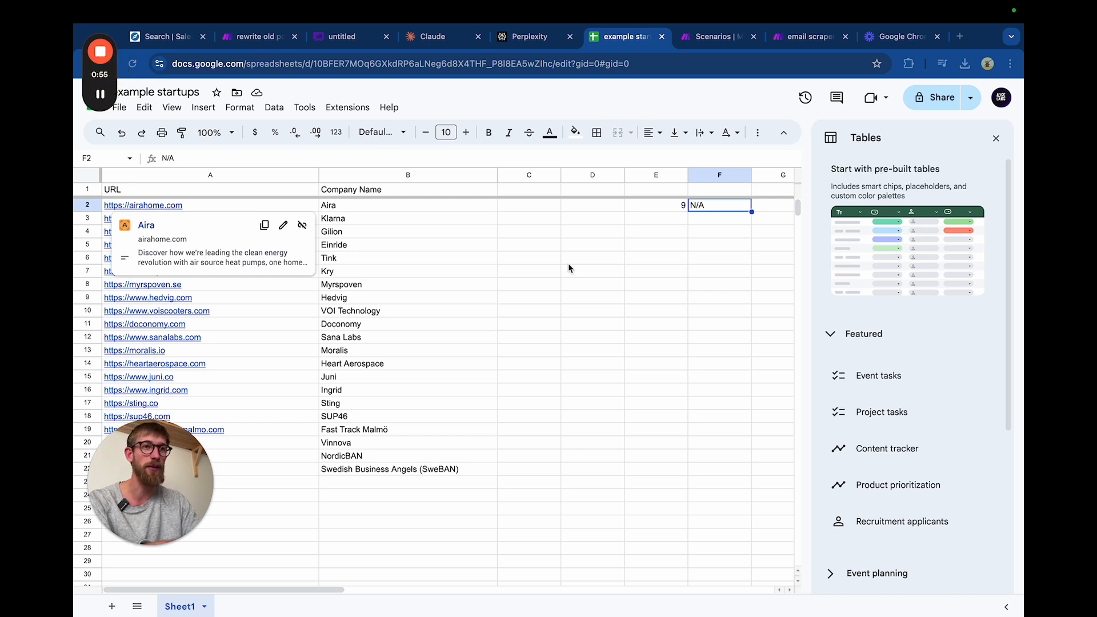
Step: Point out the company names and a column A URL, then return to the email scraper scenario
click(408, 257)
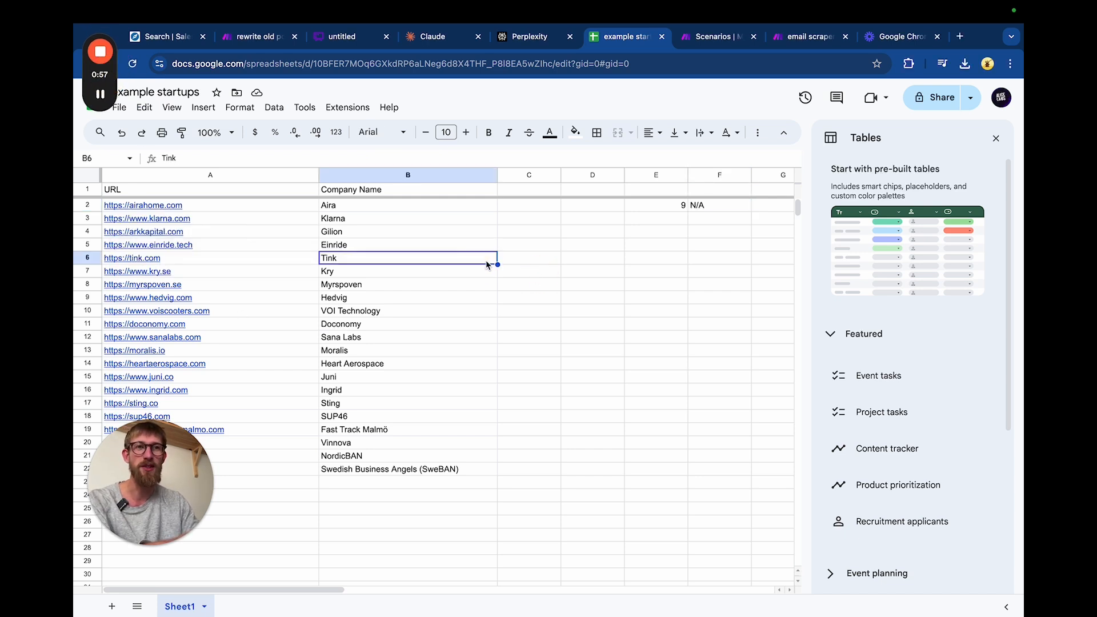
mouse_move(632, 516)
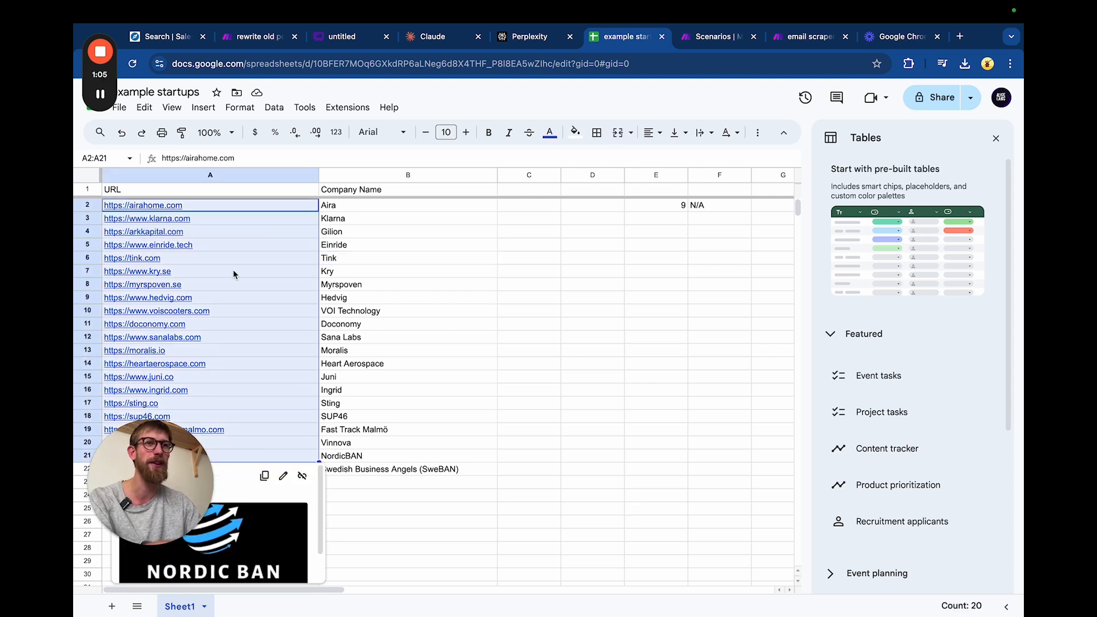
click(146, 219)
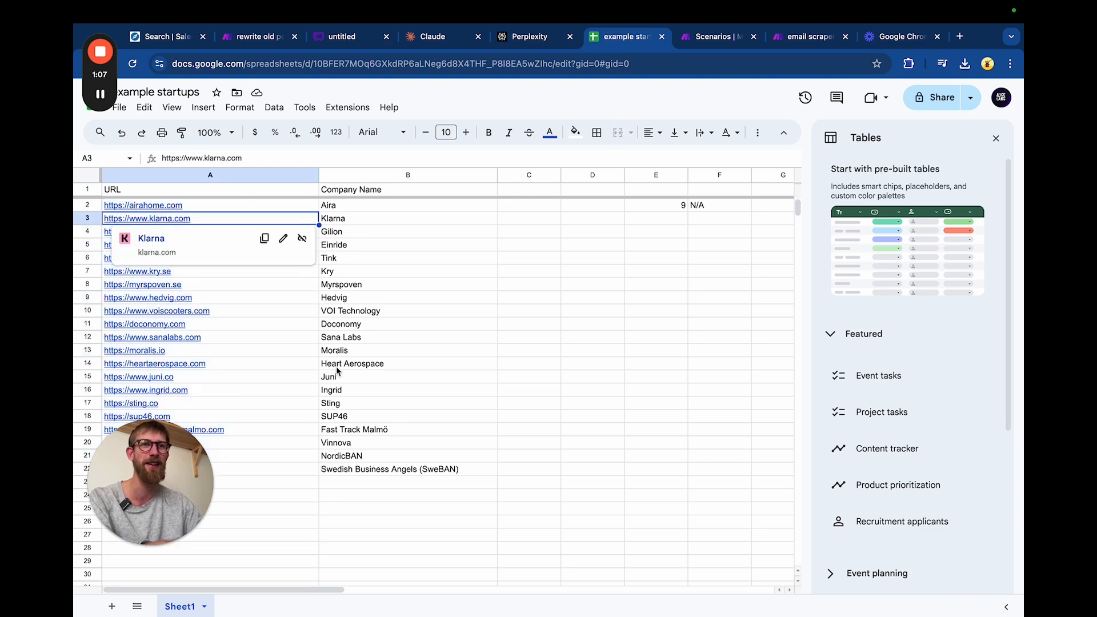
click(592, 310)
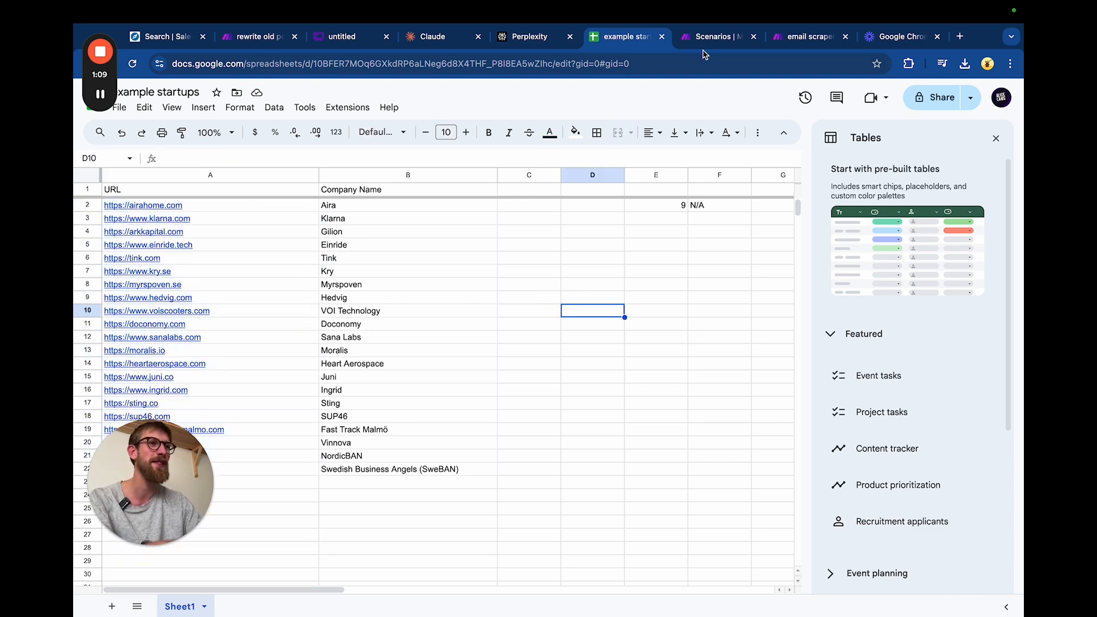
click(808, 37)
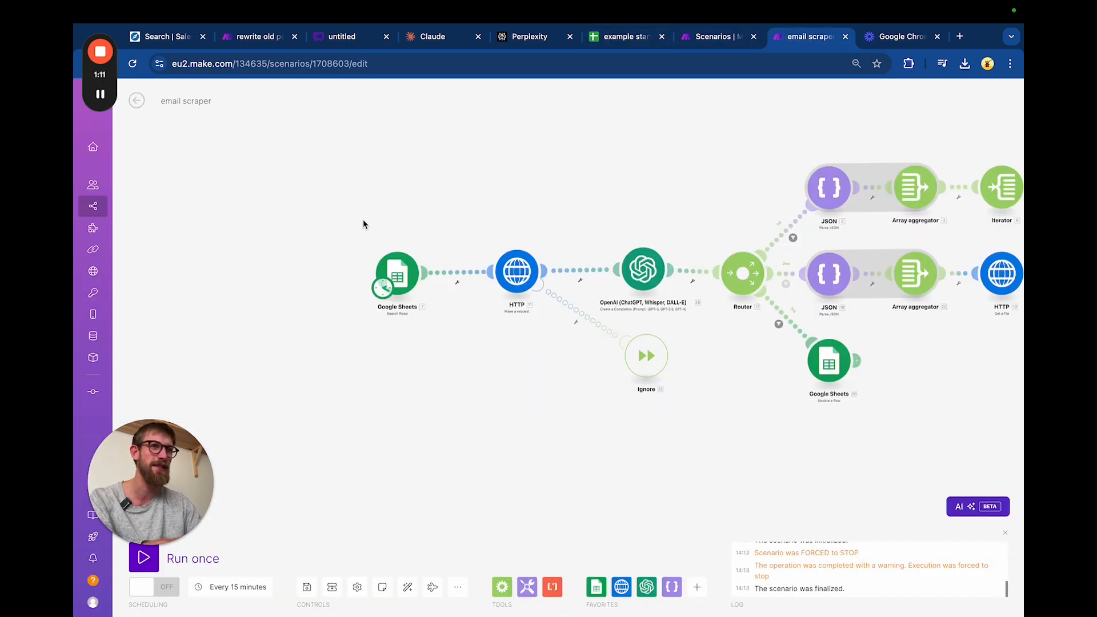
double_click(397, 272)
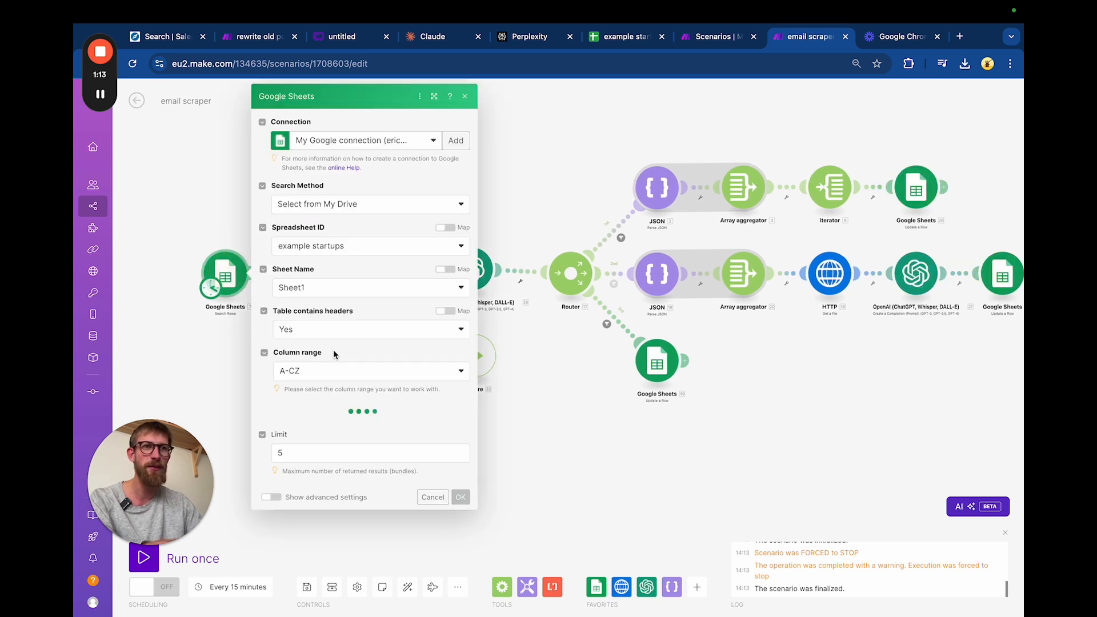
mouse_move(337, 260)
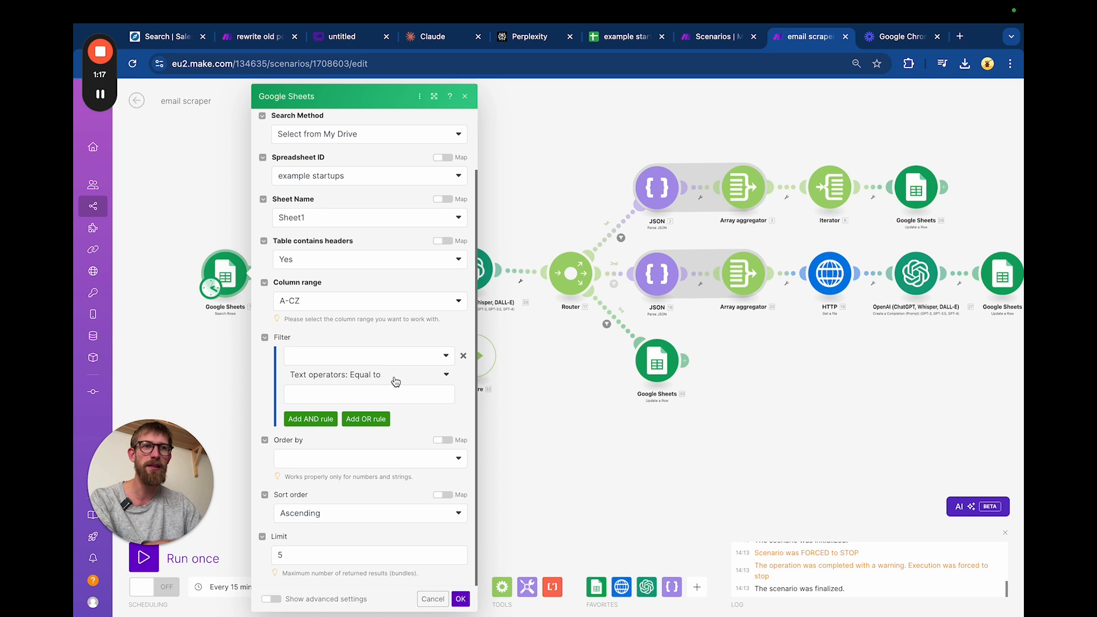
mouse_move(407, 320)
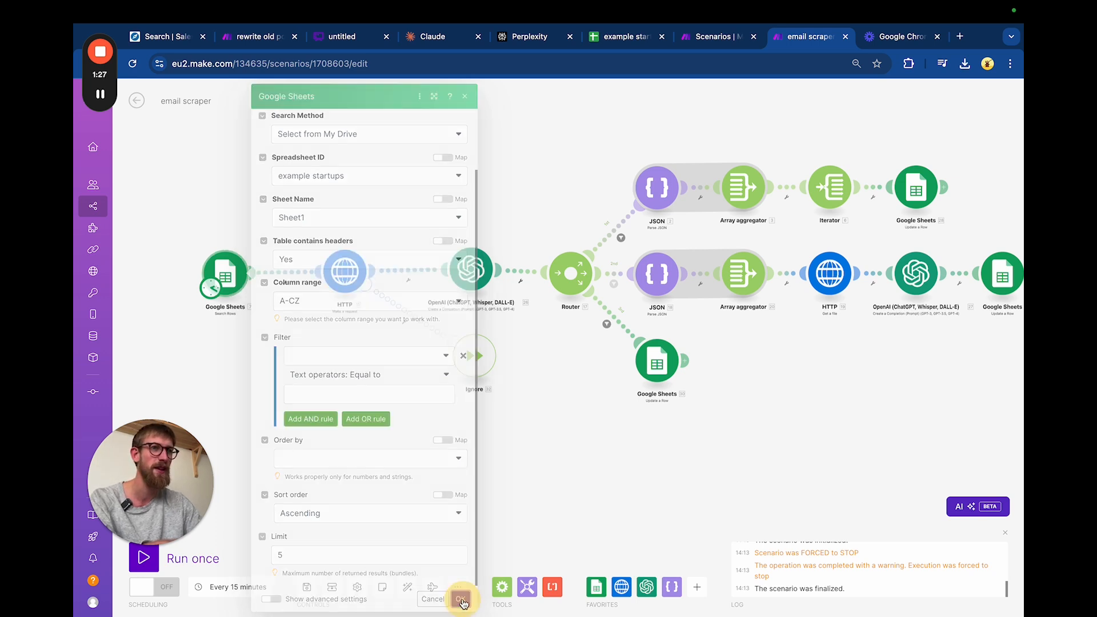
click(460, 600)
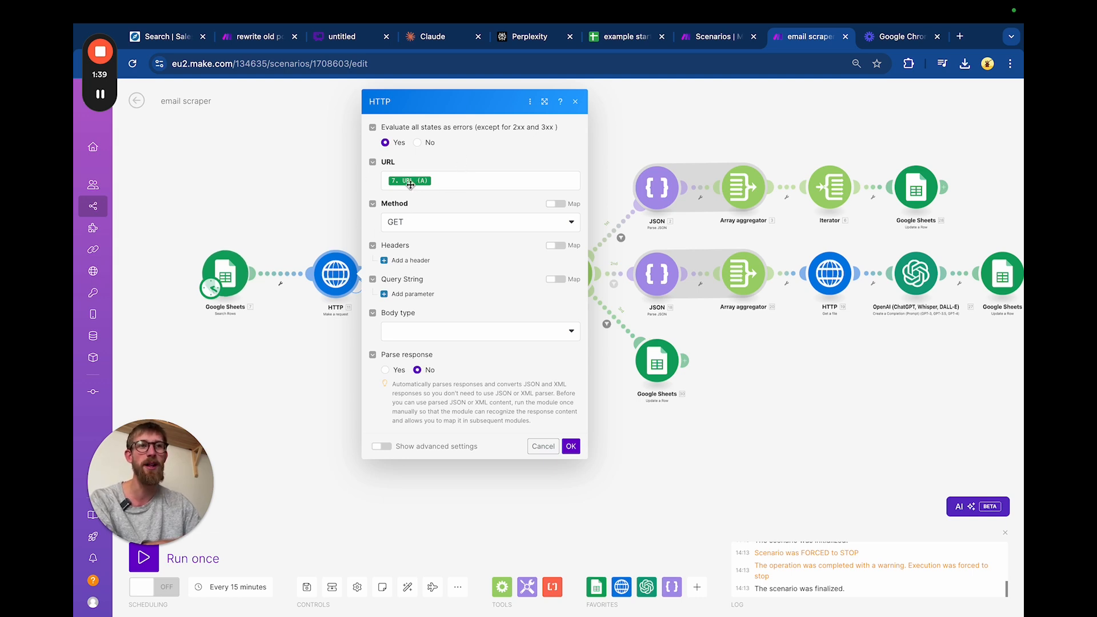
mouse_move(409, 181)
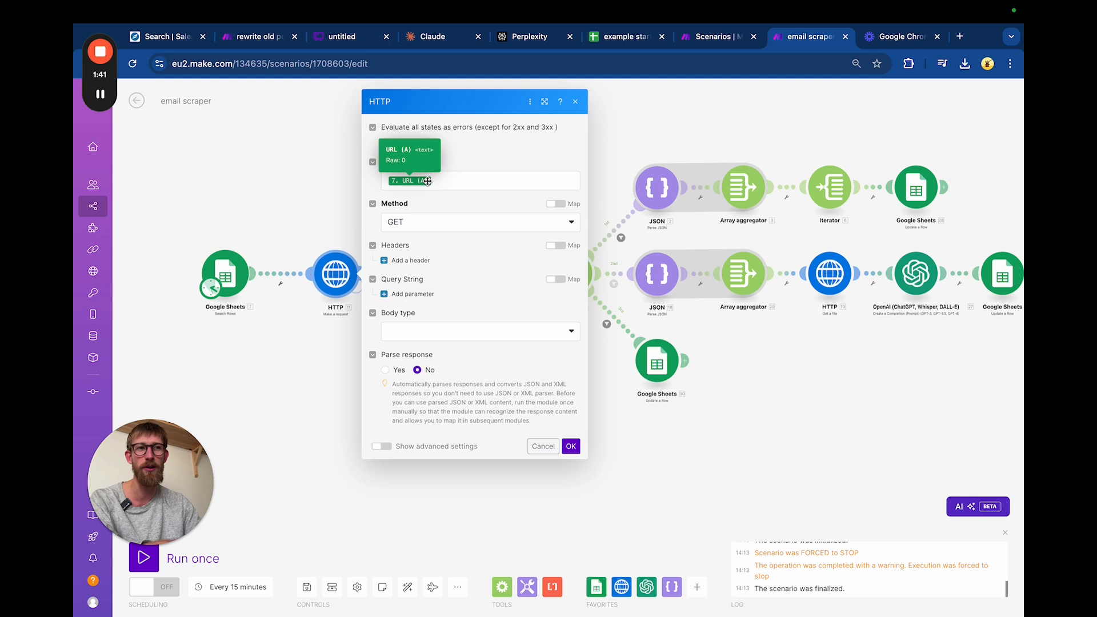
click(572, 446)
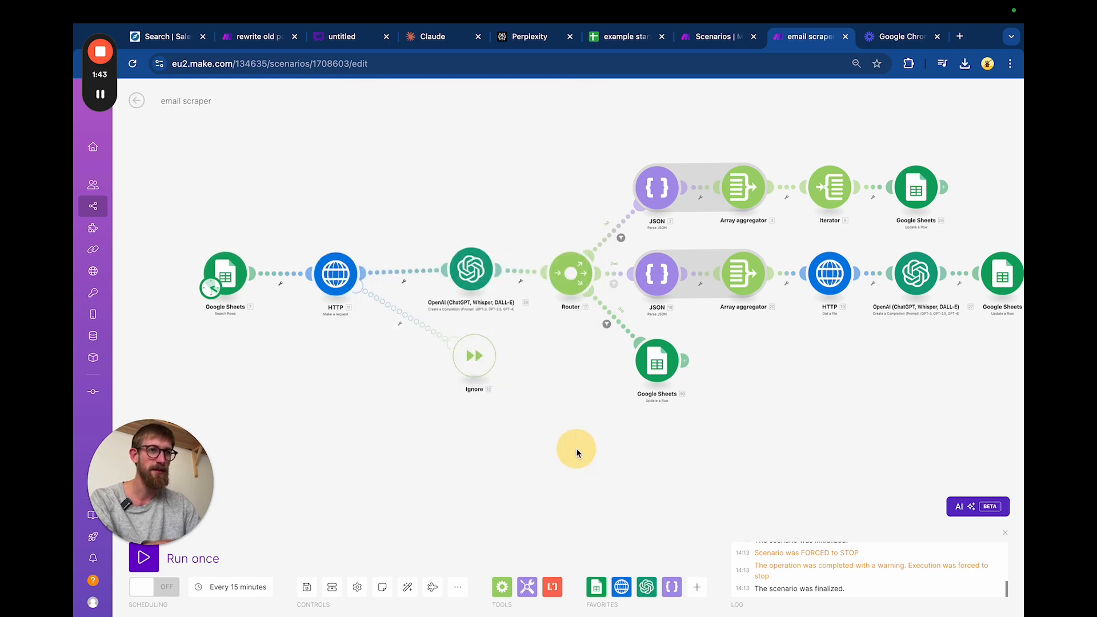
mouse_move(469, 273)
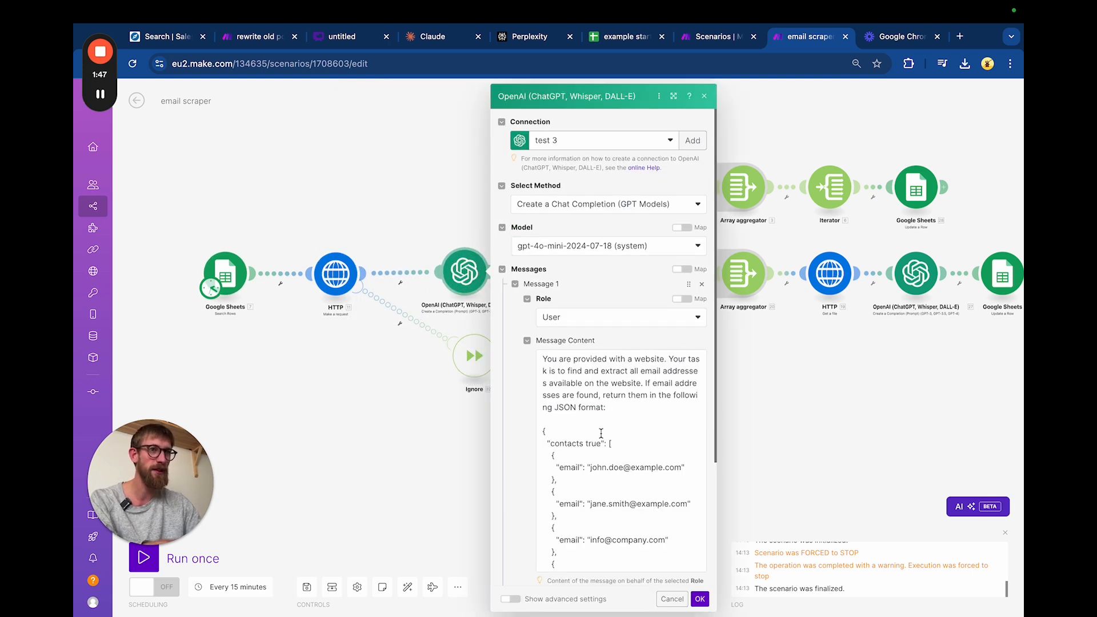
Step: Scroll through the OpenAI module's email-extraction prompt with its JSON examples and mapped page data
scroll(down, 3)
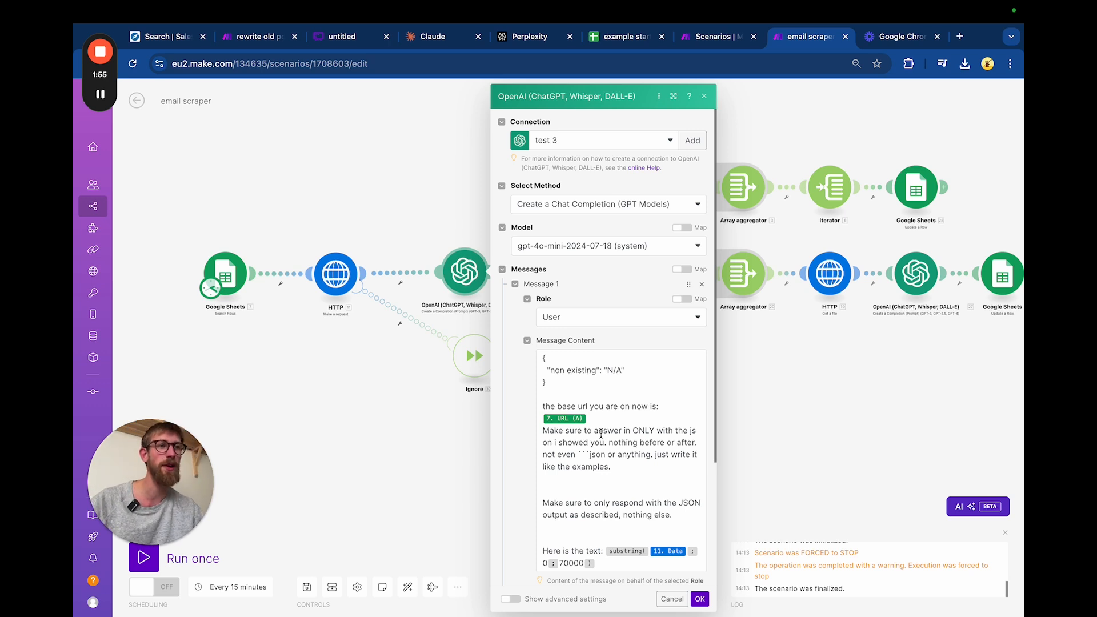
scroll(down, 3)
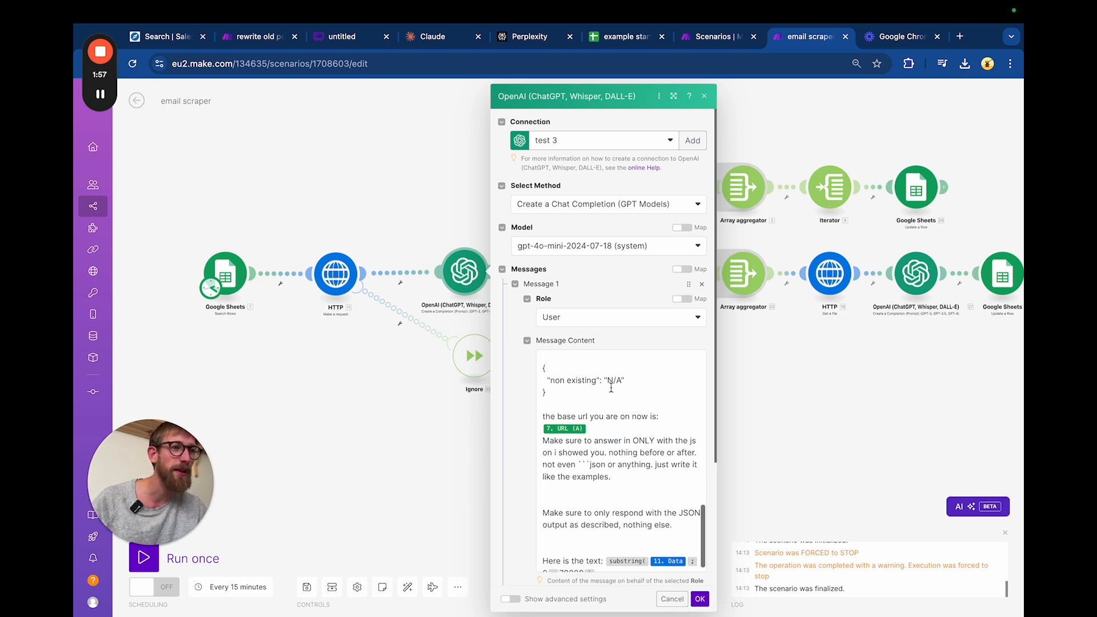
scroll(up, 3)
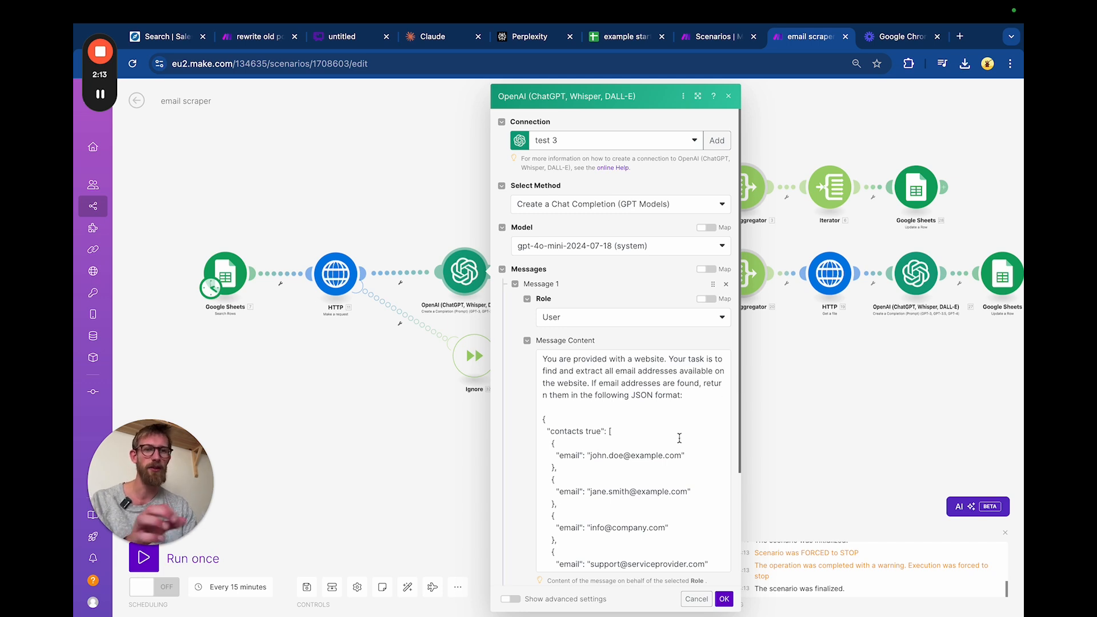
scroll(down, 3)
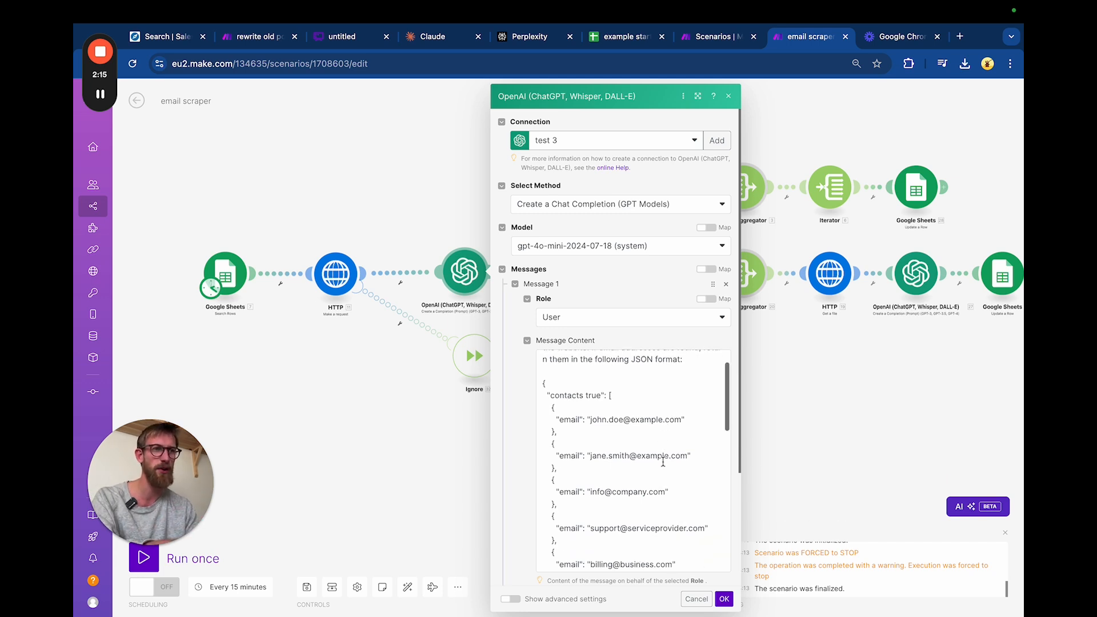
scroll(up, 3)
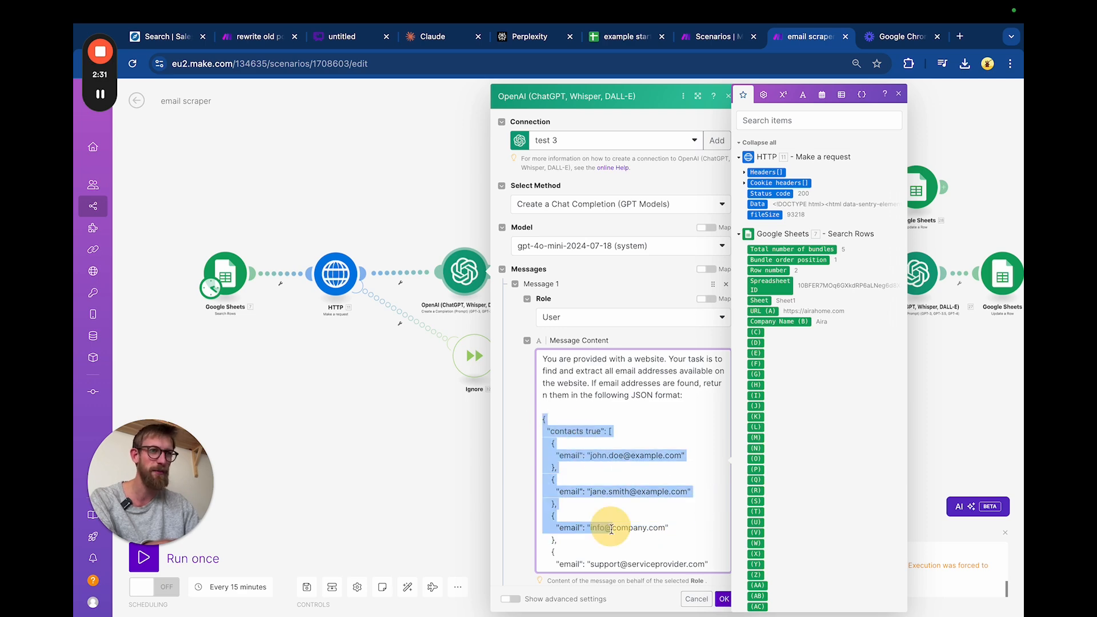
Step: Review the prompt's JSON examples, highlighting the example contact URL
scroll(down, 3)
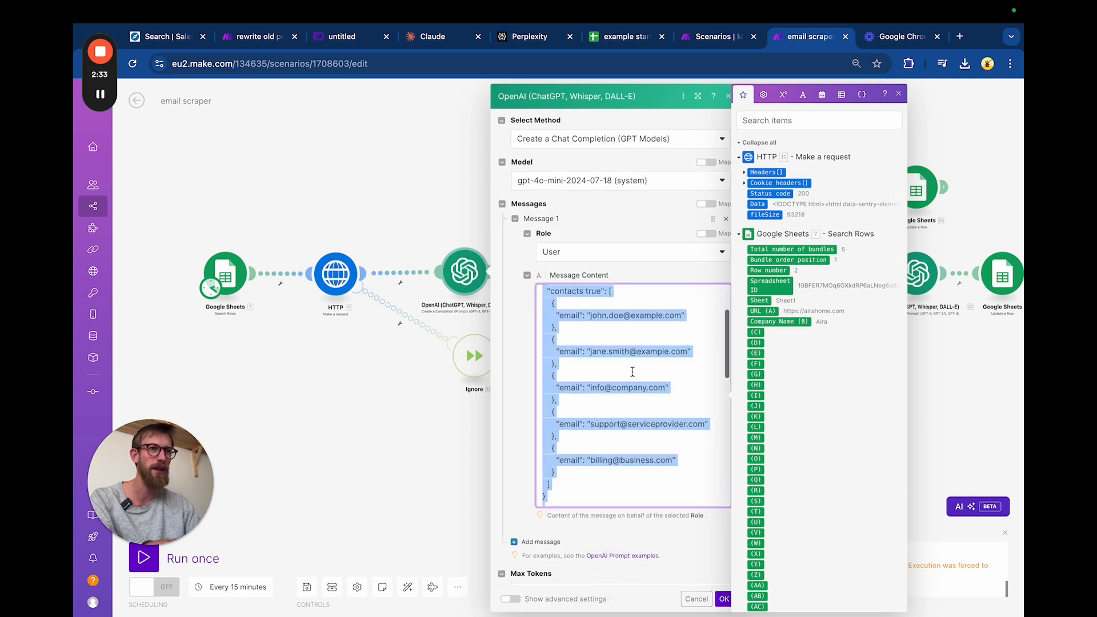
scroll(up, 3)
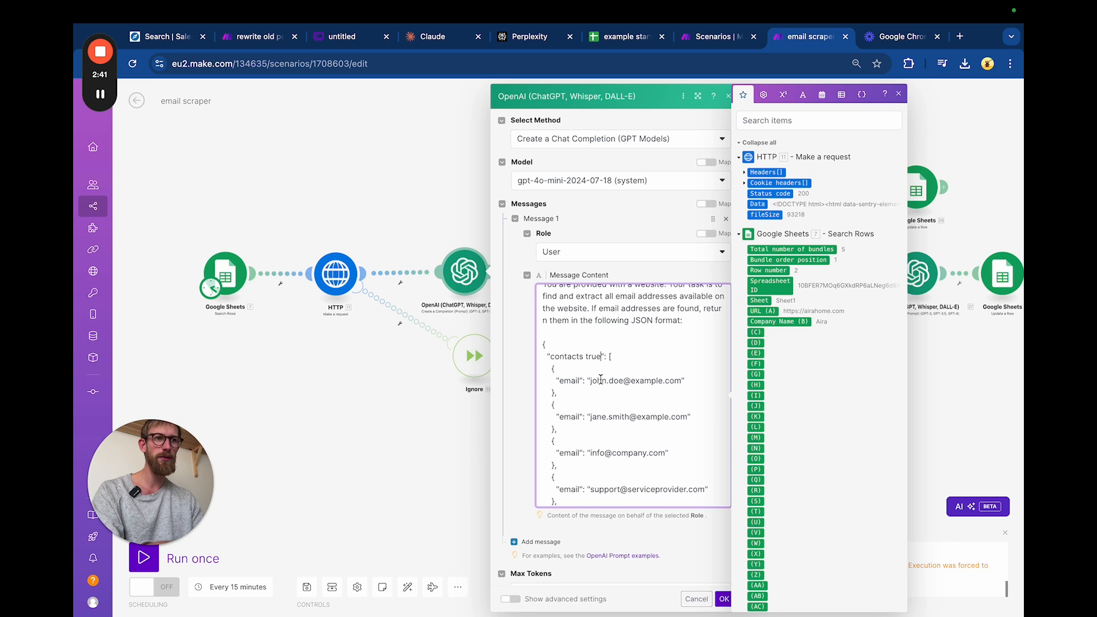
double_click(626, 381)
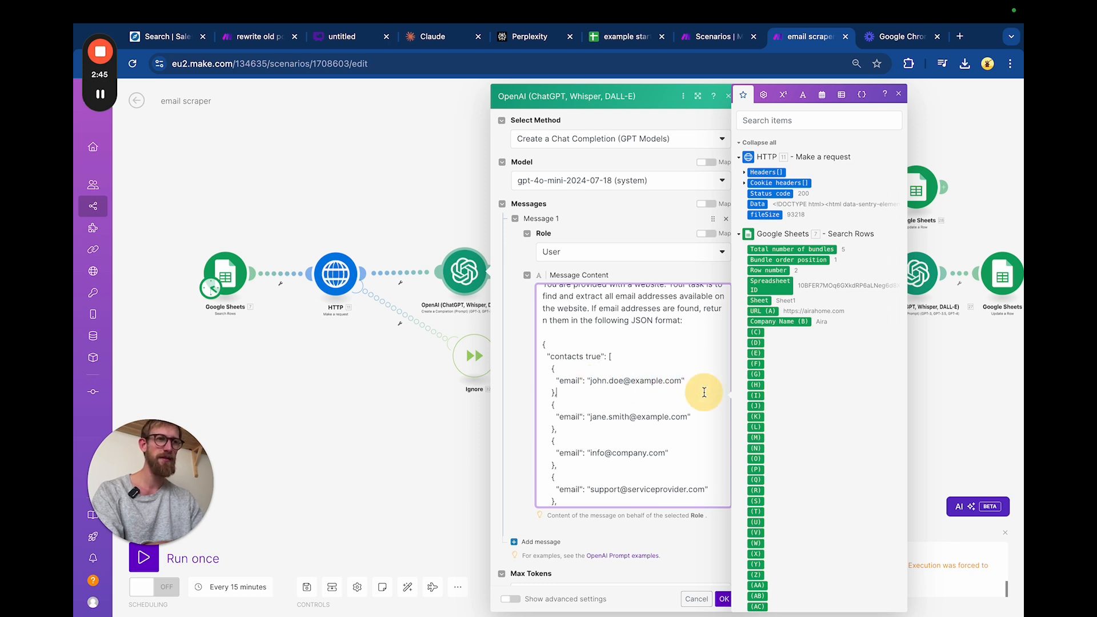
scroll(down, 3)
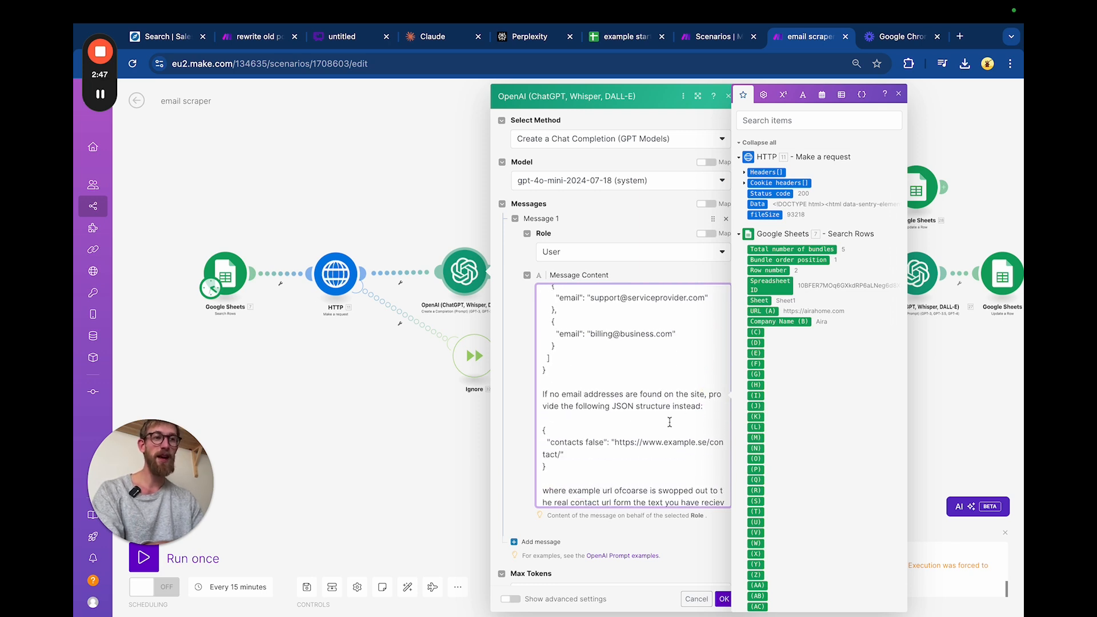
scroll(down, 3)
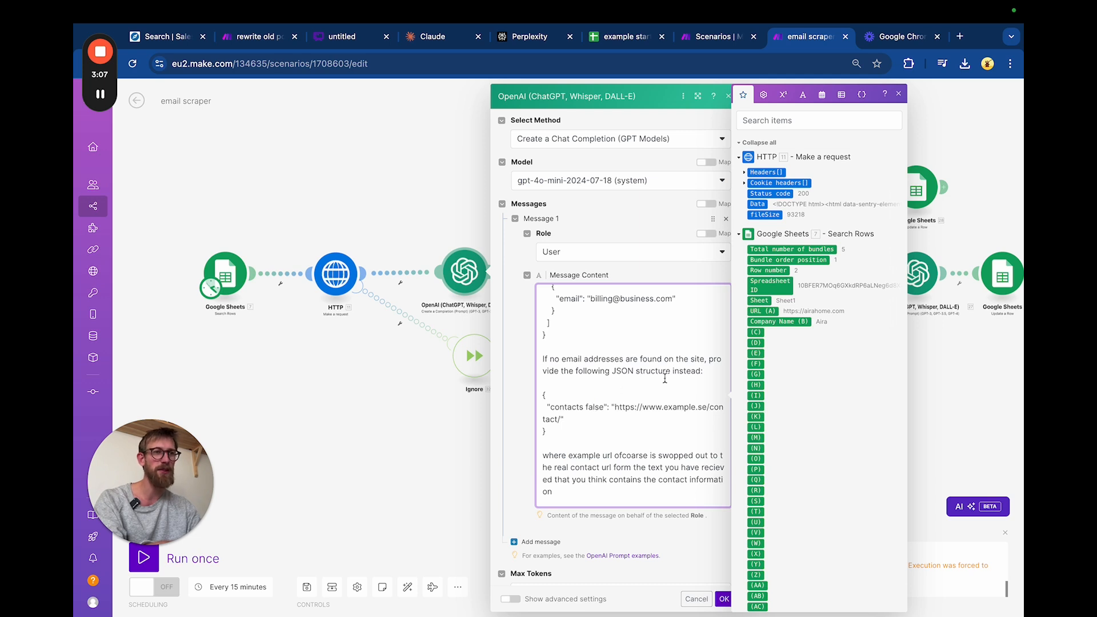
double_click(577, 406)
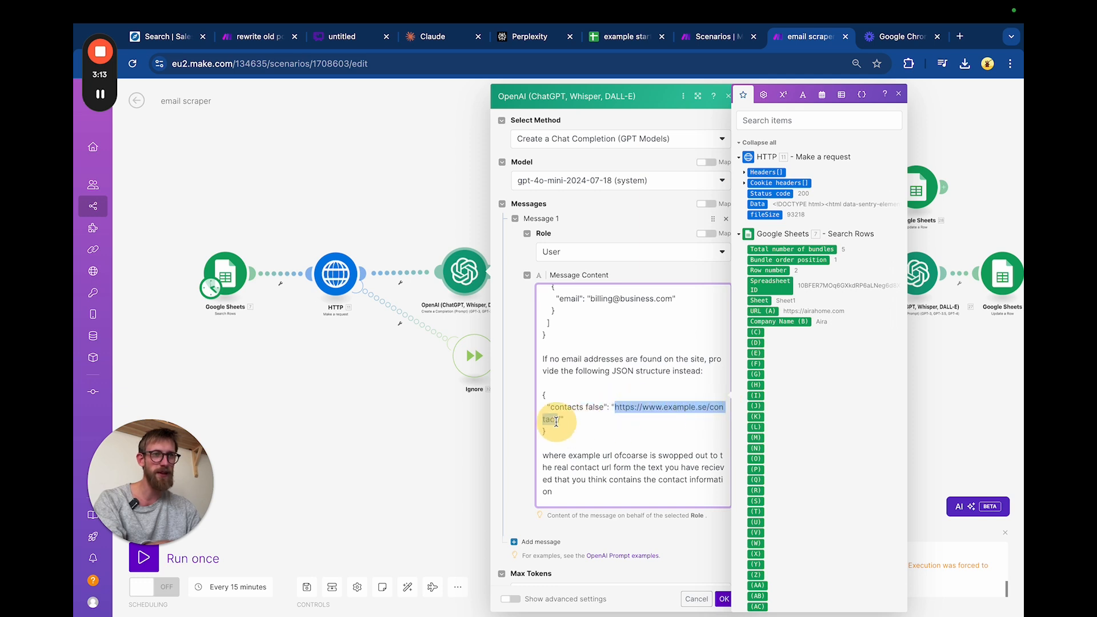
Step: Review the no-email fallback with its non-existing key and truncated page data, then close the module
scroll(down, 3)
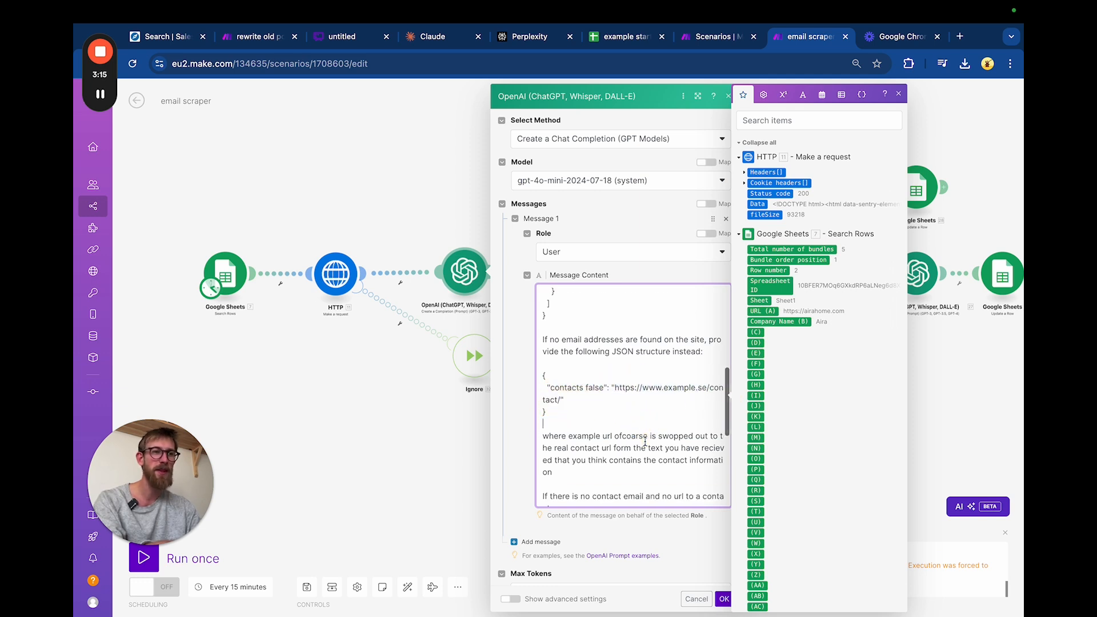
scroll(down, 3)
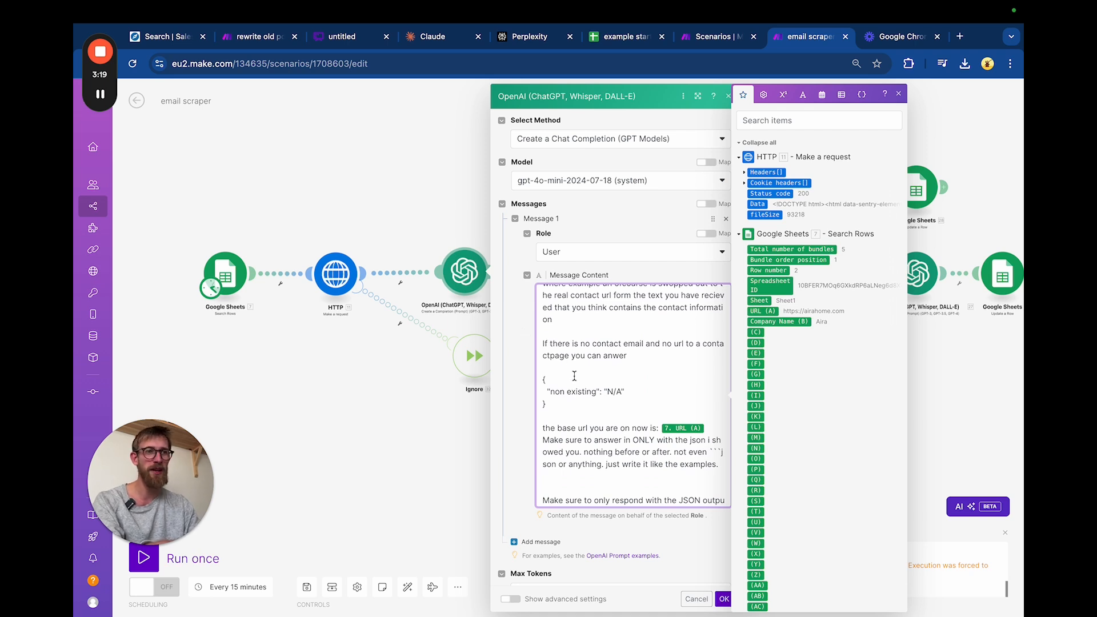
double_click(572, 391)
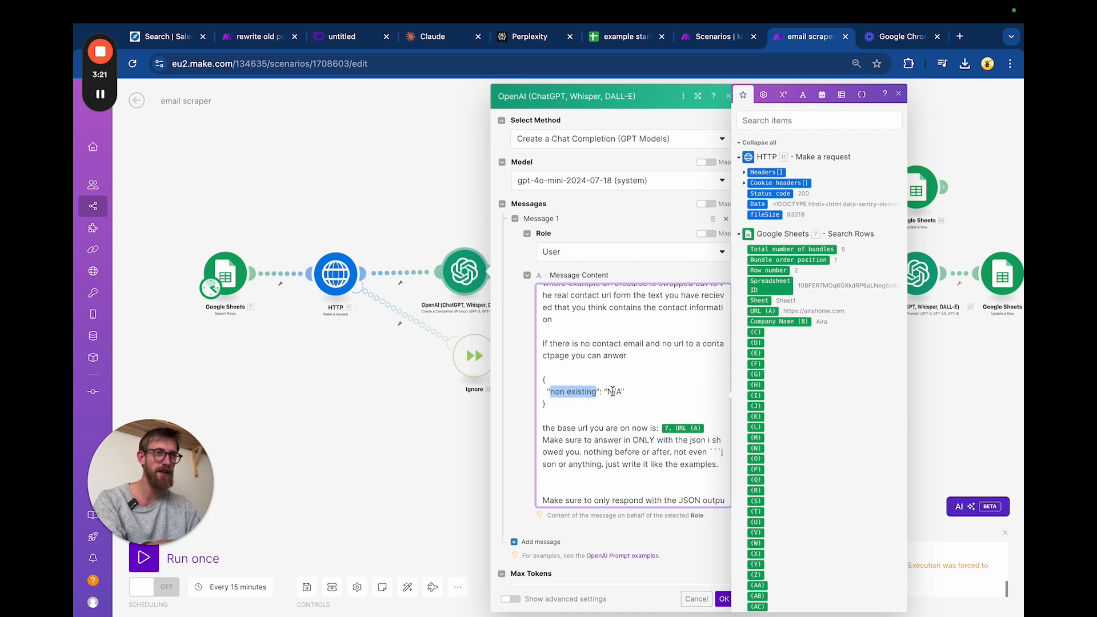
scroll(down, 3)
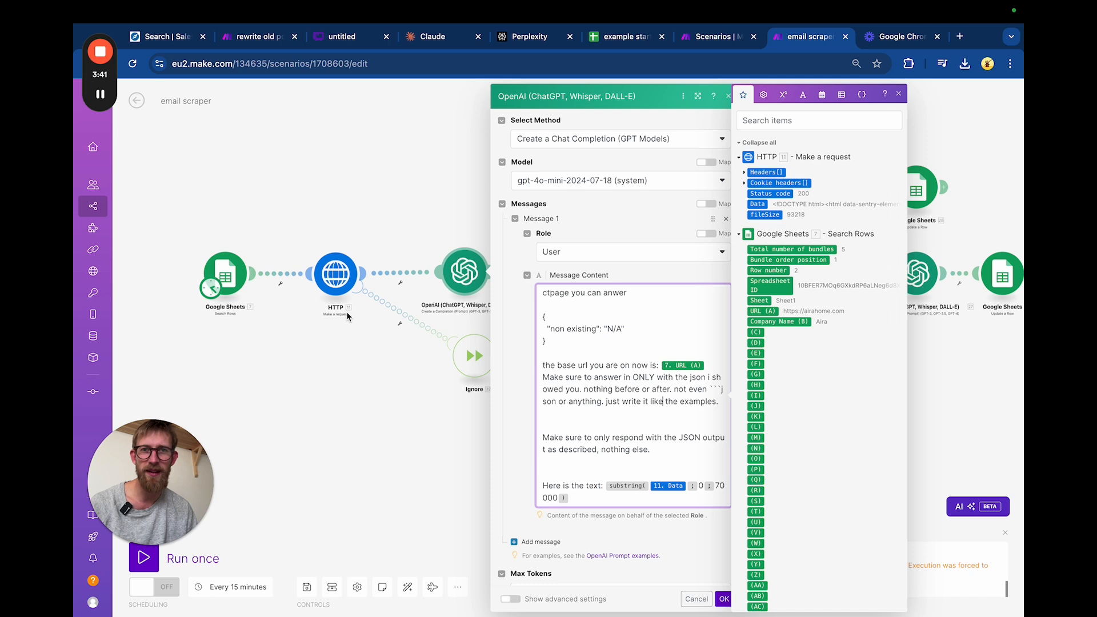
mouse_move(324, 439)
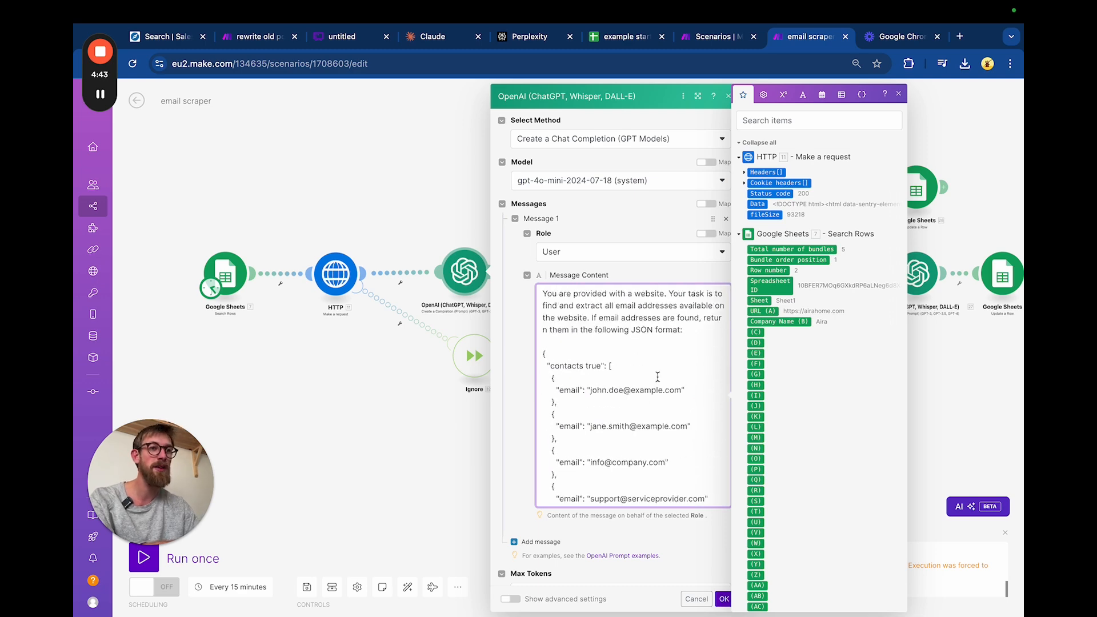
scroll(down, 3)
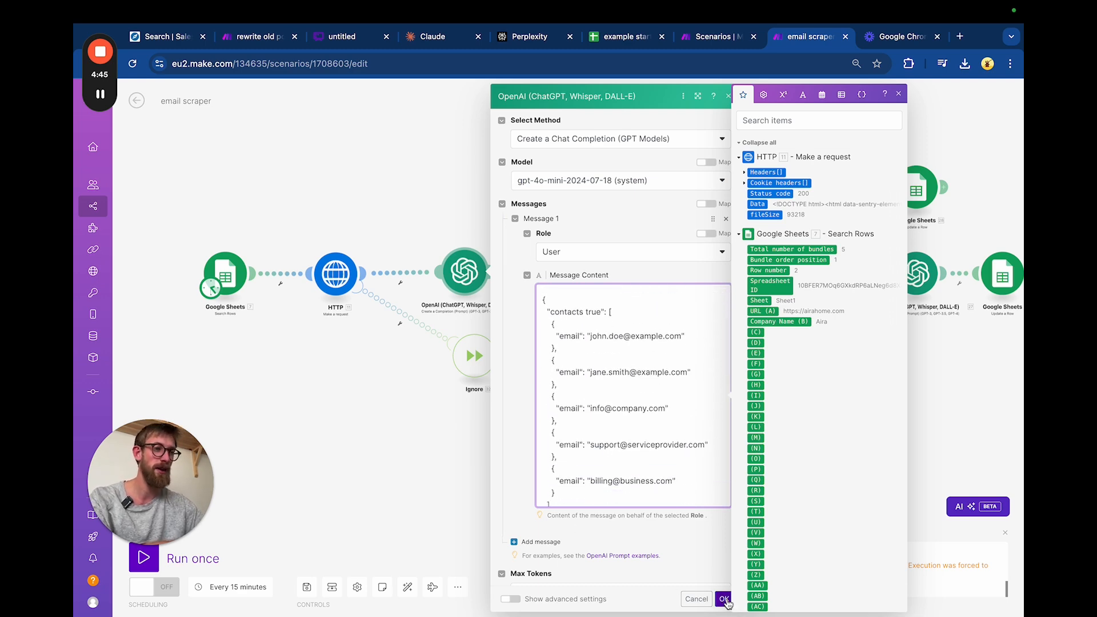
click(723, 599)
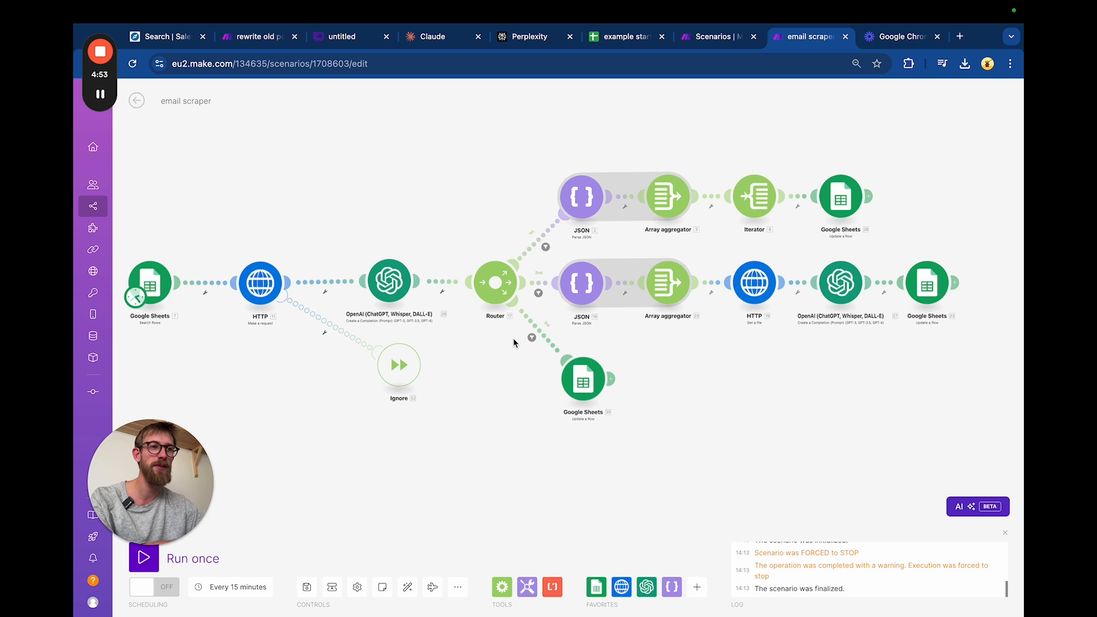
click(531, 339)
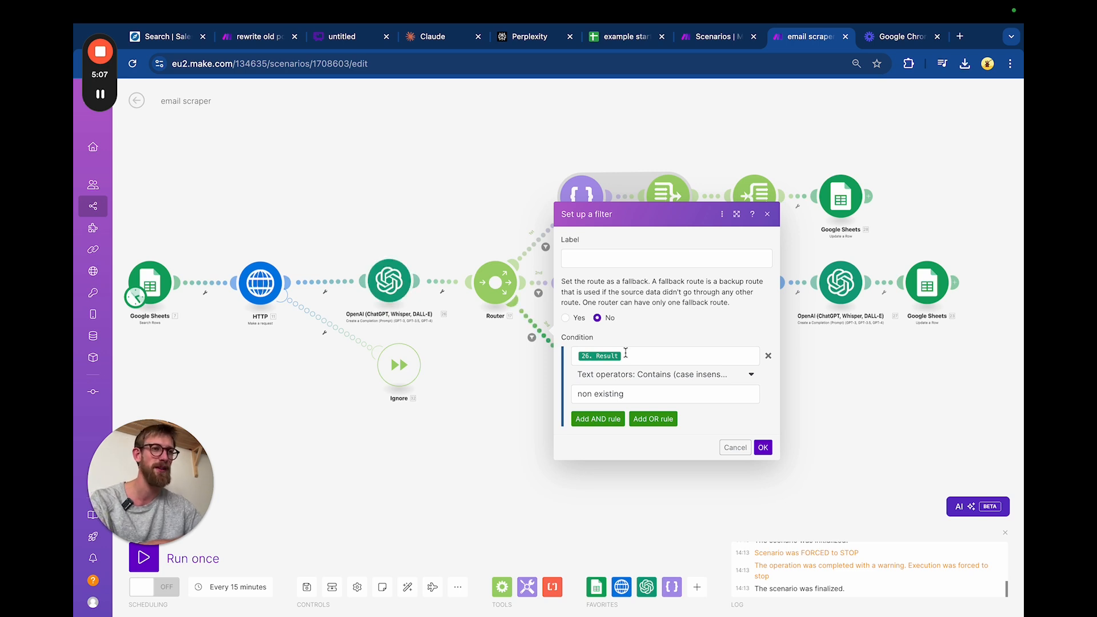
mouse_move(638, 378)
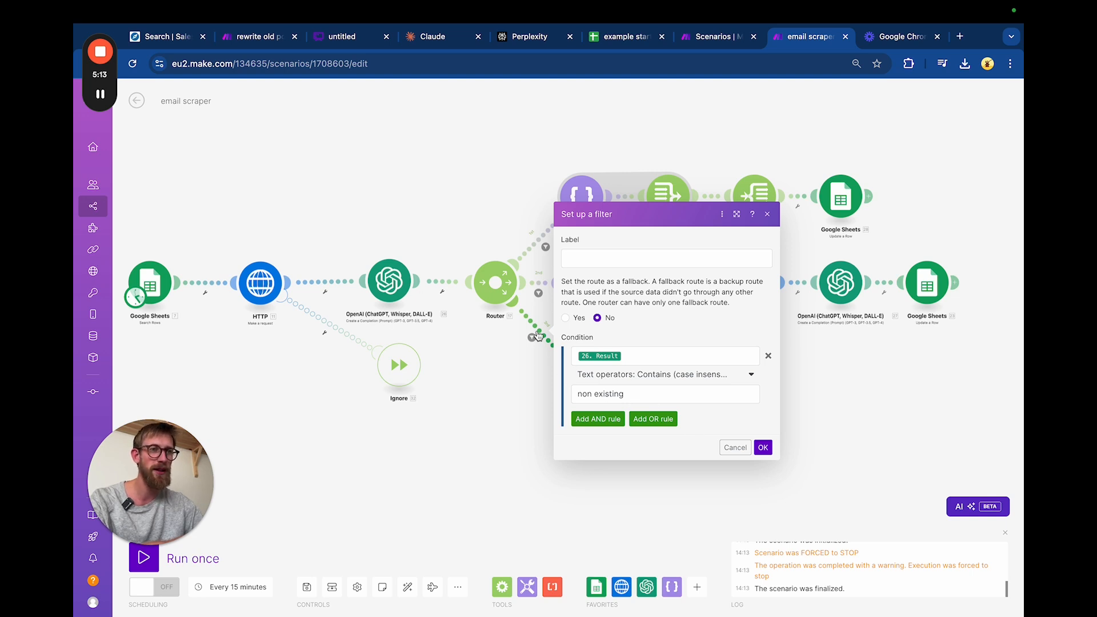
click(762, 447)
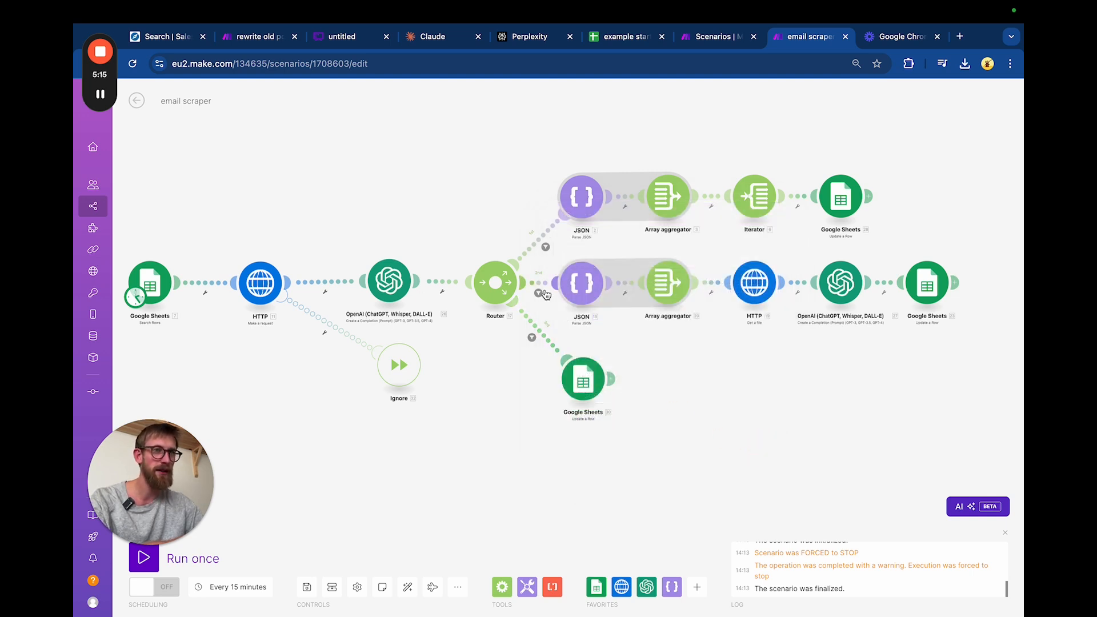
click(538, 294)
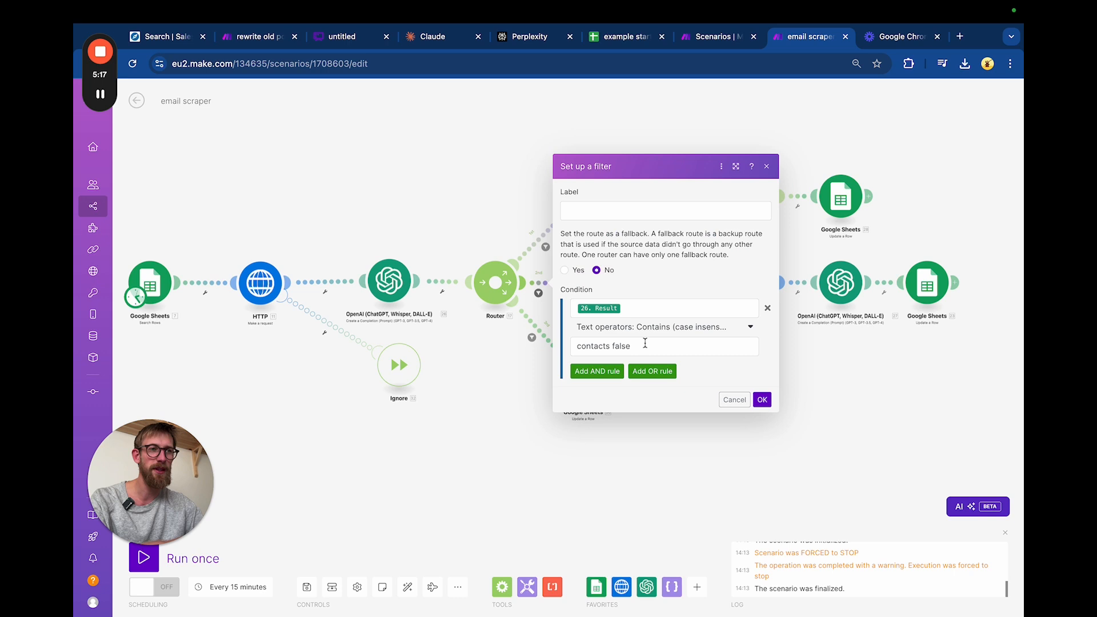
click(643, 345)
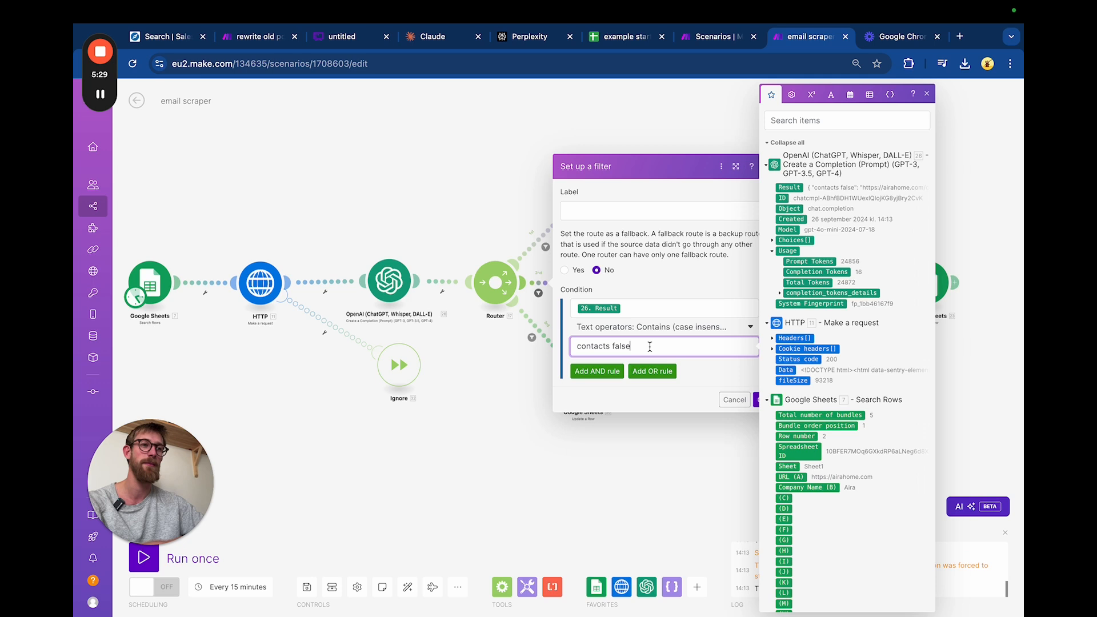
mouse_move(692, 339)
text(tru)
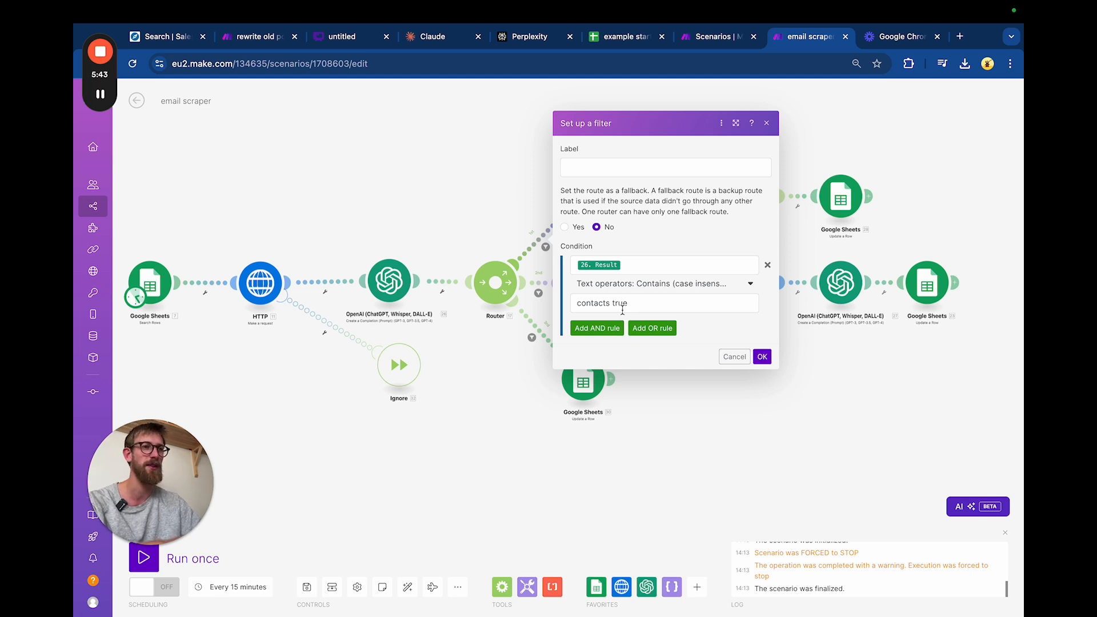
click(761, 356)
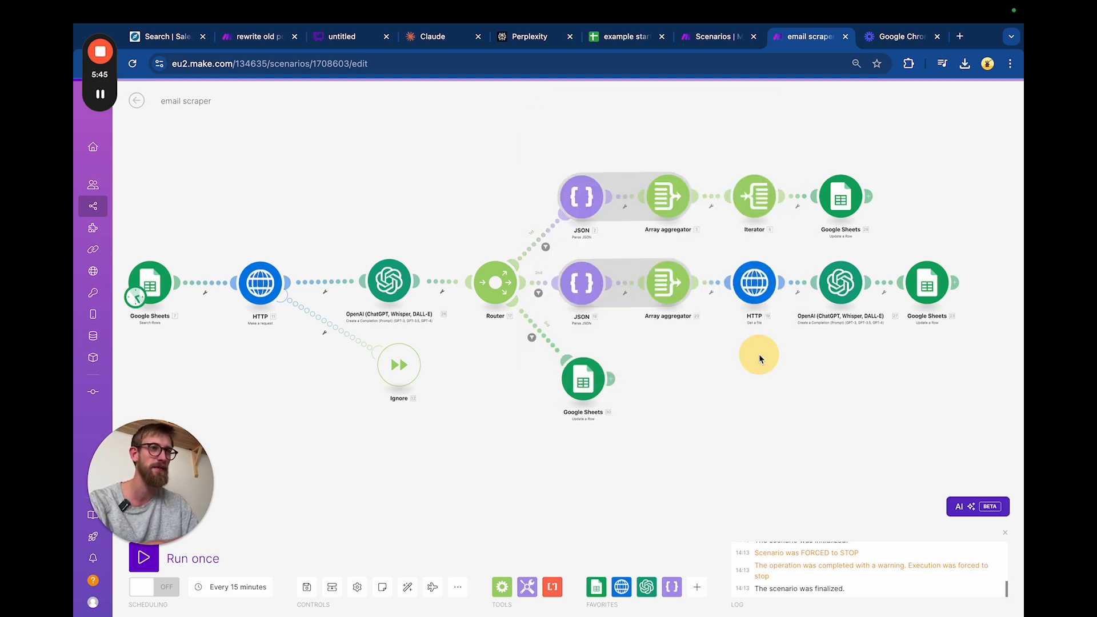
click(581, 196)
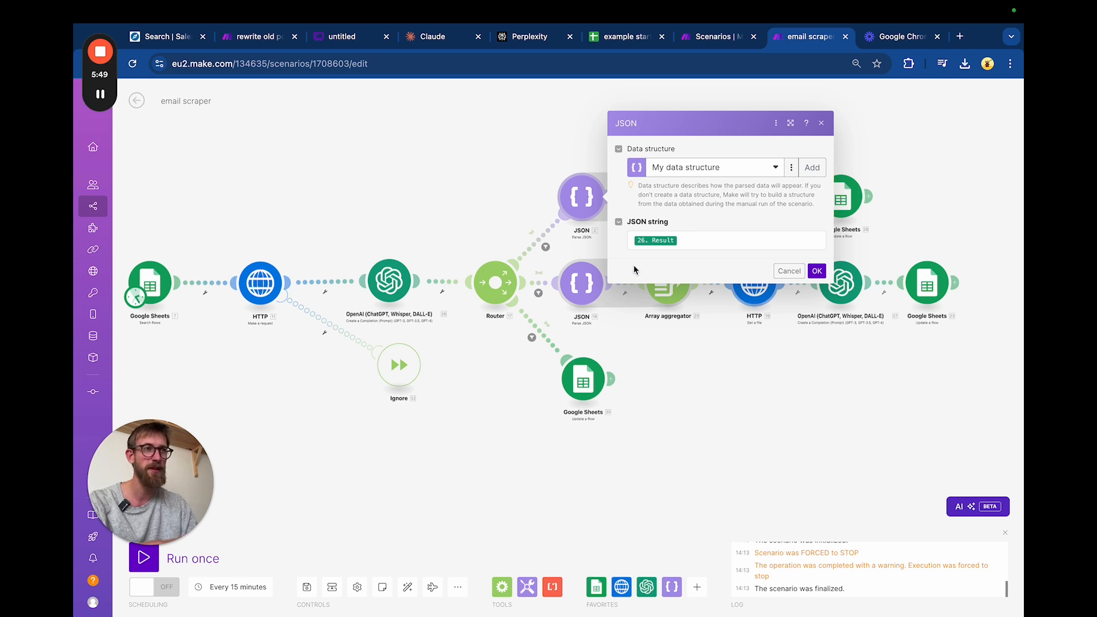
mouse_move(597, 260)
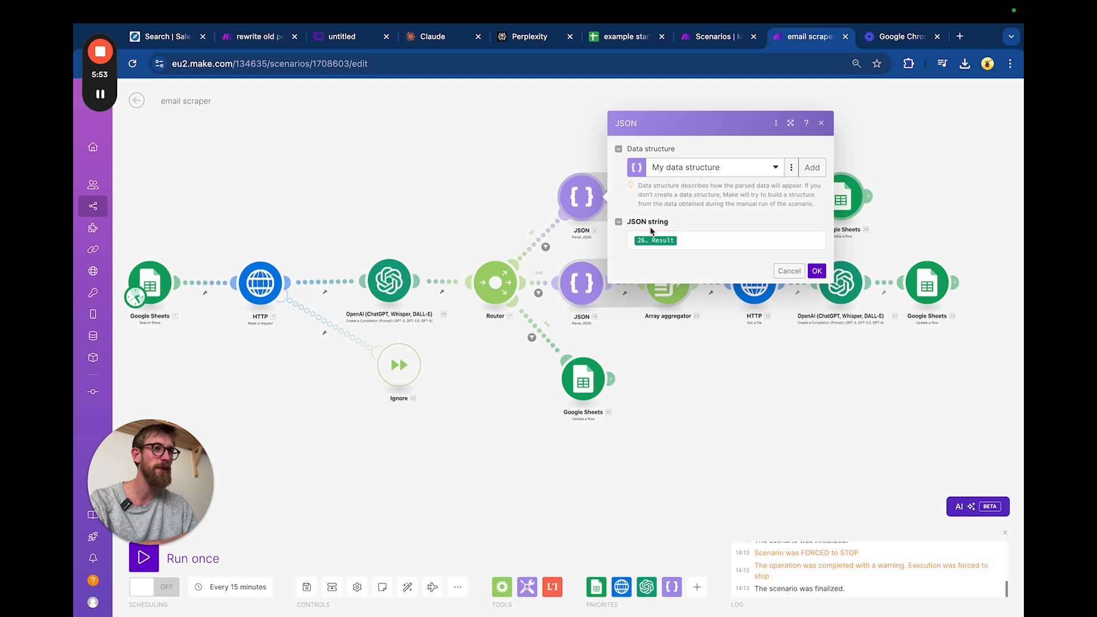
mouse_move(739, 206)
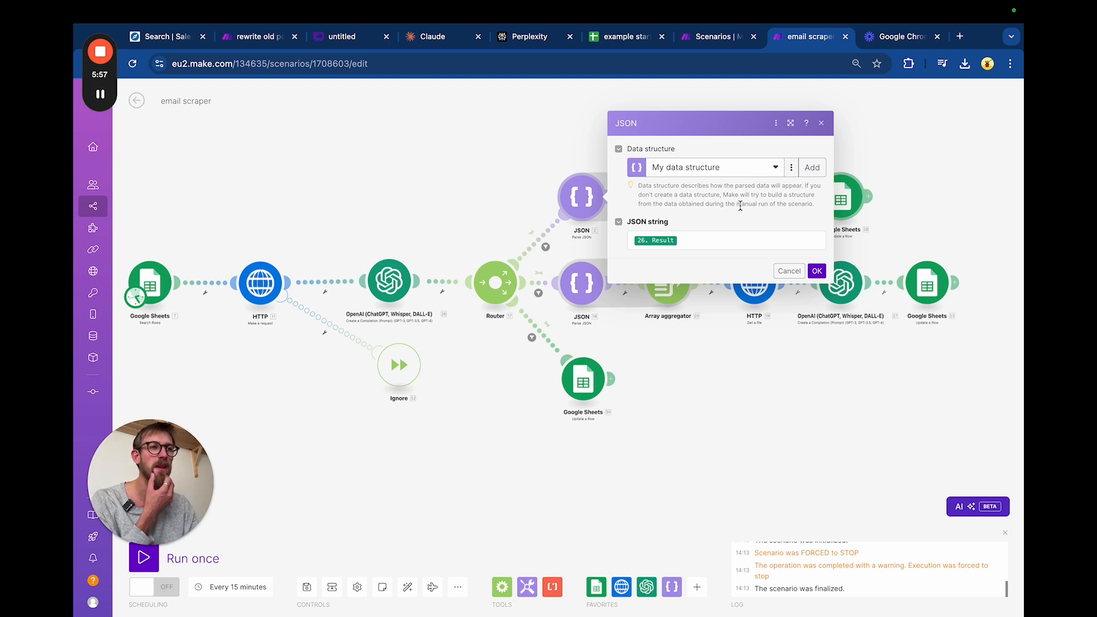
click(816, 271)
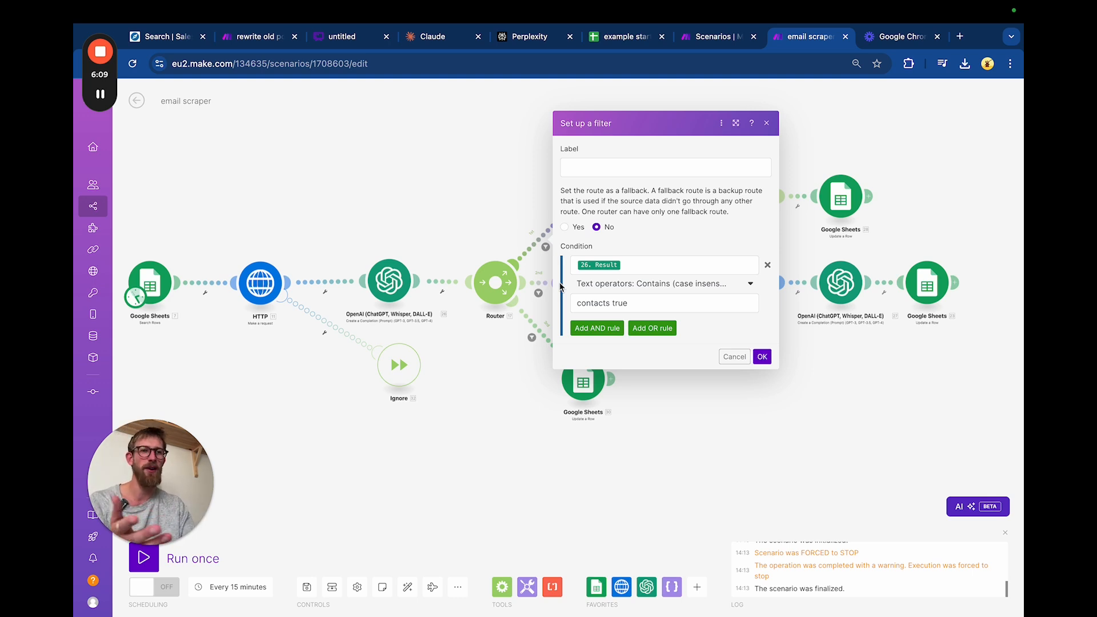
mouse_move(504, 212)
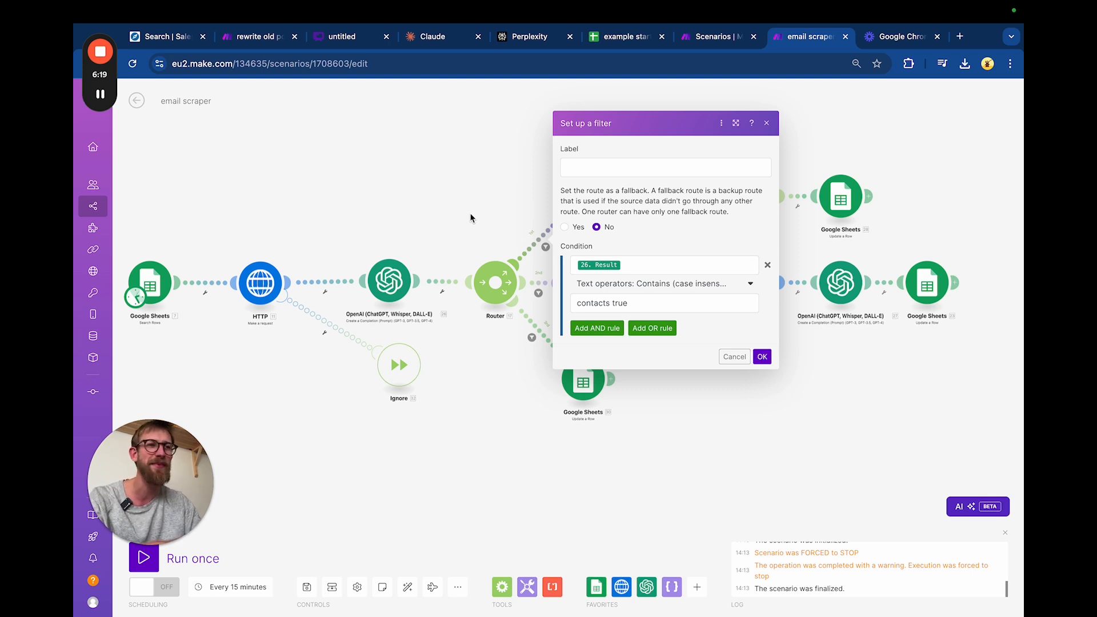
mouse_move(508, 181)
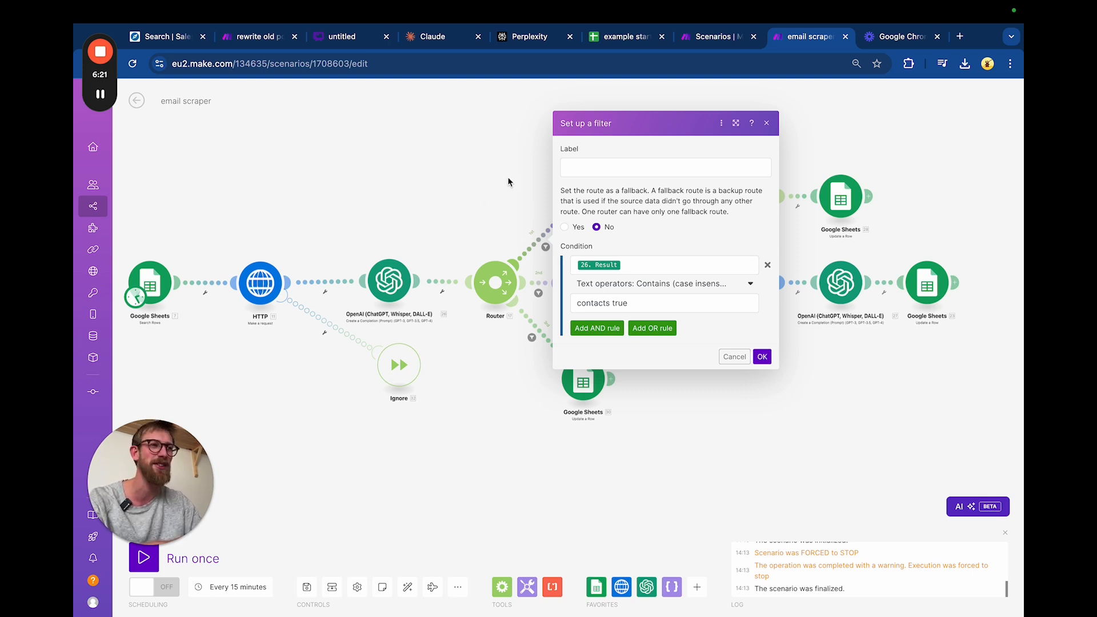
click(761, 357)
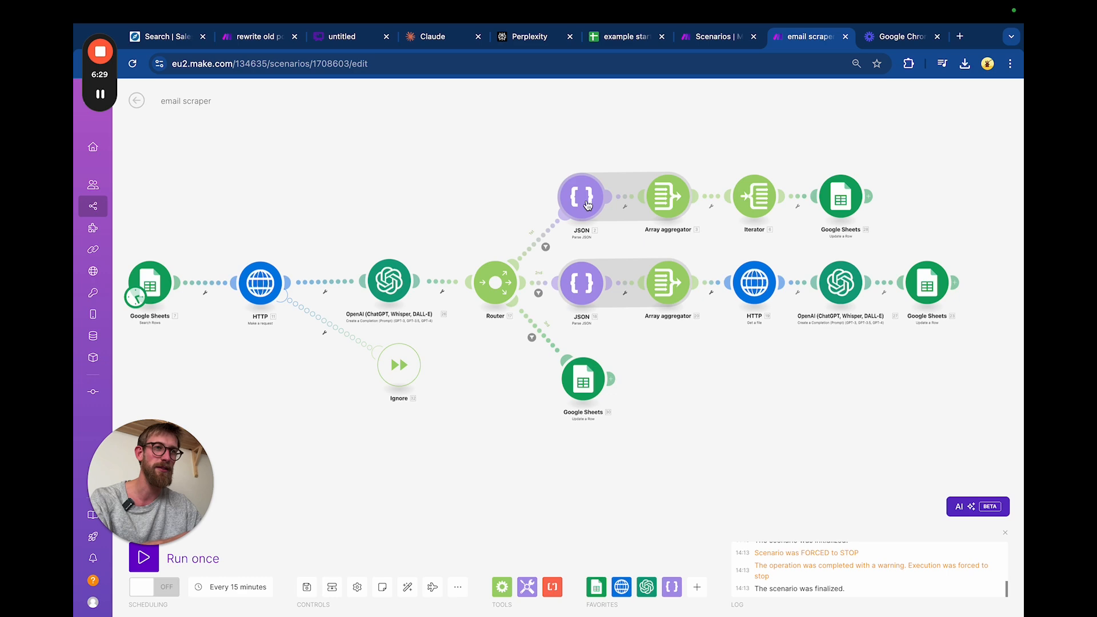
click(582, 196)
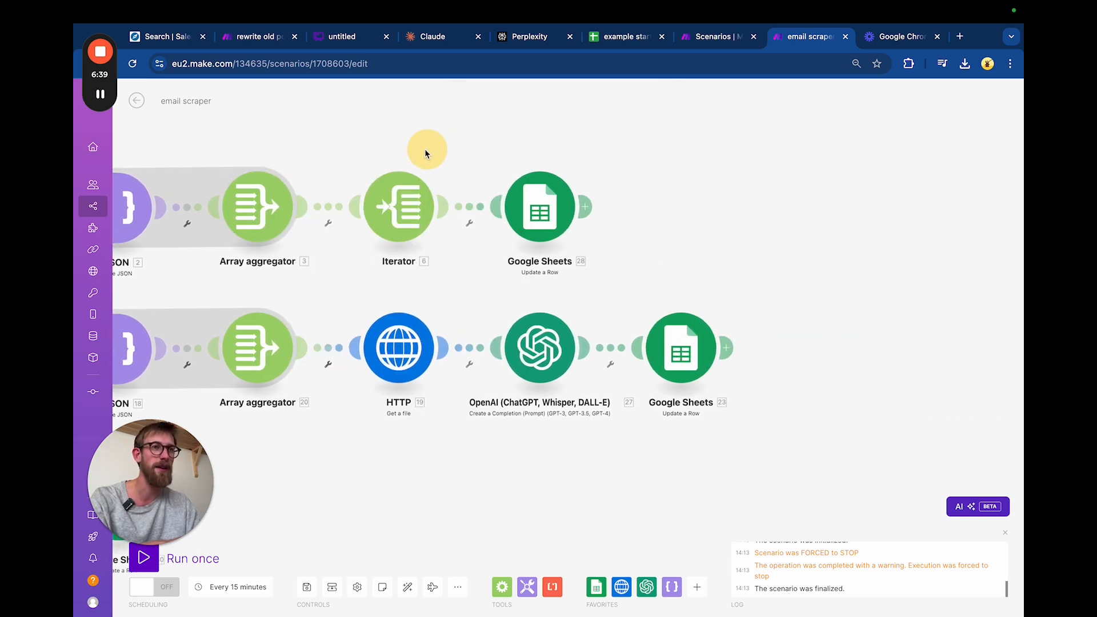
click(398, 207)
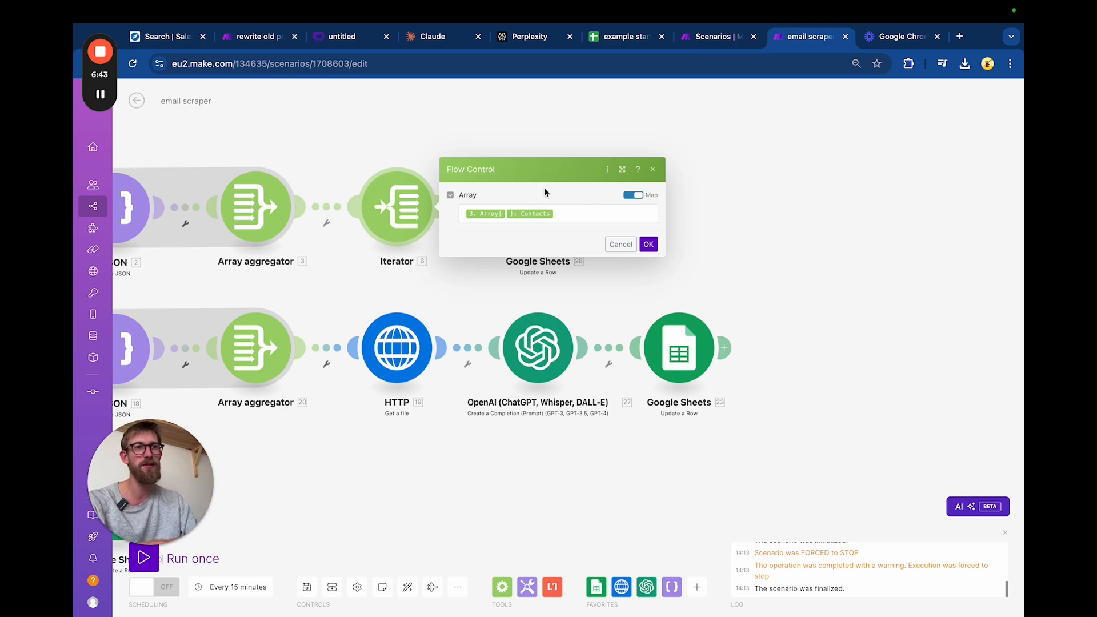
click(647, 244)
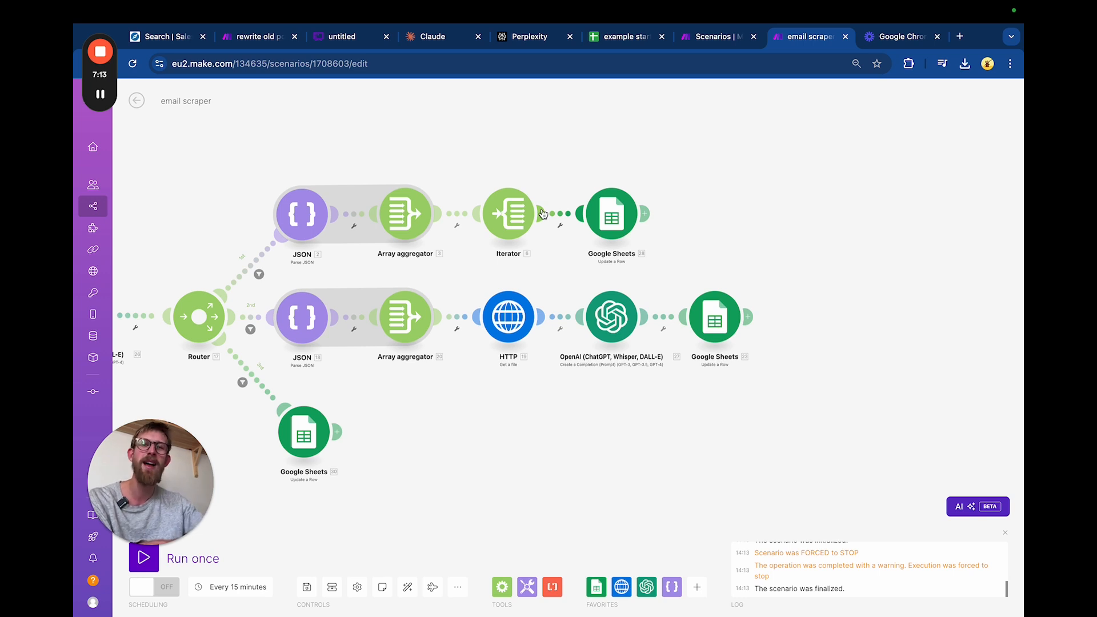
mouse_move(667, 271)
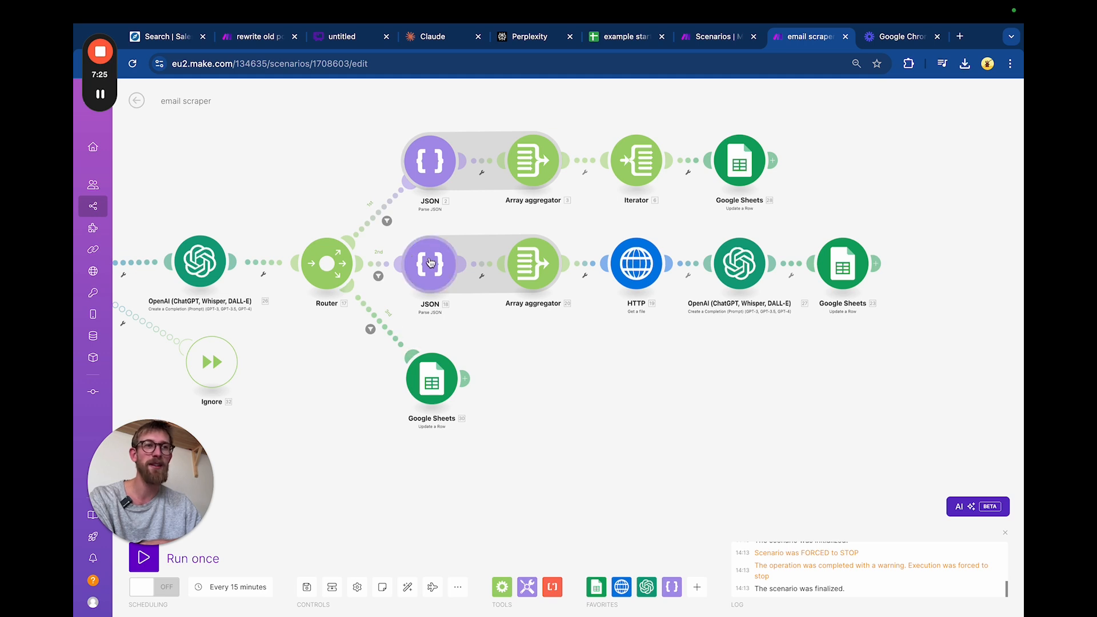
Step: Close the aggregator settings unchanged and bring up the second-route AI email-extraction module
click(635, 264)
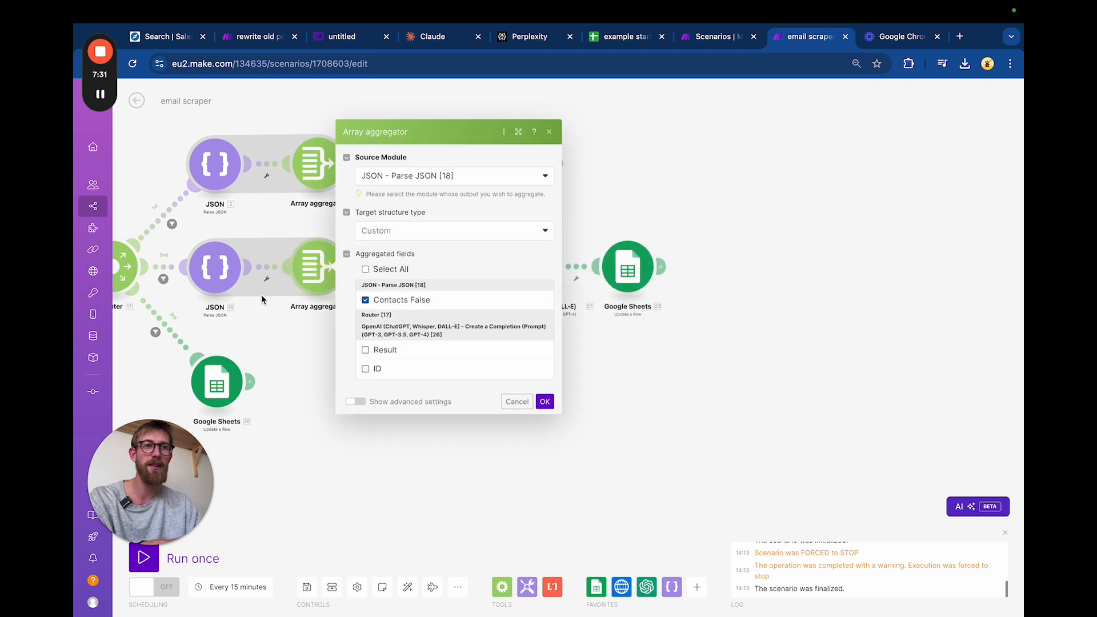
click(544, 401)
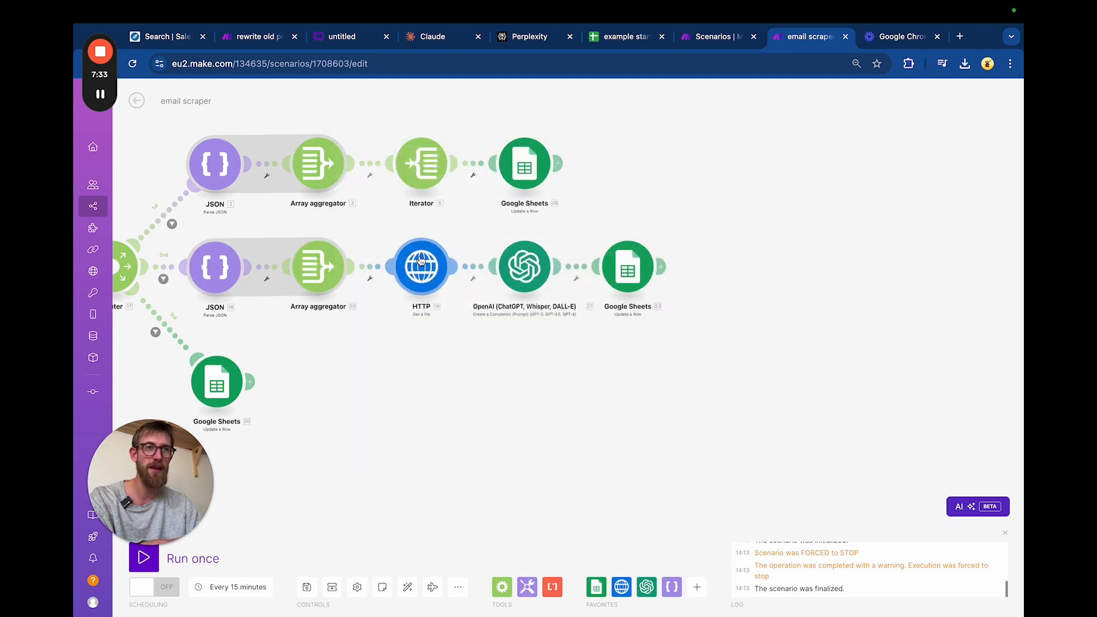
click(420, 266)
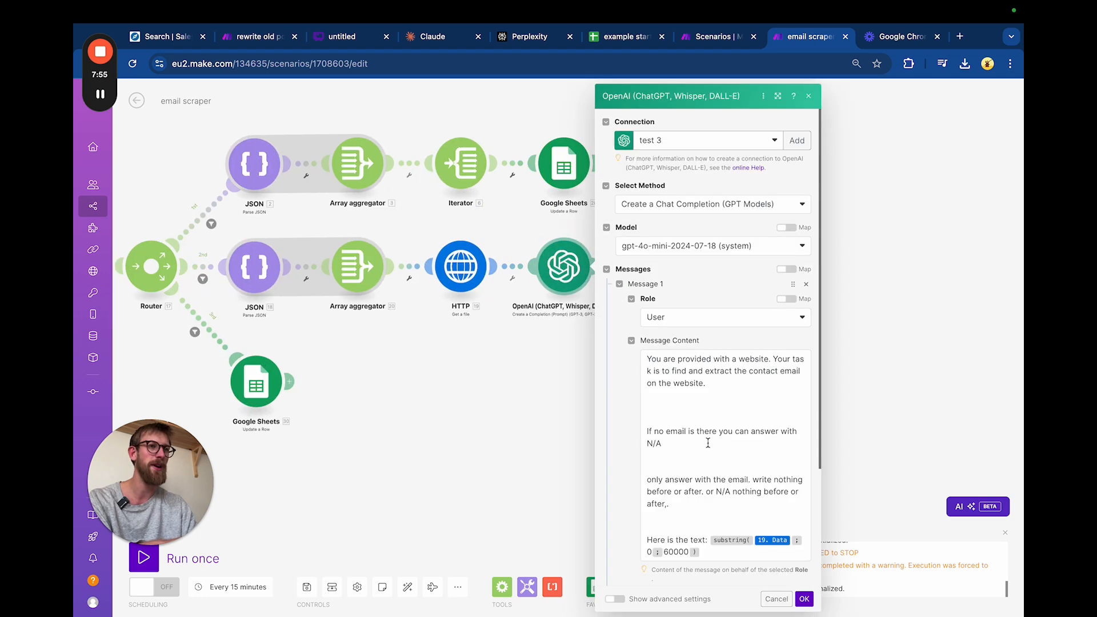
Step: Read through the single-contact-email-or-N/A prompt and the sheet update step without edits
scroll(down, 3)
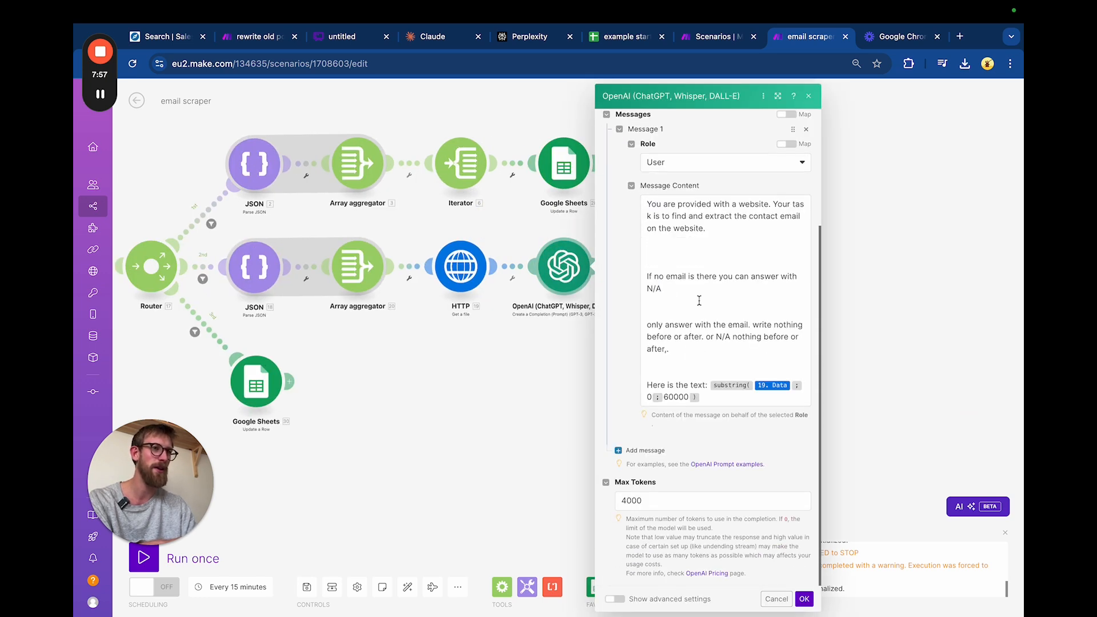
scroll(up, 3)
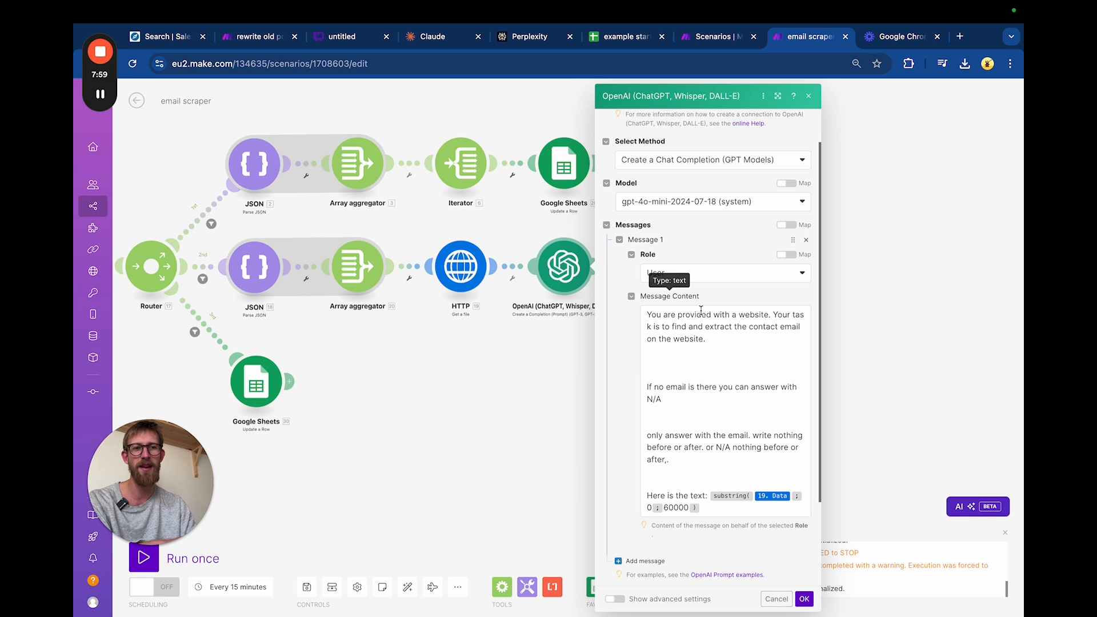
scroll(down, 3)
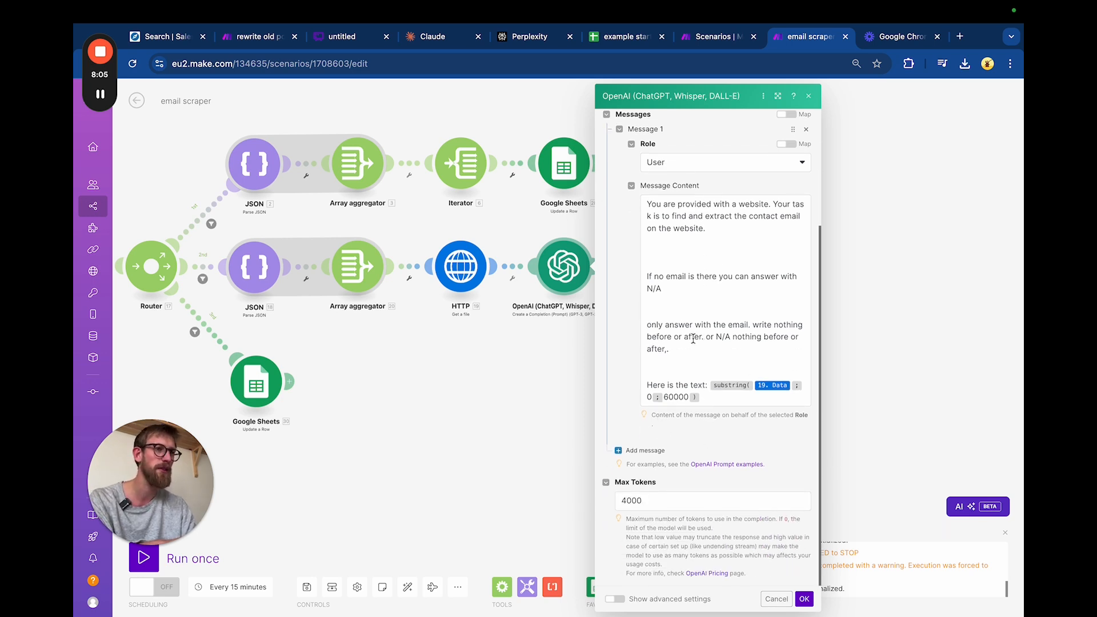
scroll(up, 3)
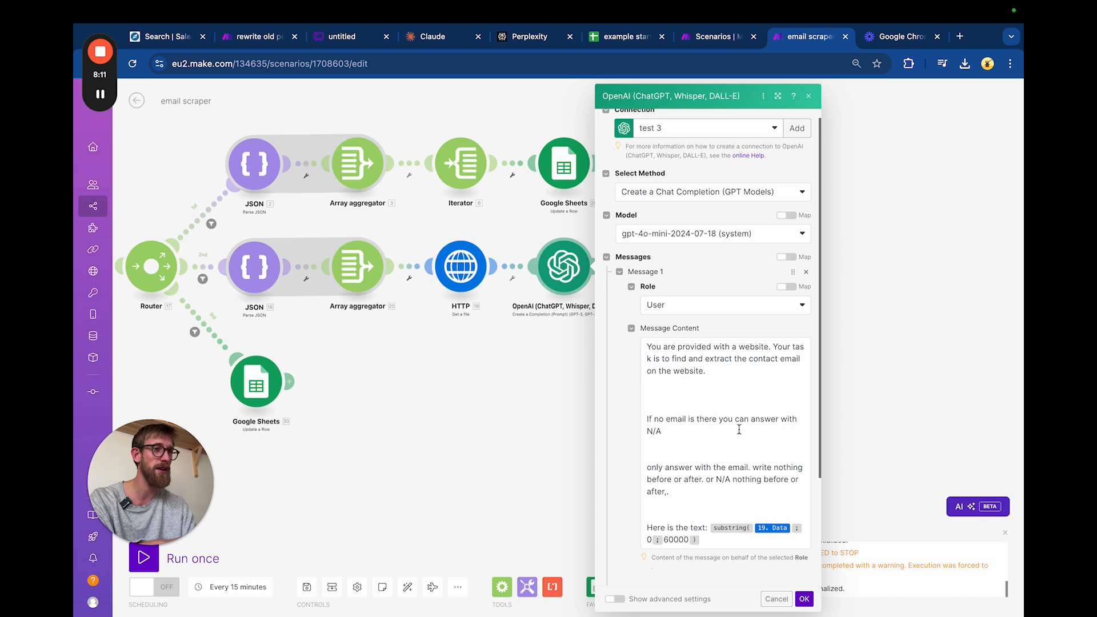
mouse_move(522, 425)
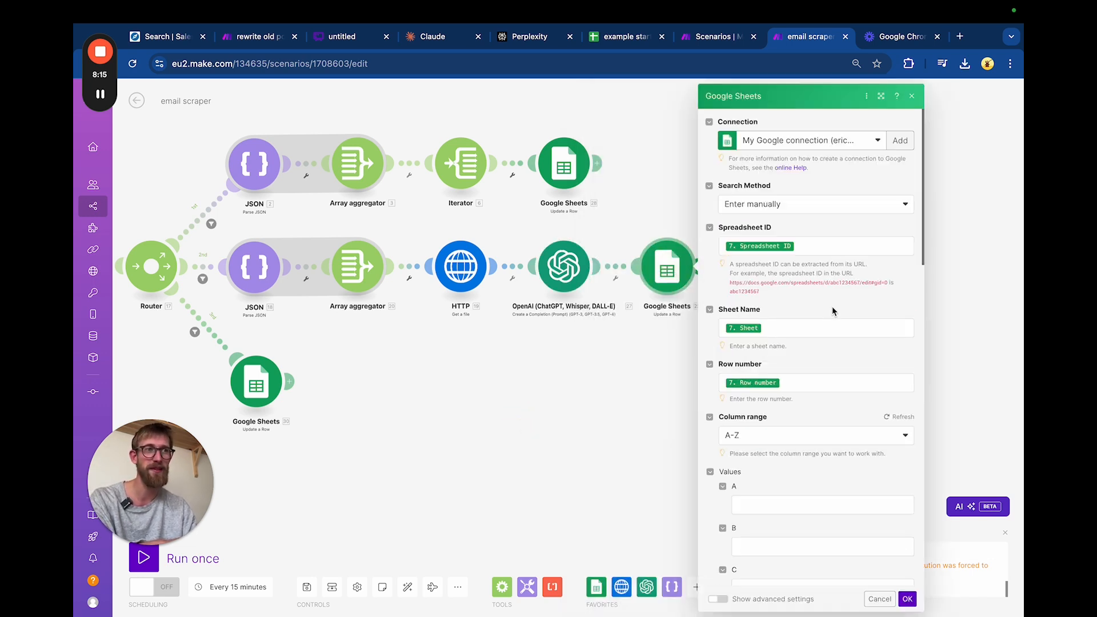
scroll(down, 3)
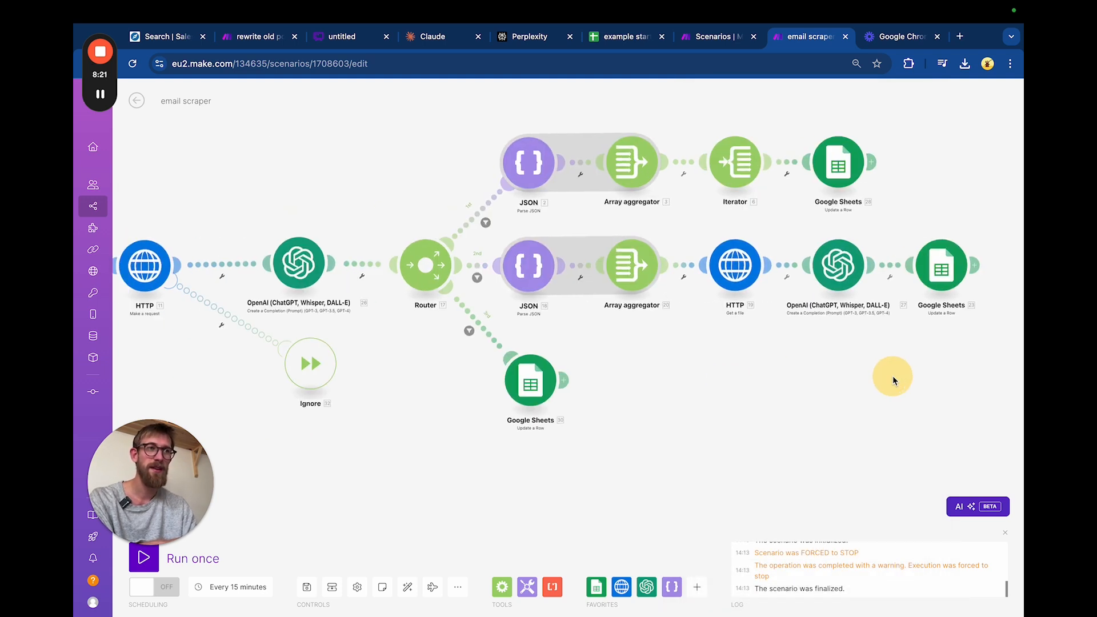
mouse_move(448, 501)
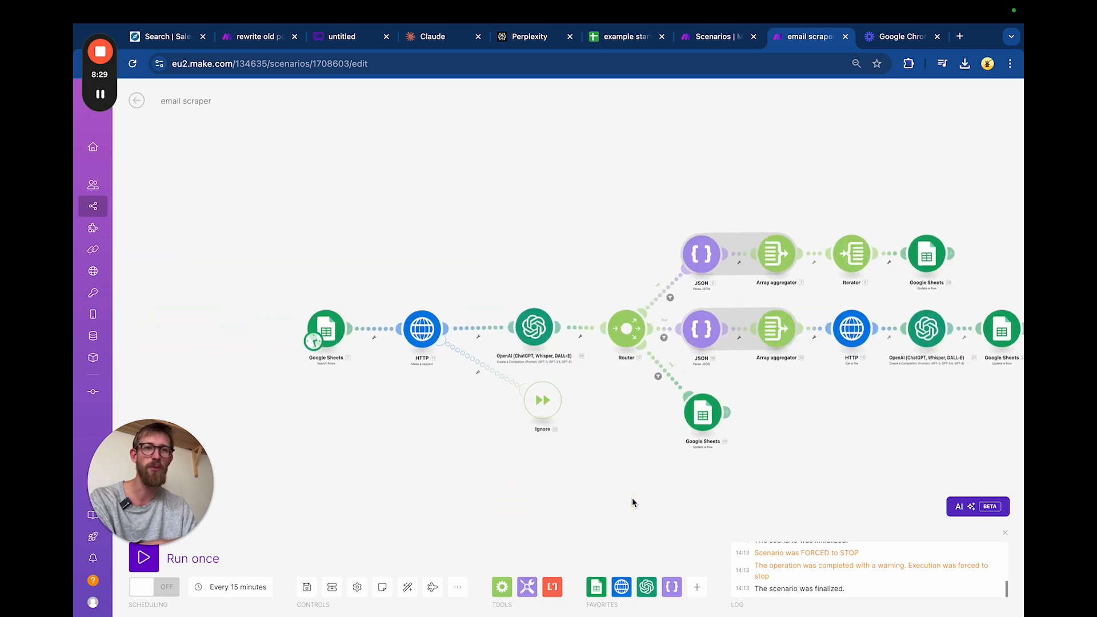
Step: Run the whole email scraper scenario once
click(144, 558)
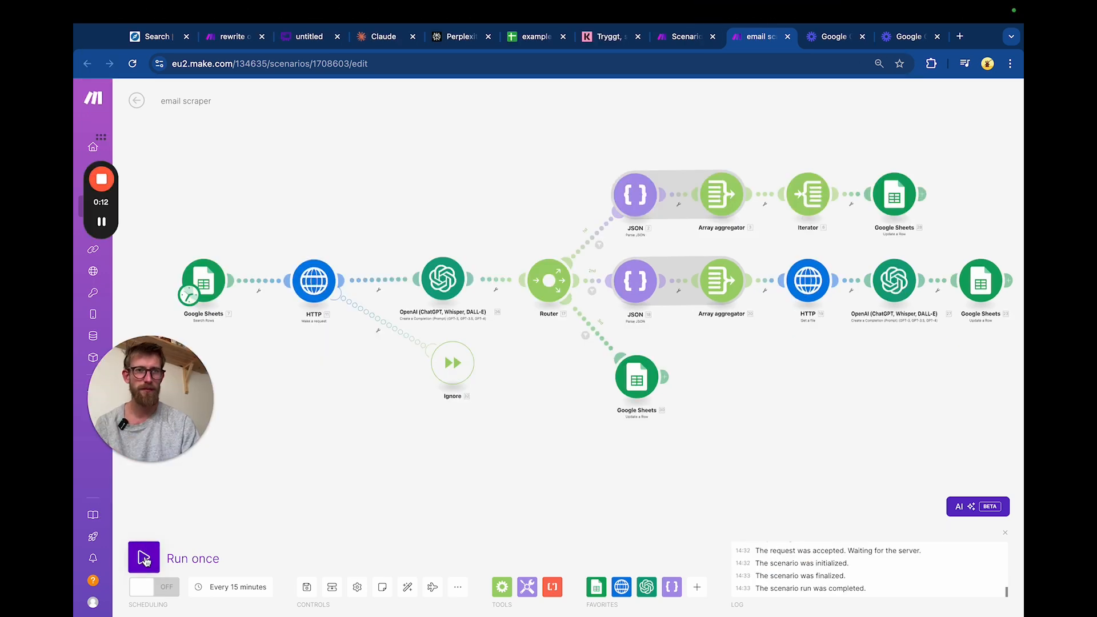
click(144, 557)
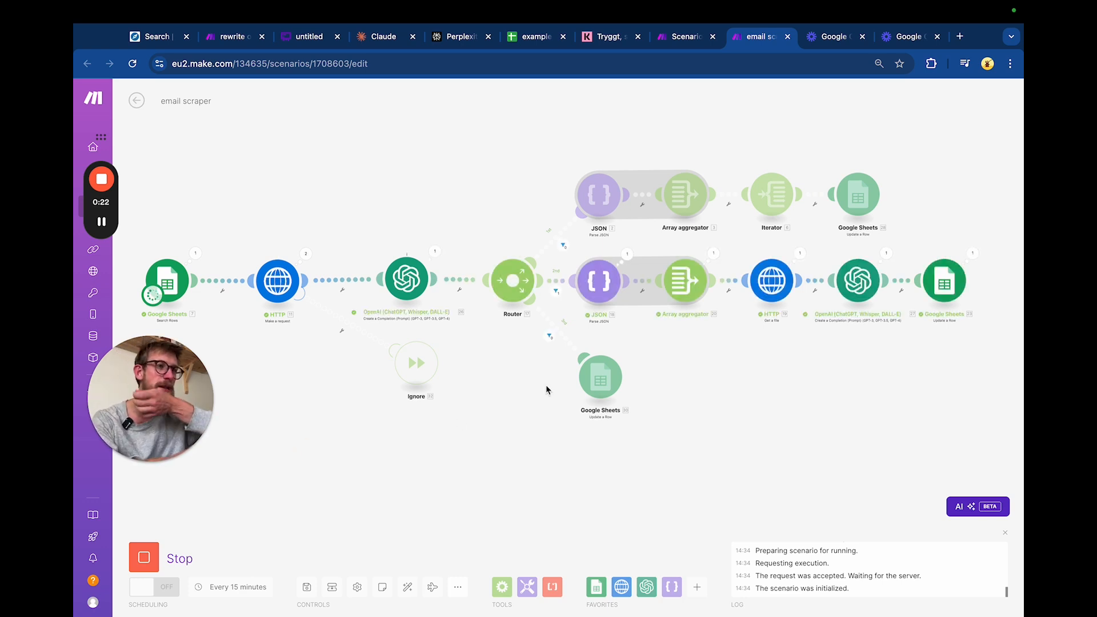
mouse_move(547, 274)
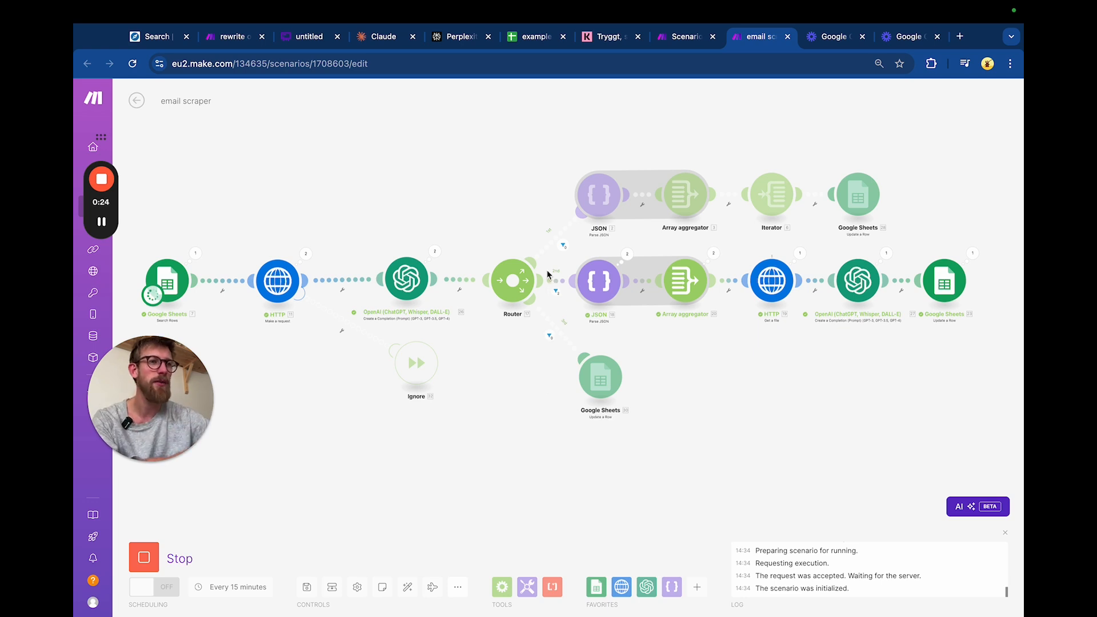
mouse_move(662, 296)
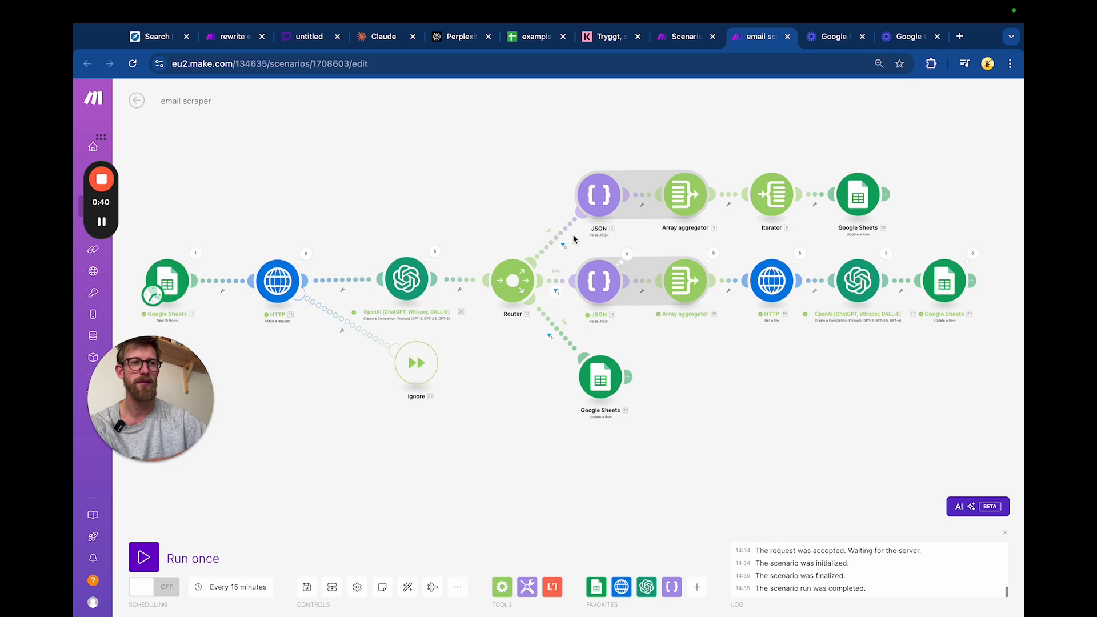
mouse_move(804, 276)
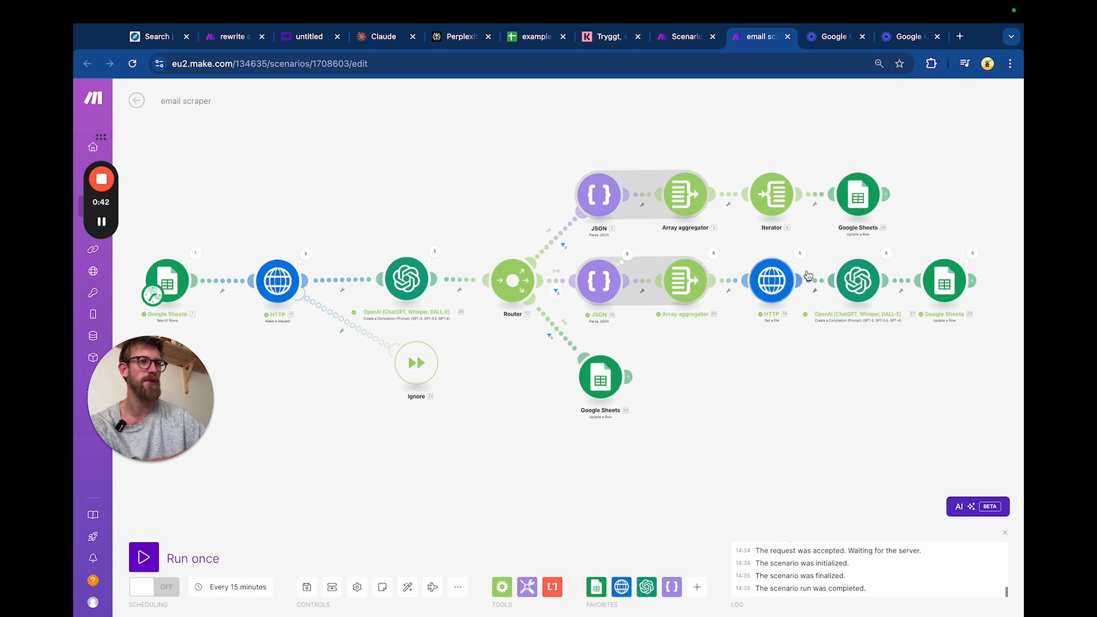
mouse_move(804, 296)
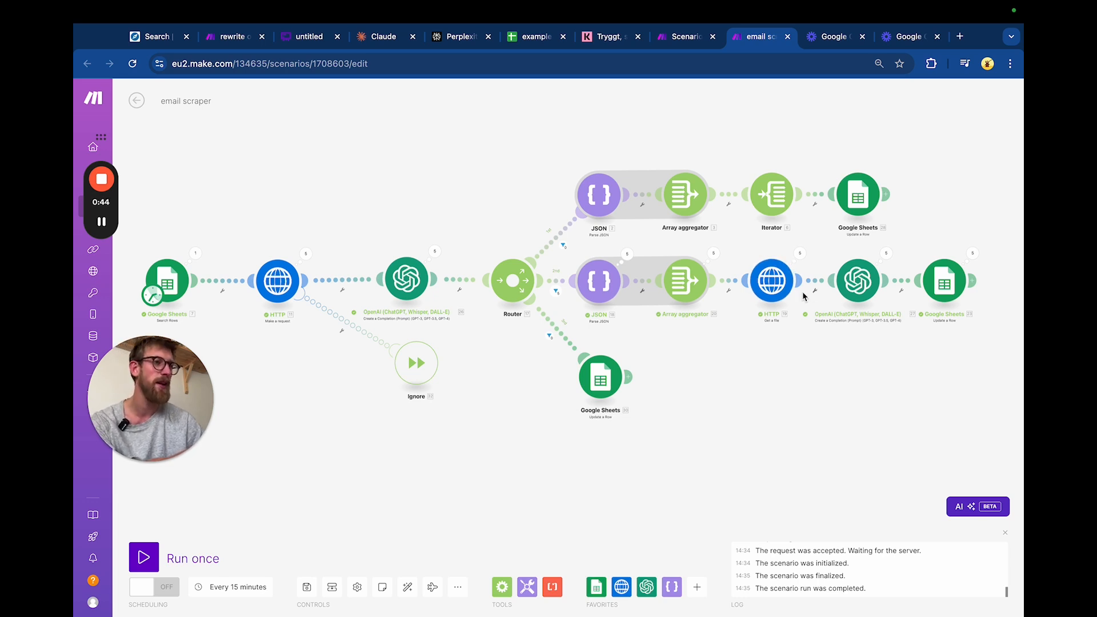
mouse_move(986, 249)
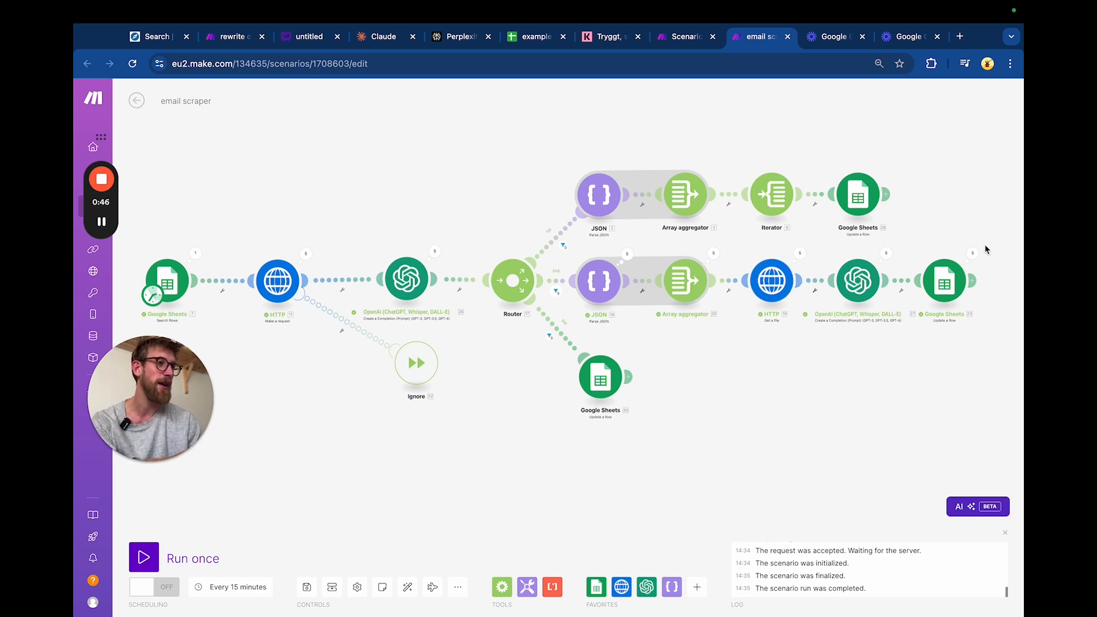
mouse_move(831, 77)
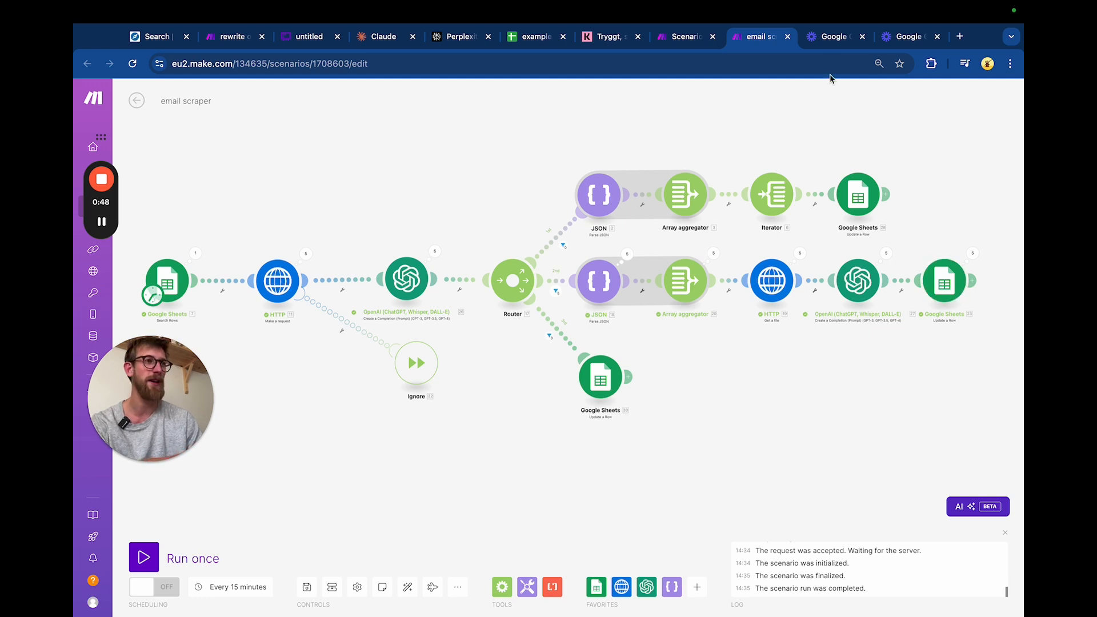
Step: Check the scraped emails in column F, including the Myrspoven result
click(535, 36)
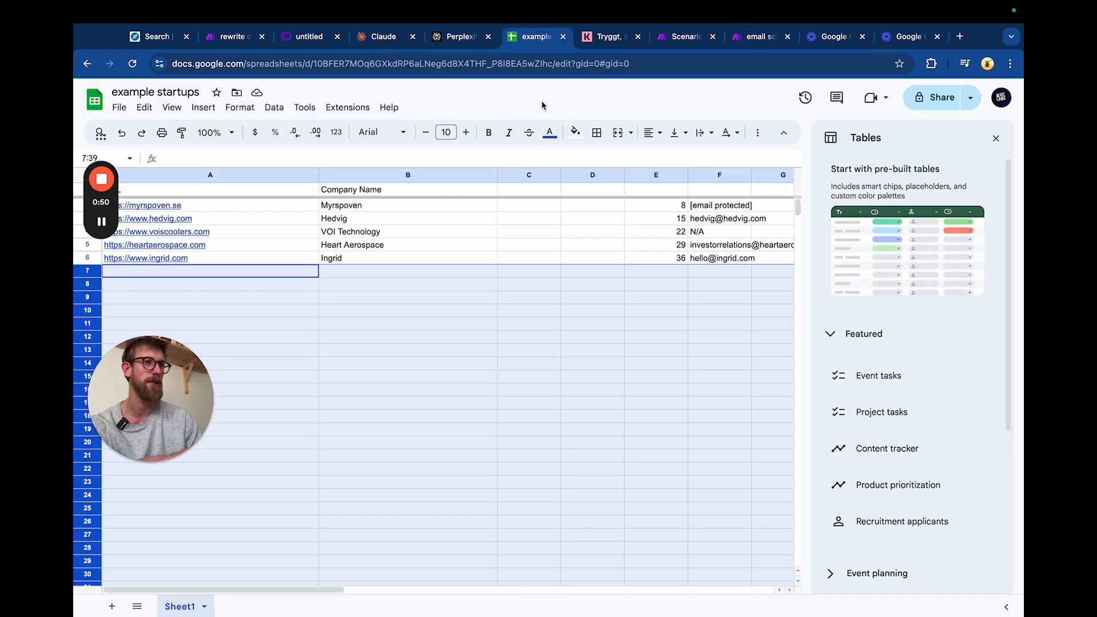
click(656, 336)
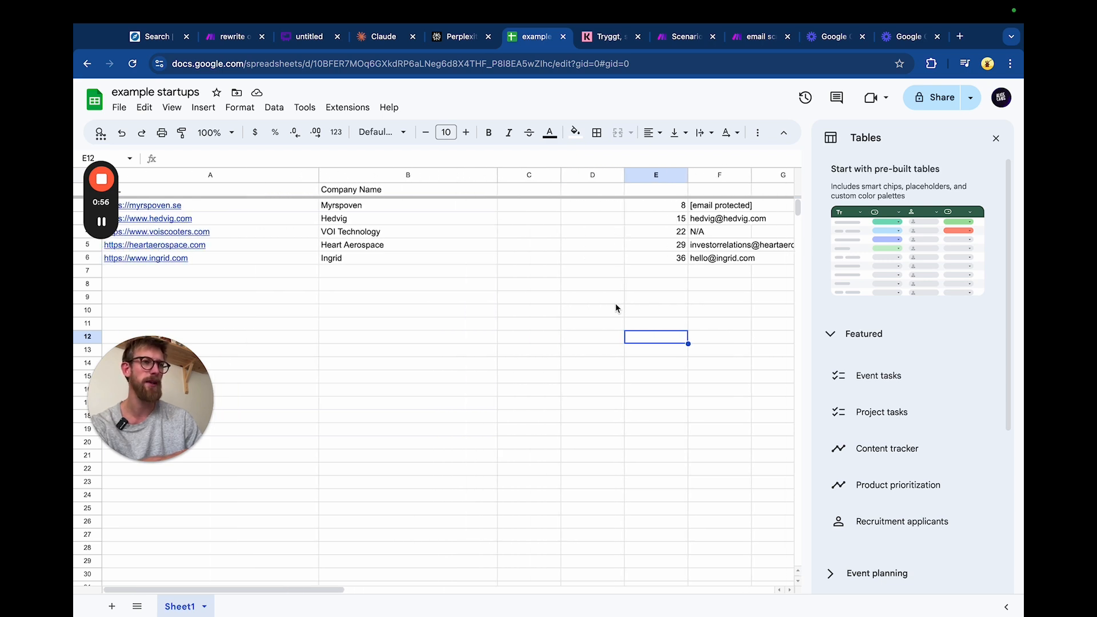
click(719, 204)
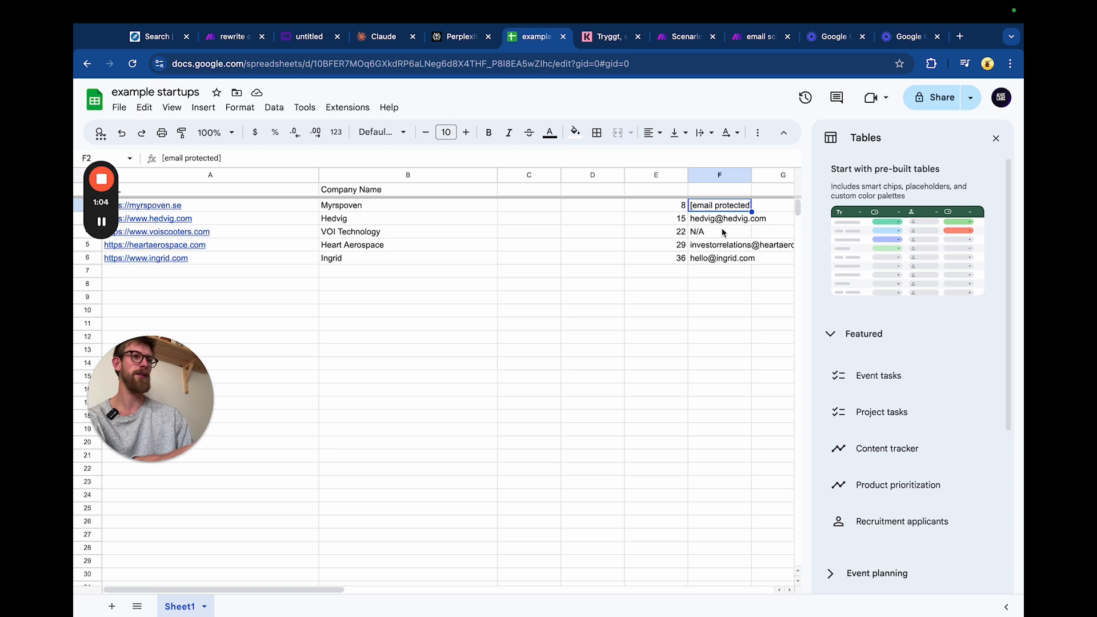
click(718, 349)
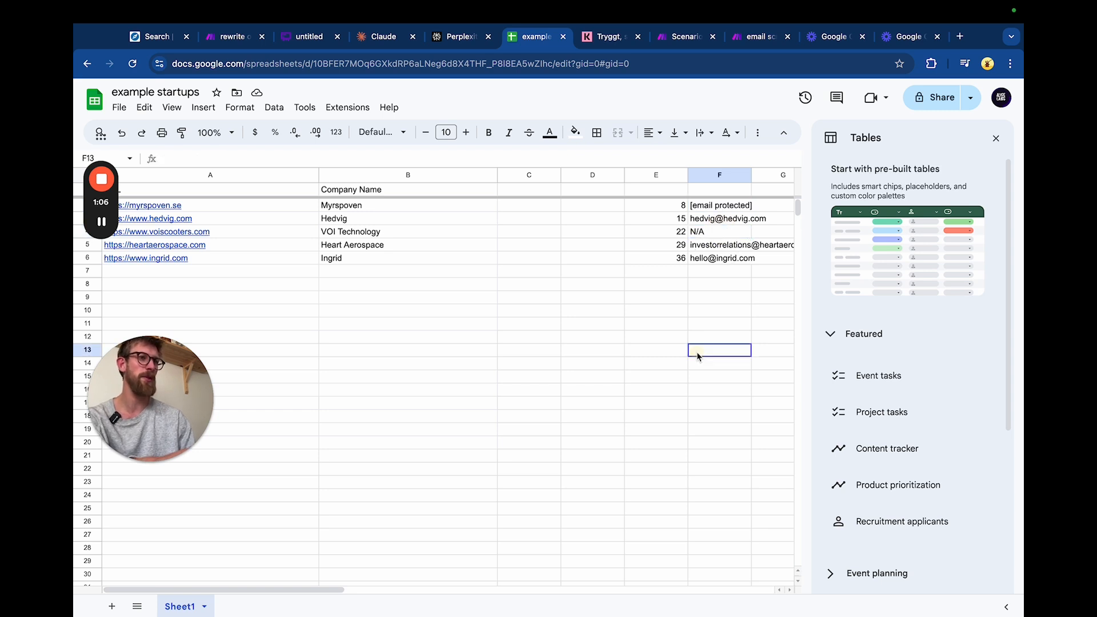
mouse_move(764, 271)
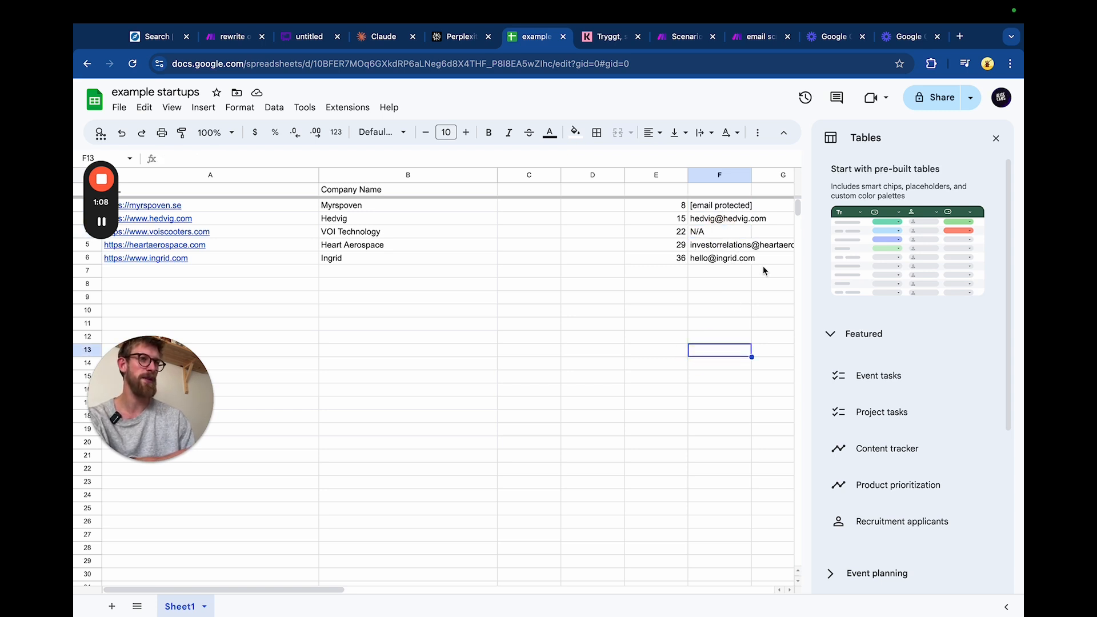
Step: Inspect the Hedvig and Heart Aerospace emails, then return to the Make scenario
click(728, 218)
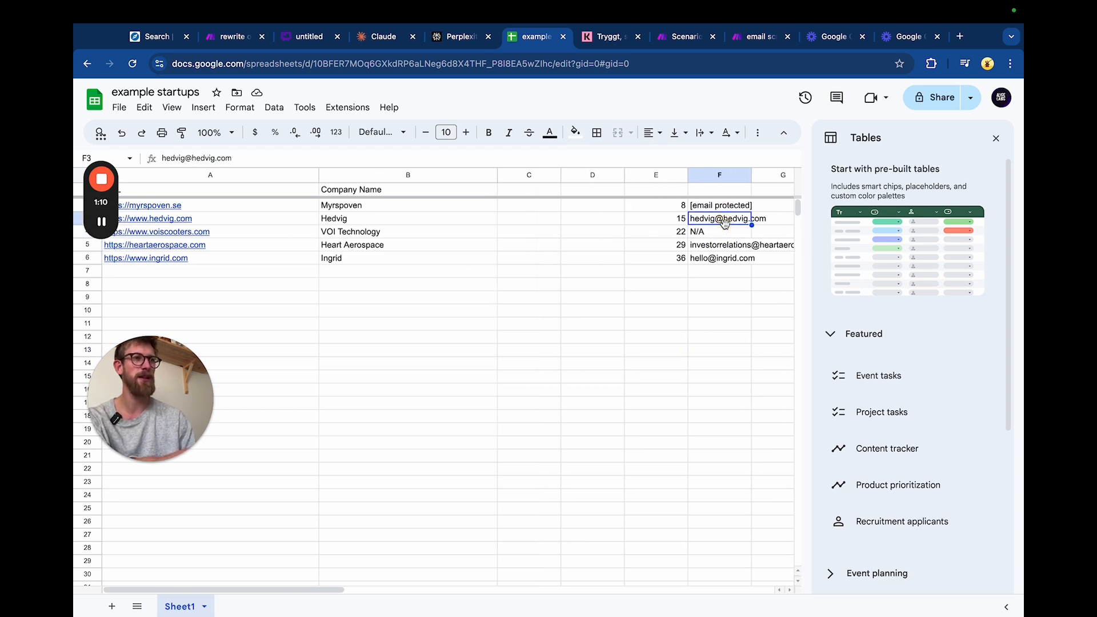
click(719, 245)
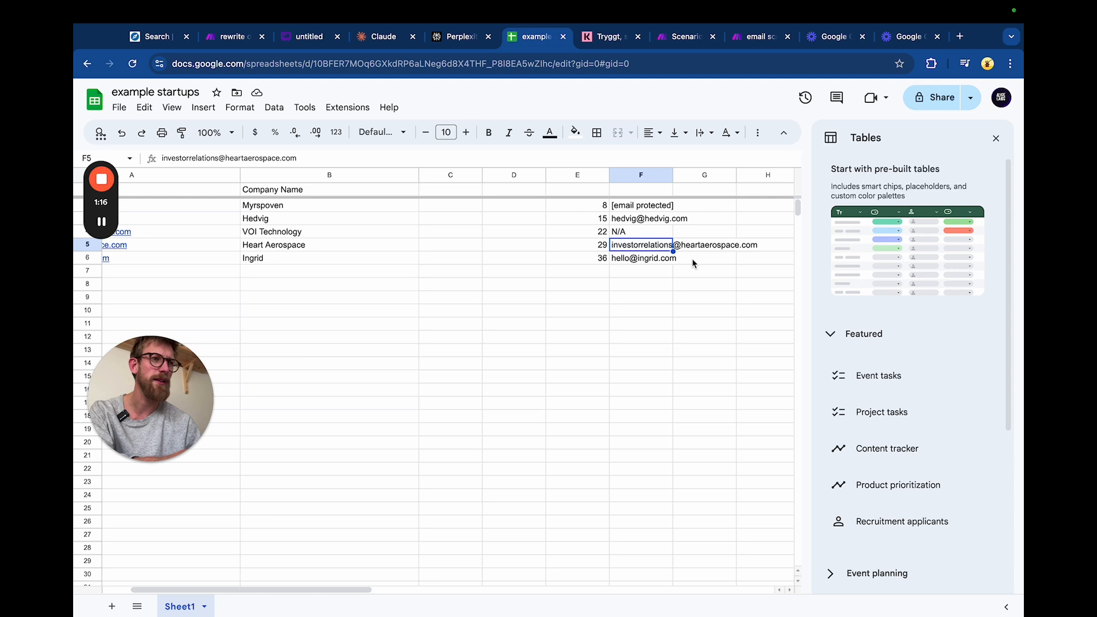
click(528, 271)
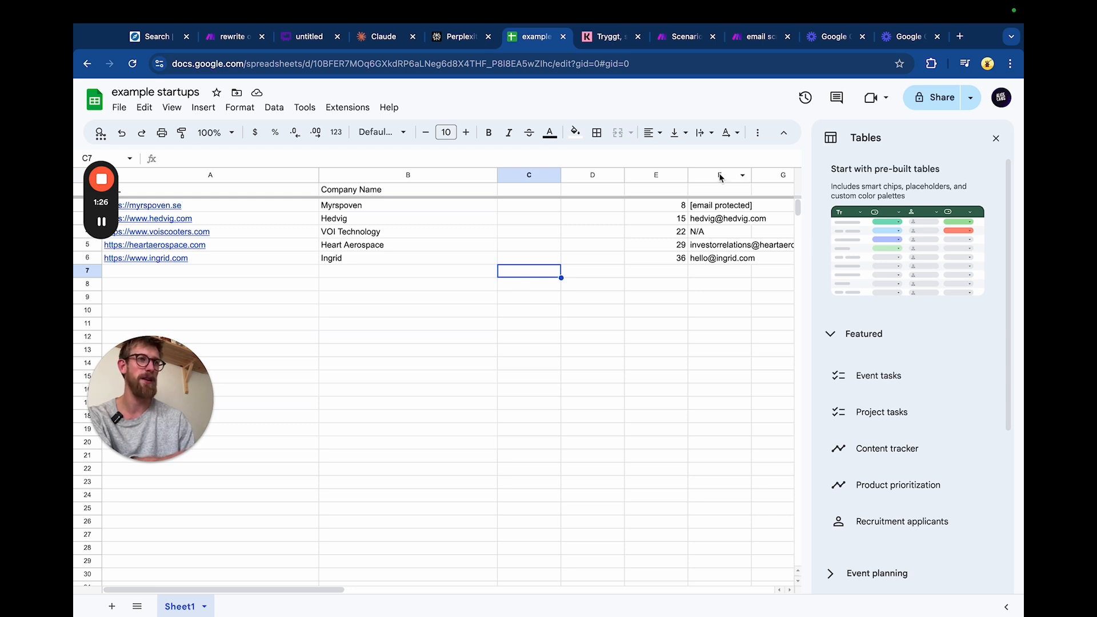
mouse_move(654, 292)
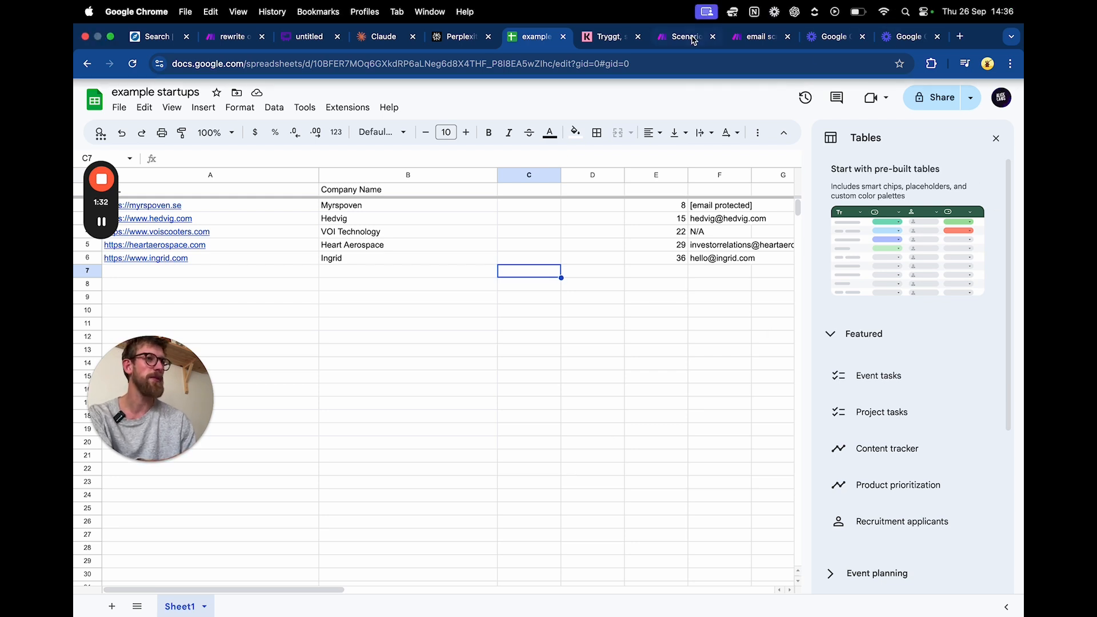
click(755, 36)
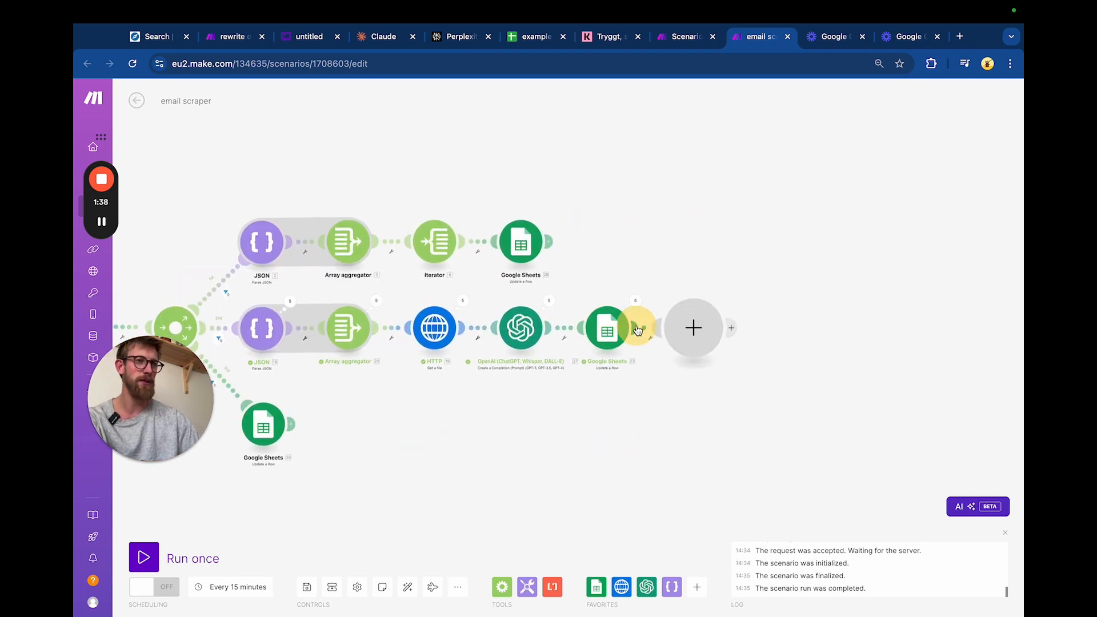
Step: Add an Anthropic Claude Create a Prompt module after the sheet update with 4000 max tokens
click(692, 328)
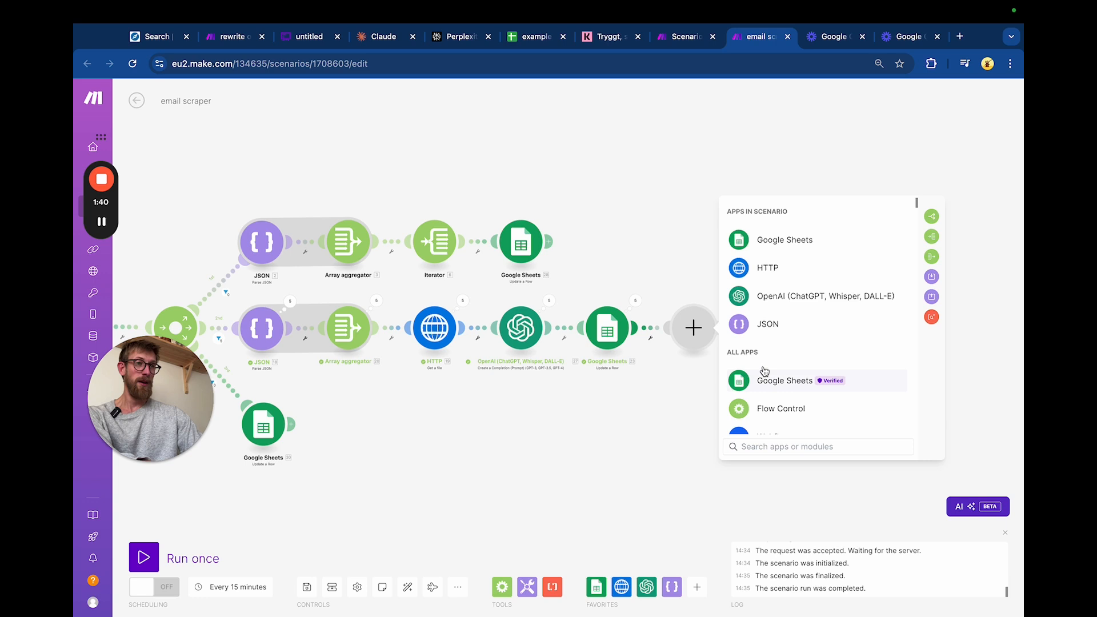
text(claud)
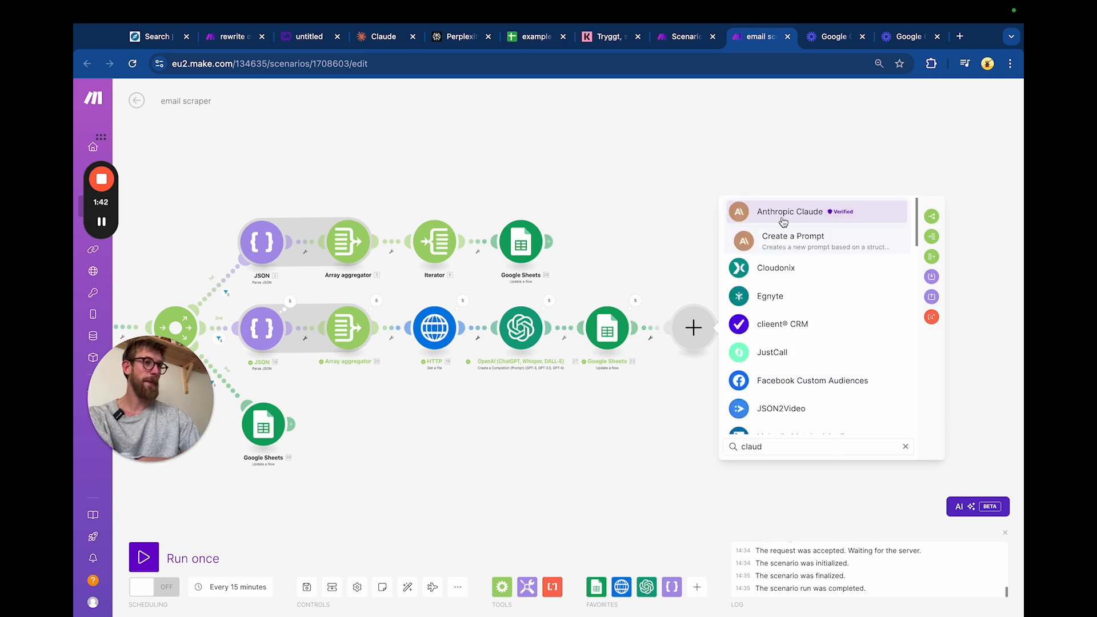
click(790, 211)
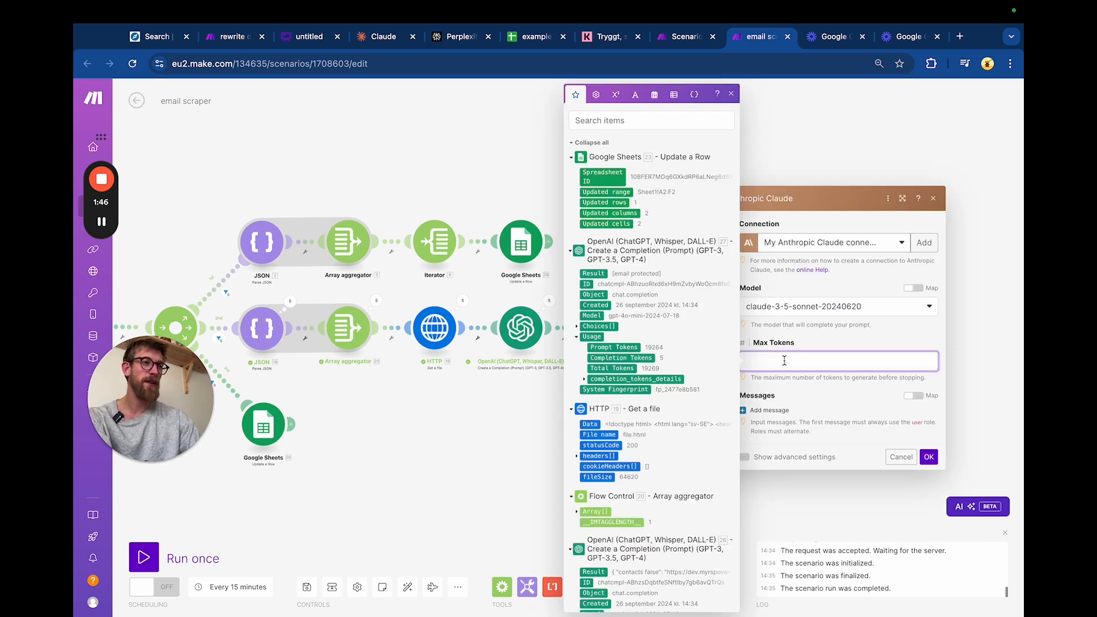
text(4000)
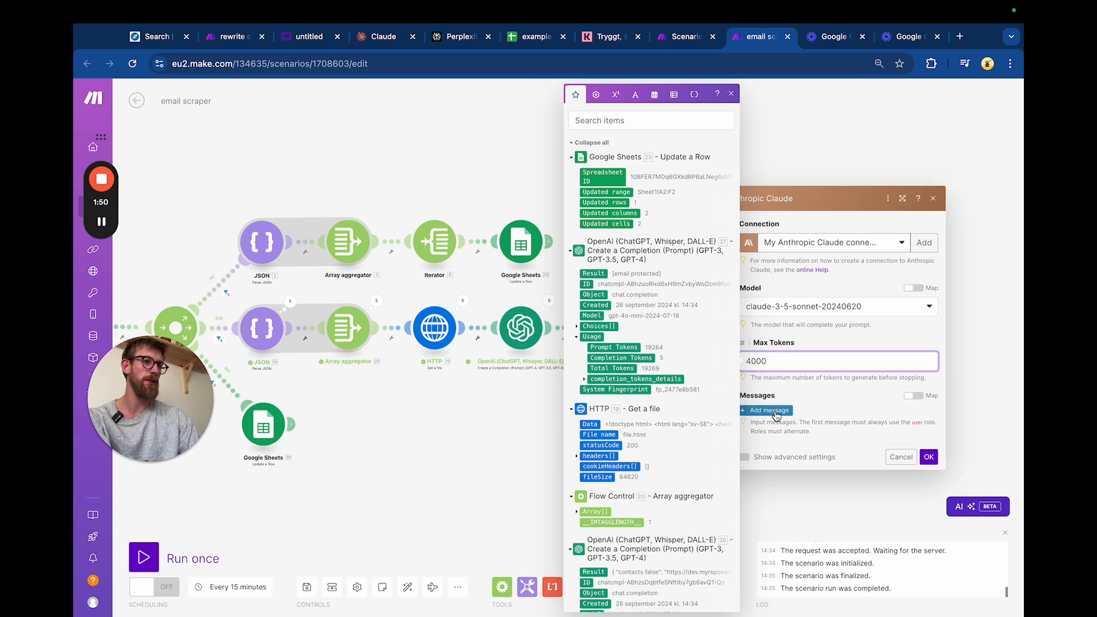
Step: Add a User text message mapping the substring(Data) page text from the earlier prompt
click(765, 410)
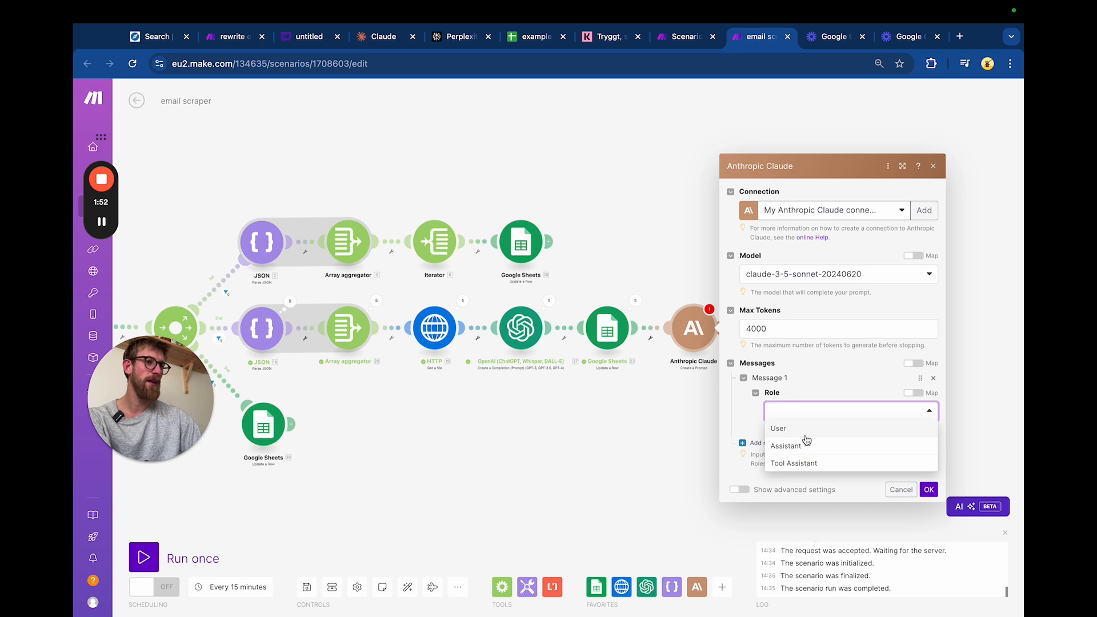
click(778, 428)
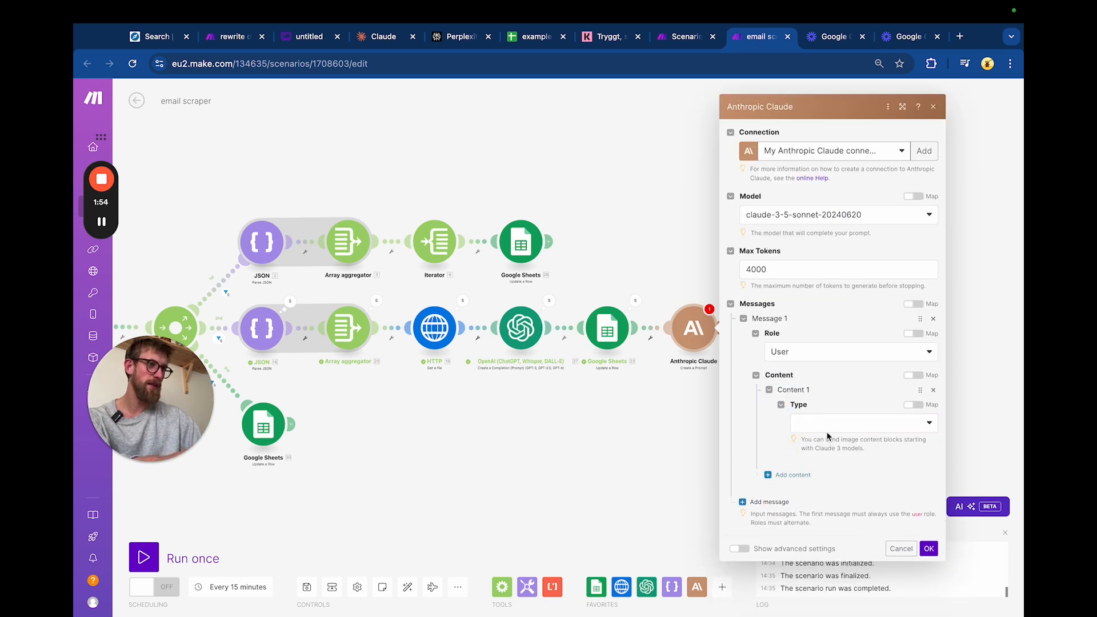
click(861, 423)
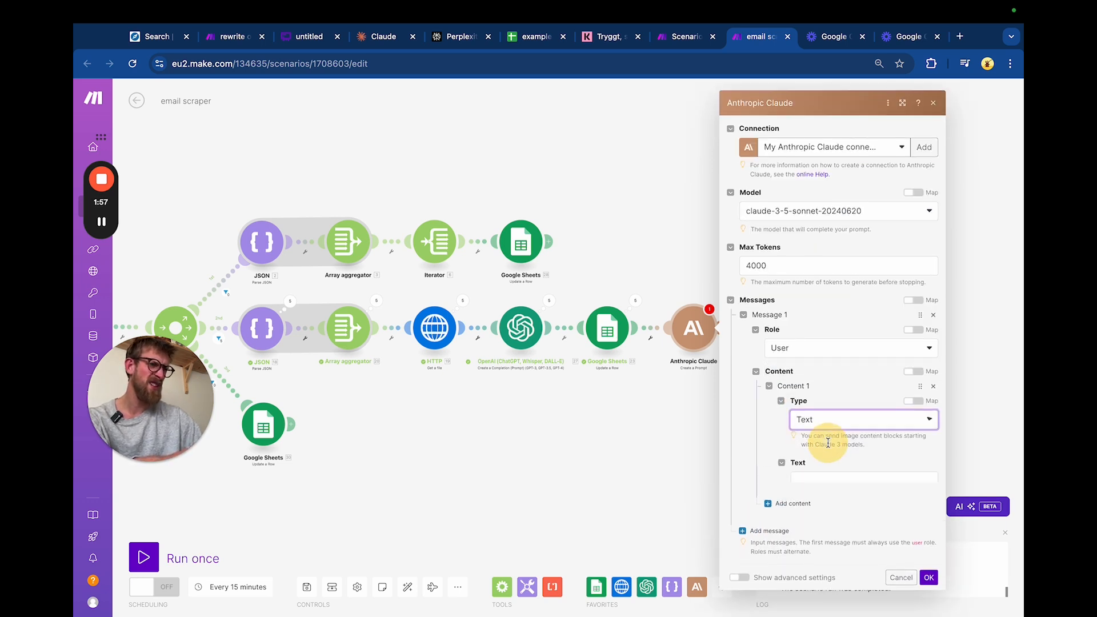
click(864, 474)
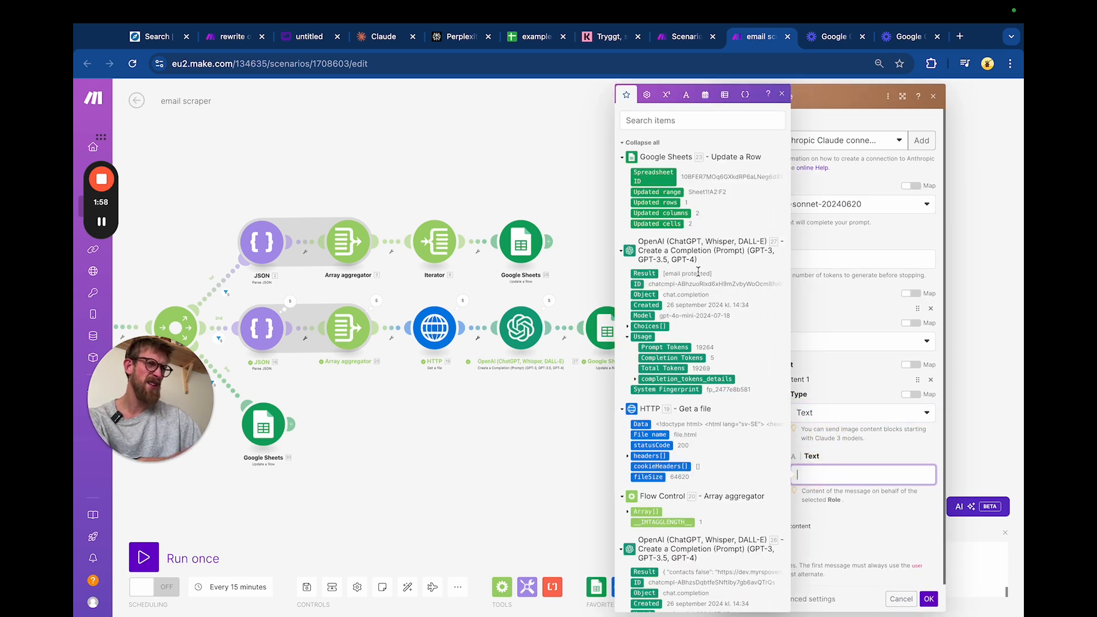
scroll(down, 3)
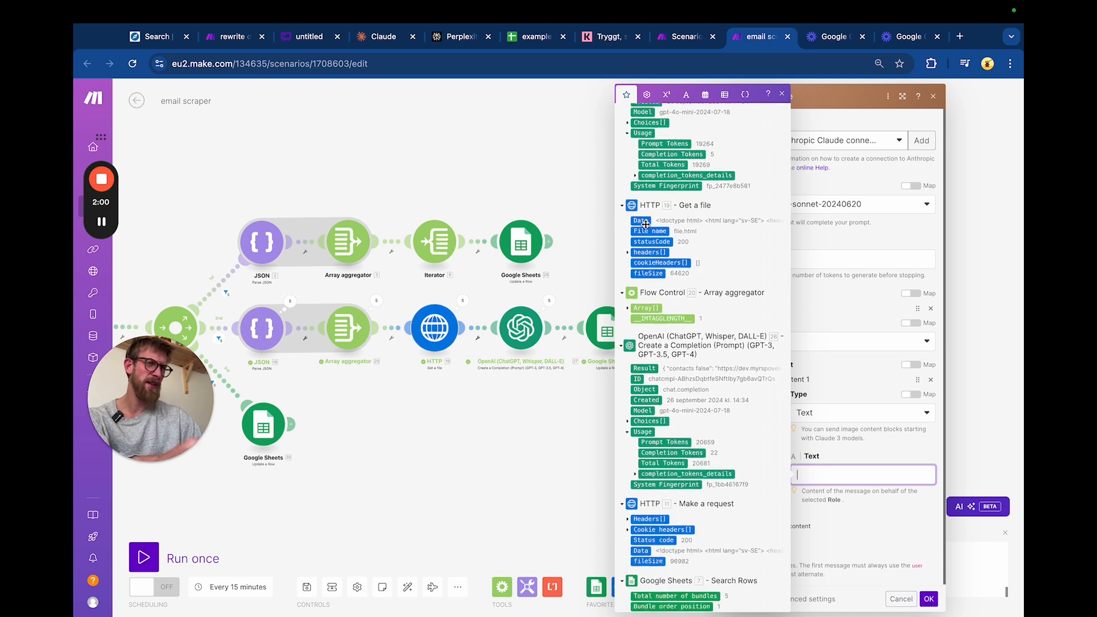
mouse_move(641, 220)
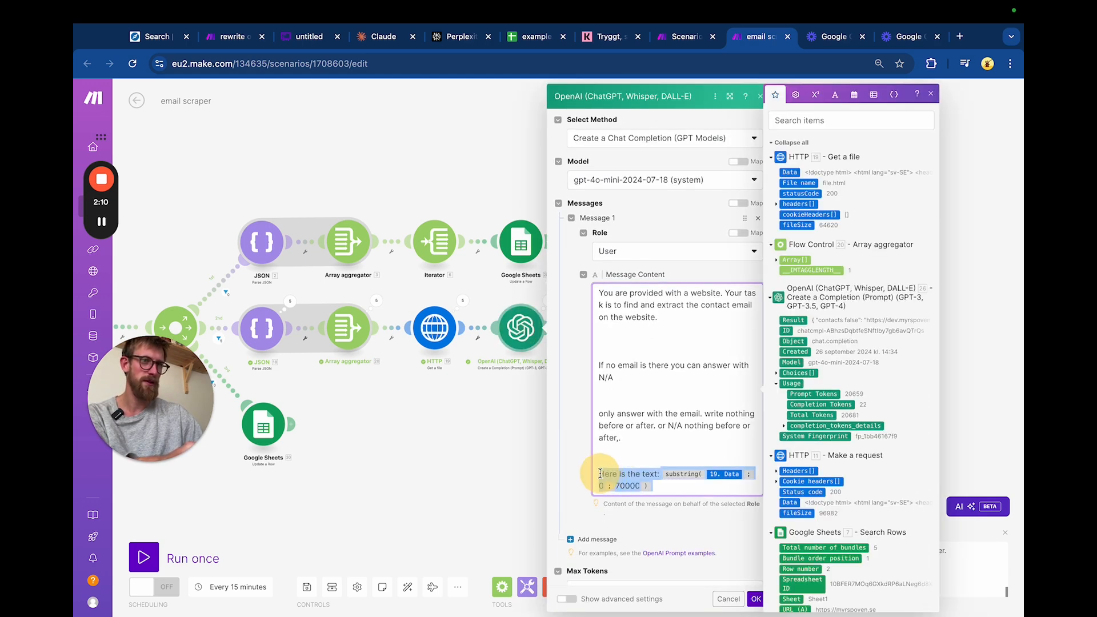
click(755, 599)
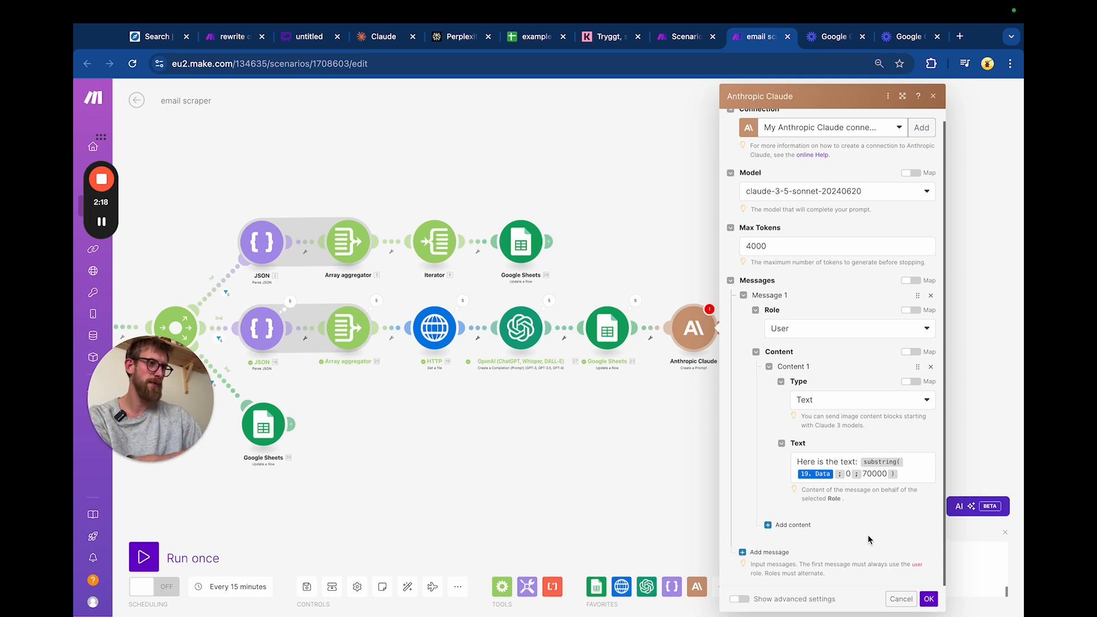
mouse_move(812, 473)
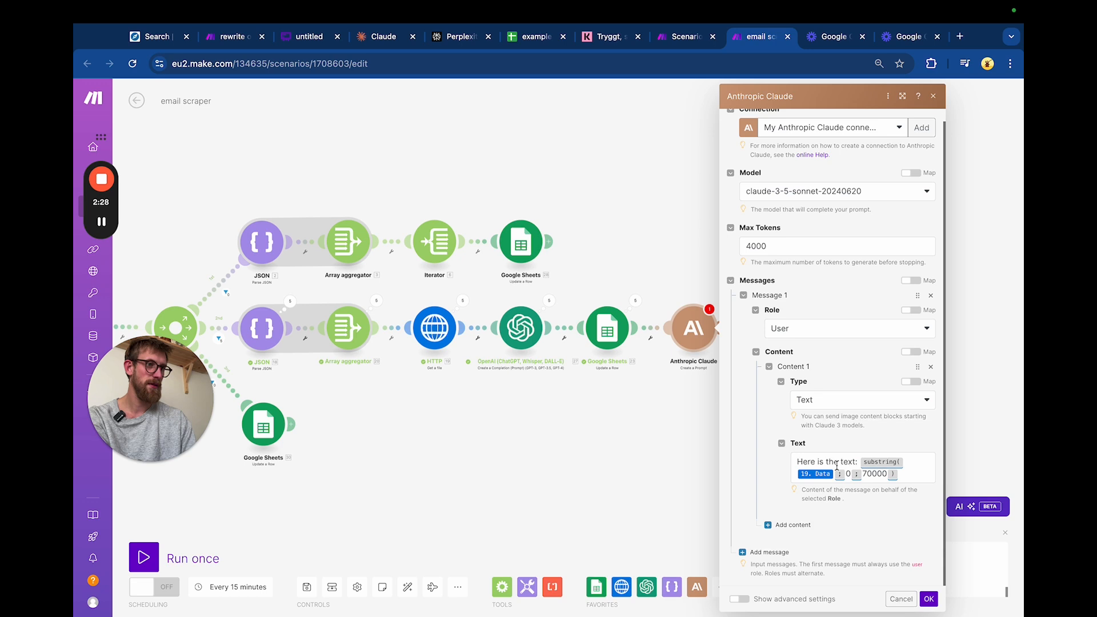
click(836, 468)
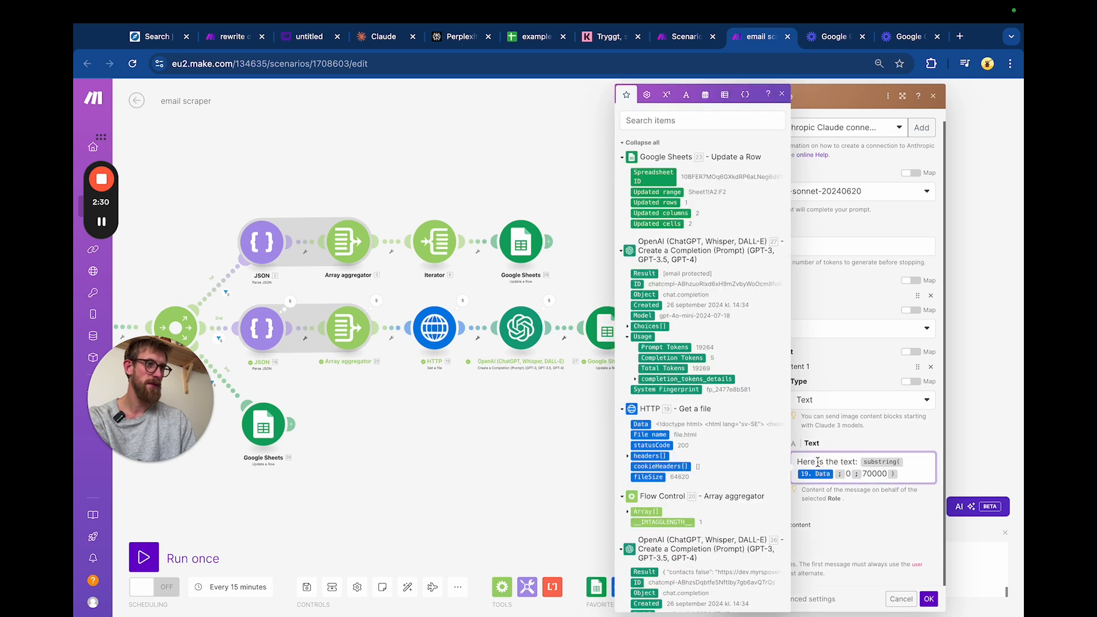
Step: Rewrite the message to request an HTML-only email asking the site's owners about an article, nothing before it
double_click(838, 462)
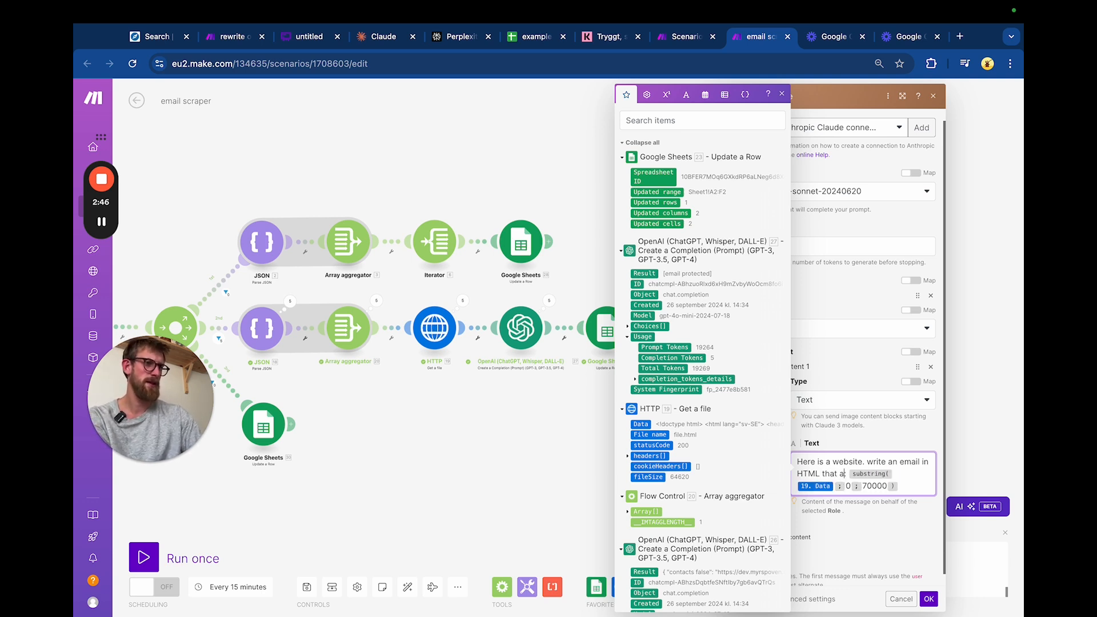
text(asks te)
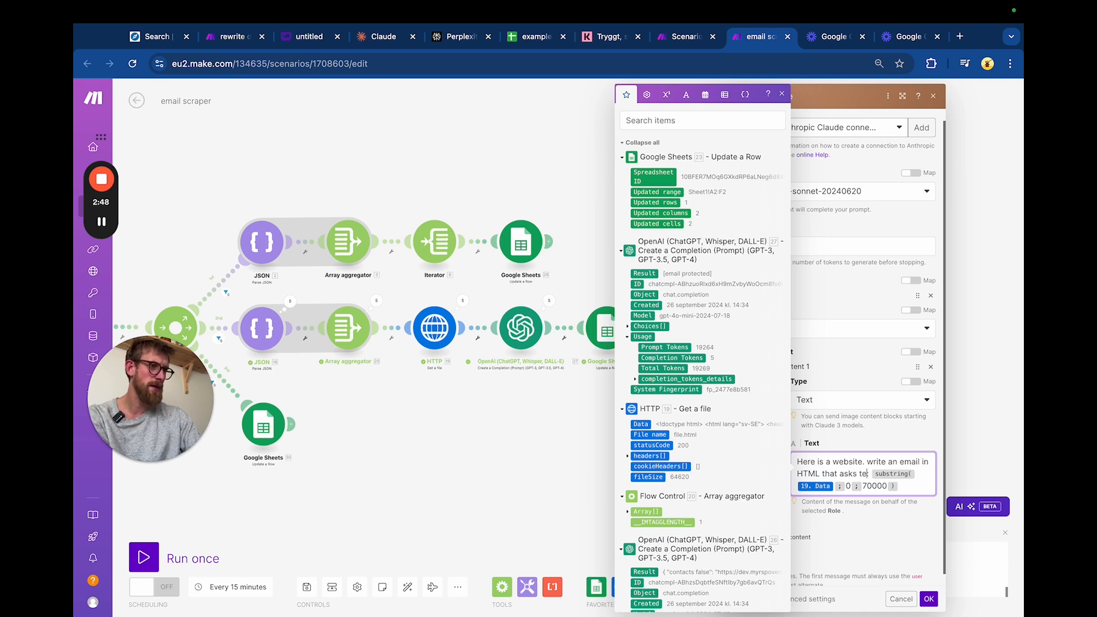
text(them if t)
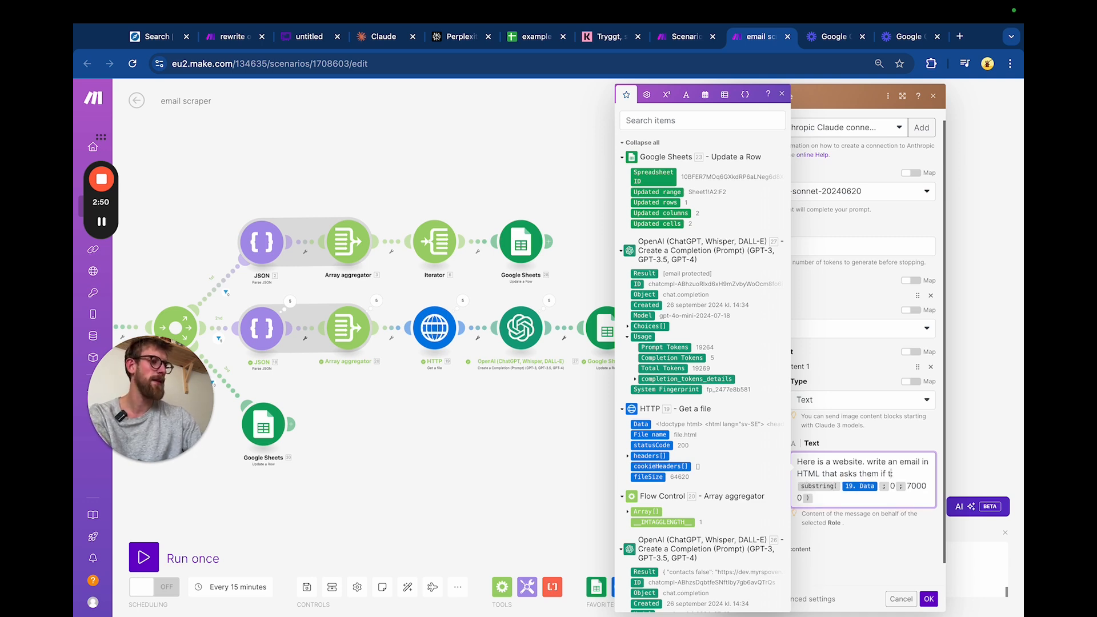
text(hey would like us to write an article about them:)
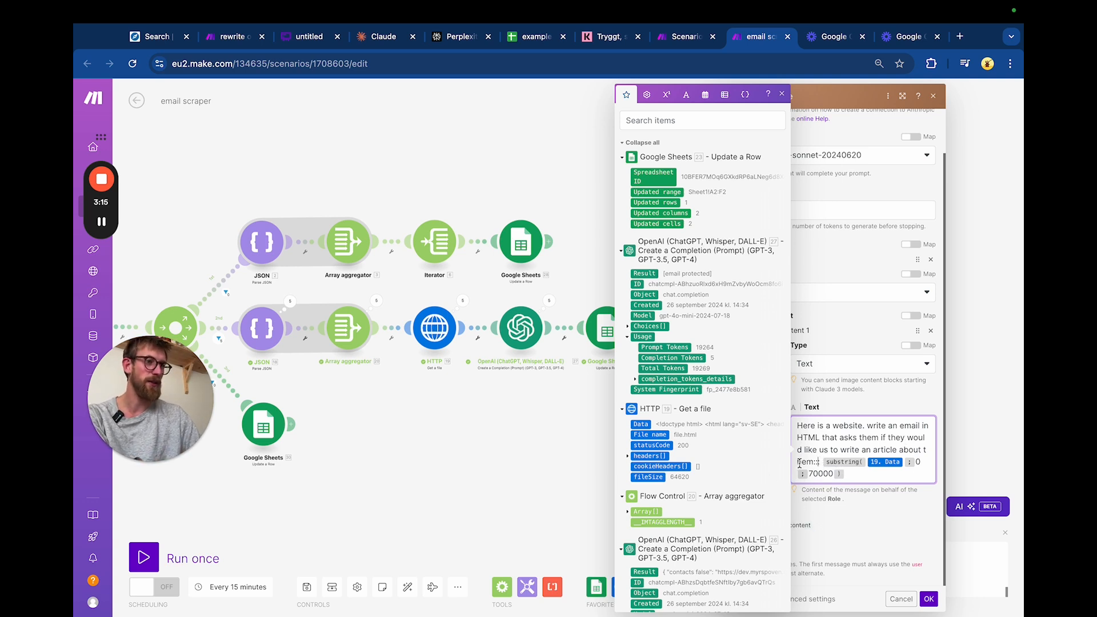
mouse_move(842, 460)
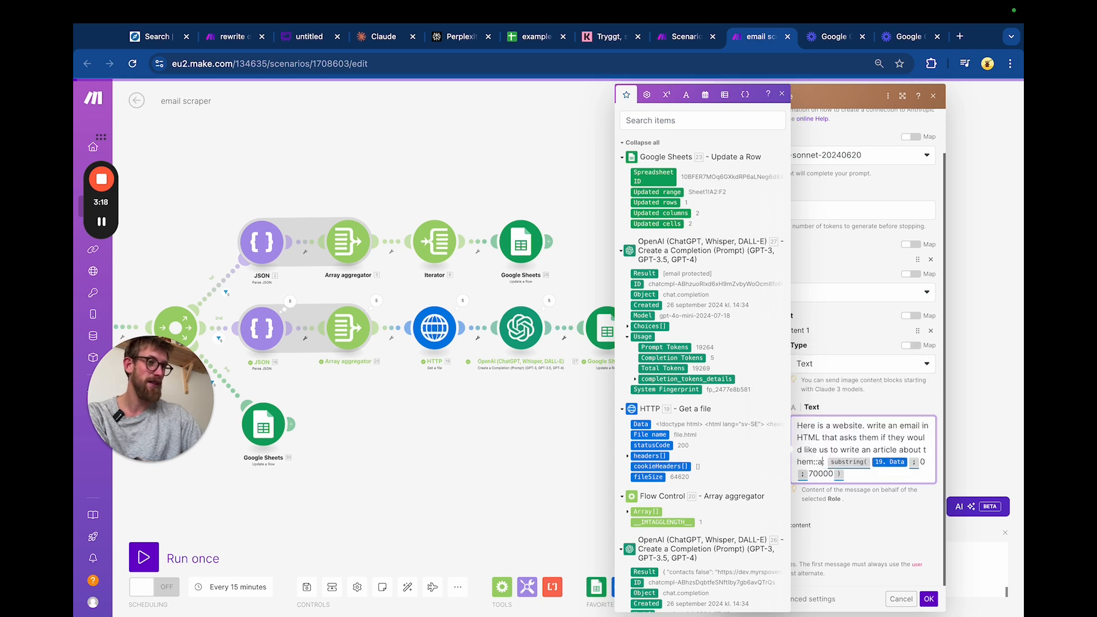
text(answer only with the email.)
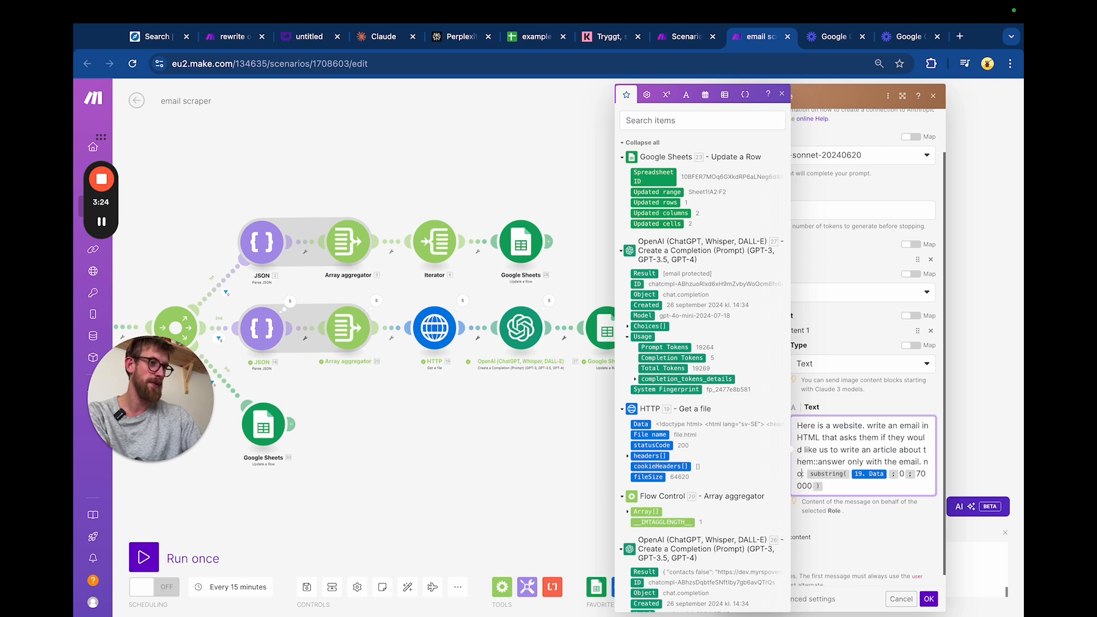
text(nothing befor)
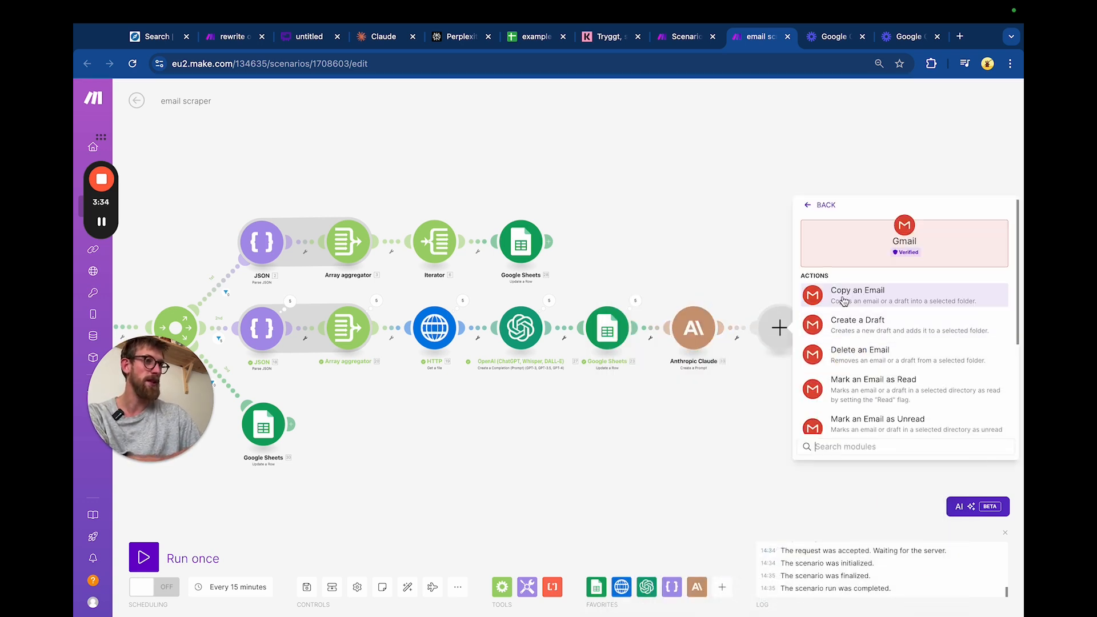
Step: Set the Gmail subject to 'test' and address the email to the scraped OpenAI result
scroll(down, 3)
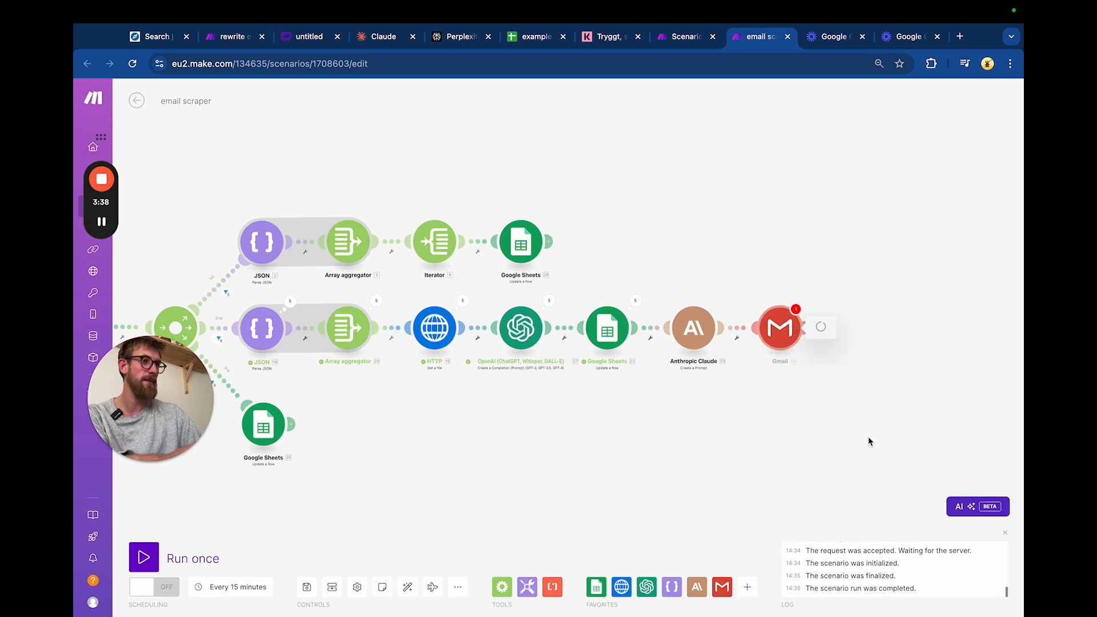
click(777, 327)
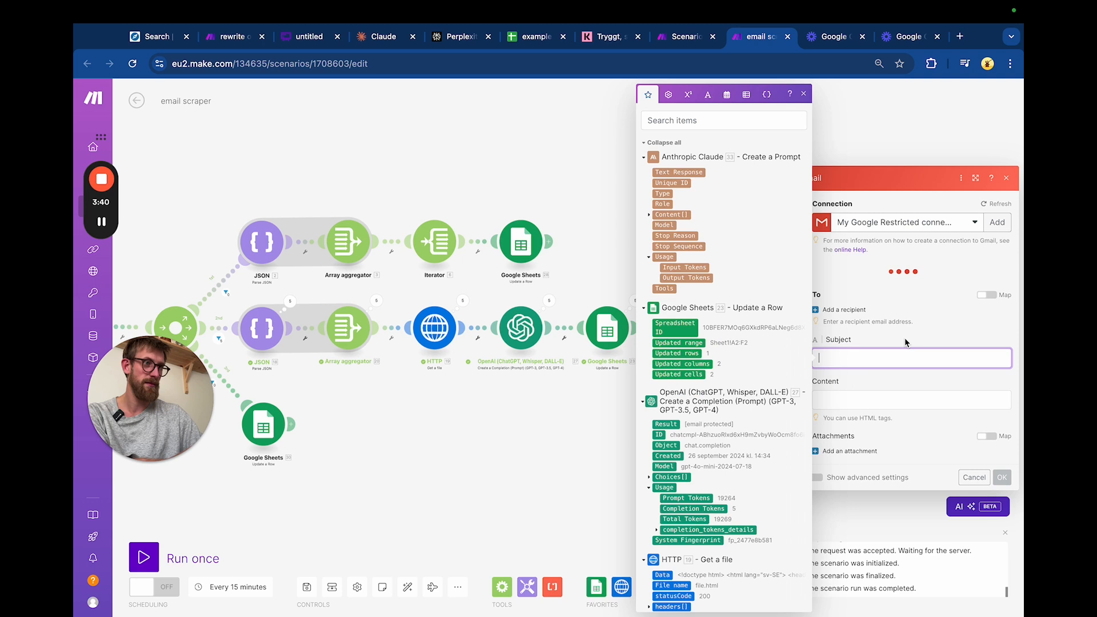
text(test)
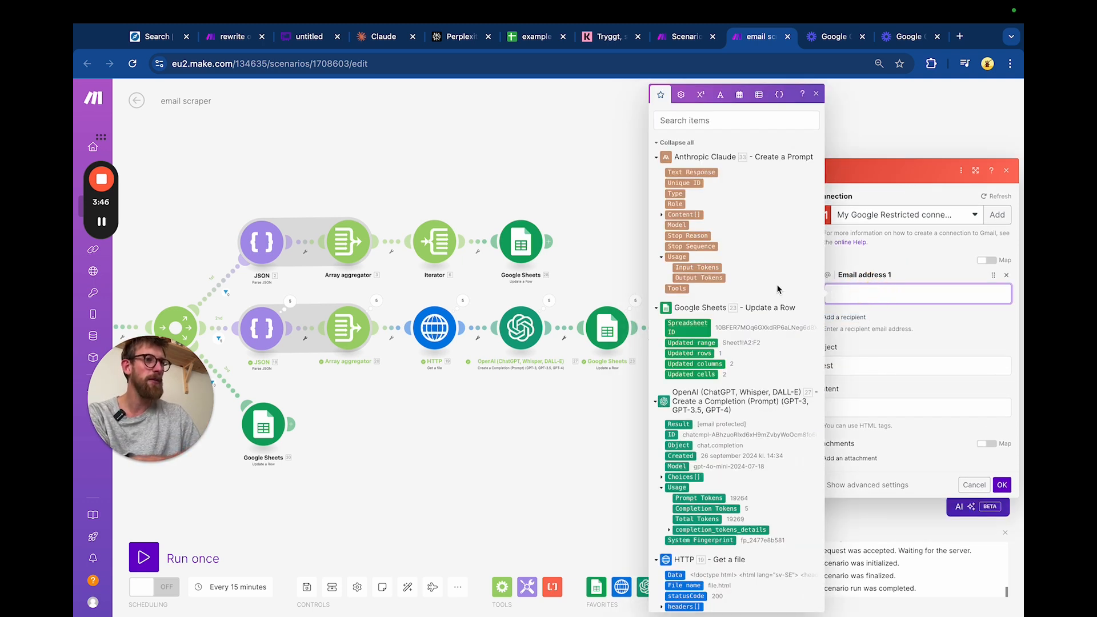
scroll(down, 3)
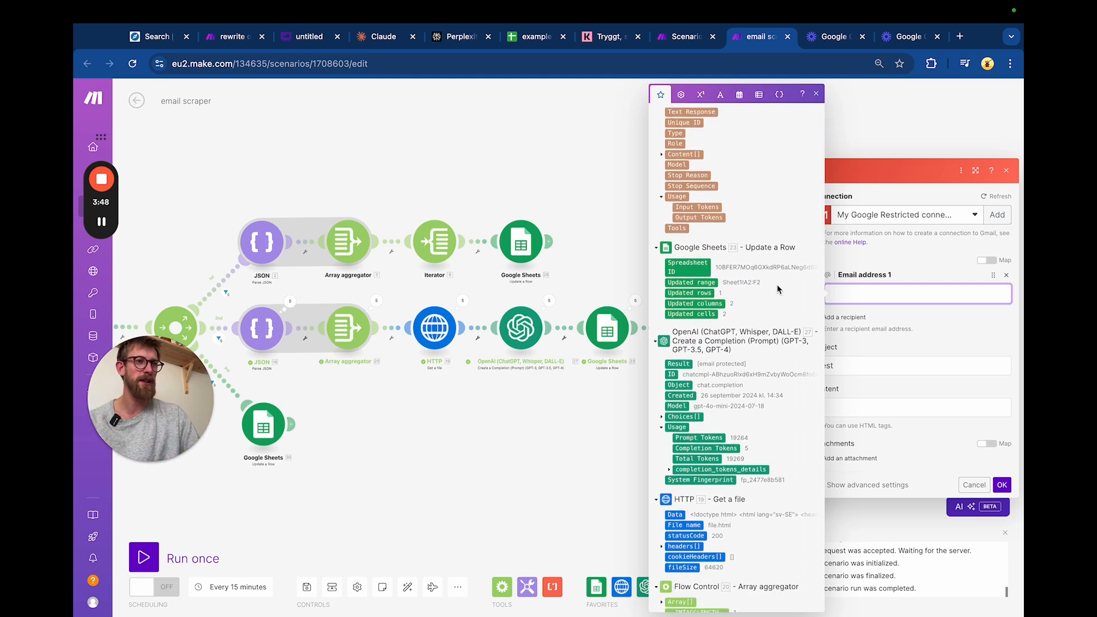
scroll(down, 3)
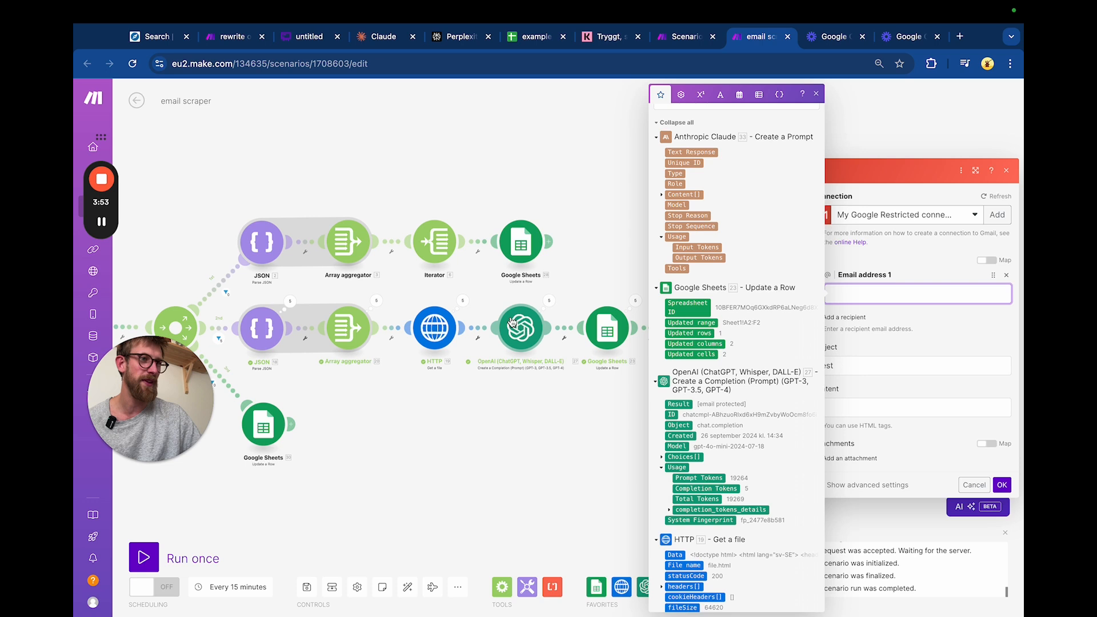
click(678, 404)
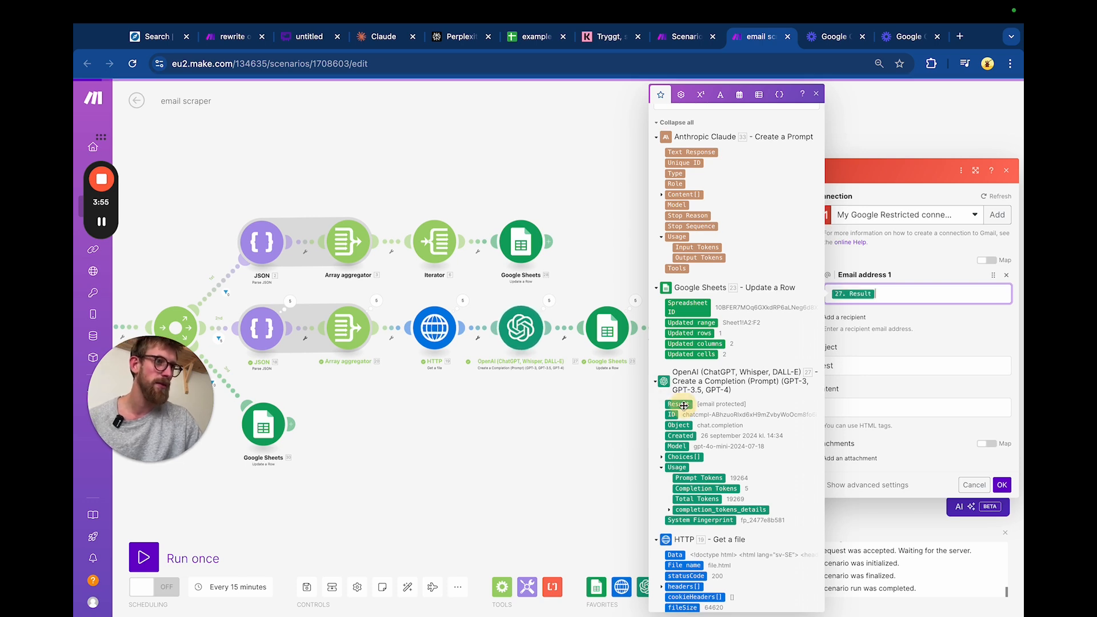
click(816, 93)
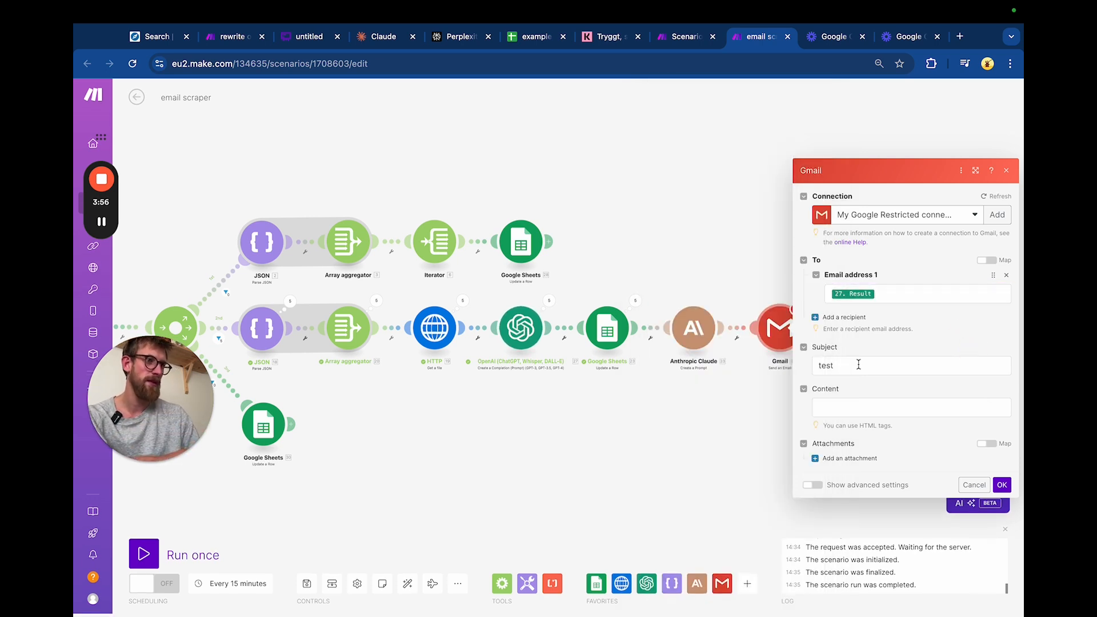
mouse_move(605, 428)
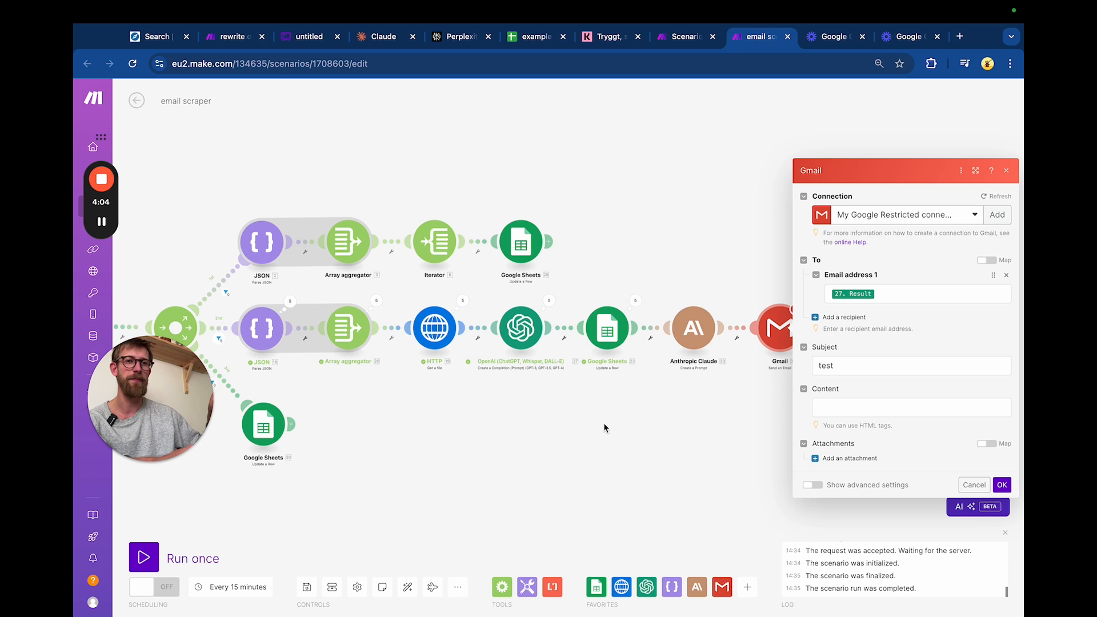
mouse_move(647, 418)
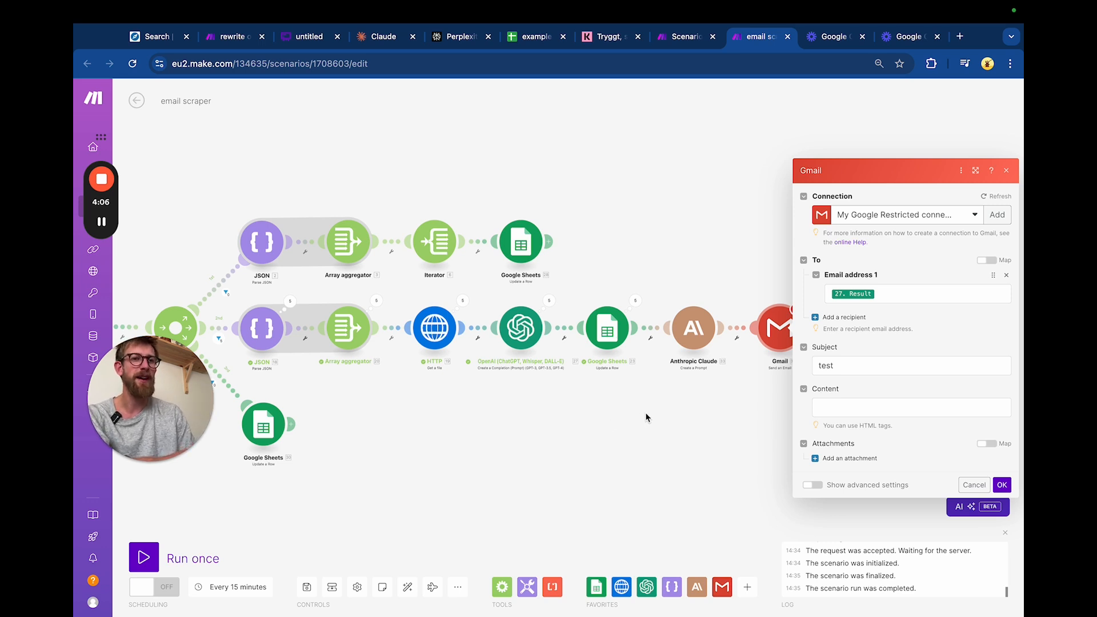
mouse_move(902, 353)
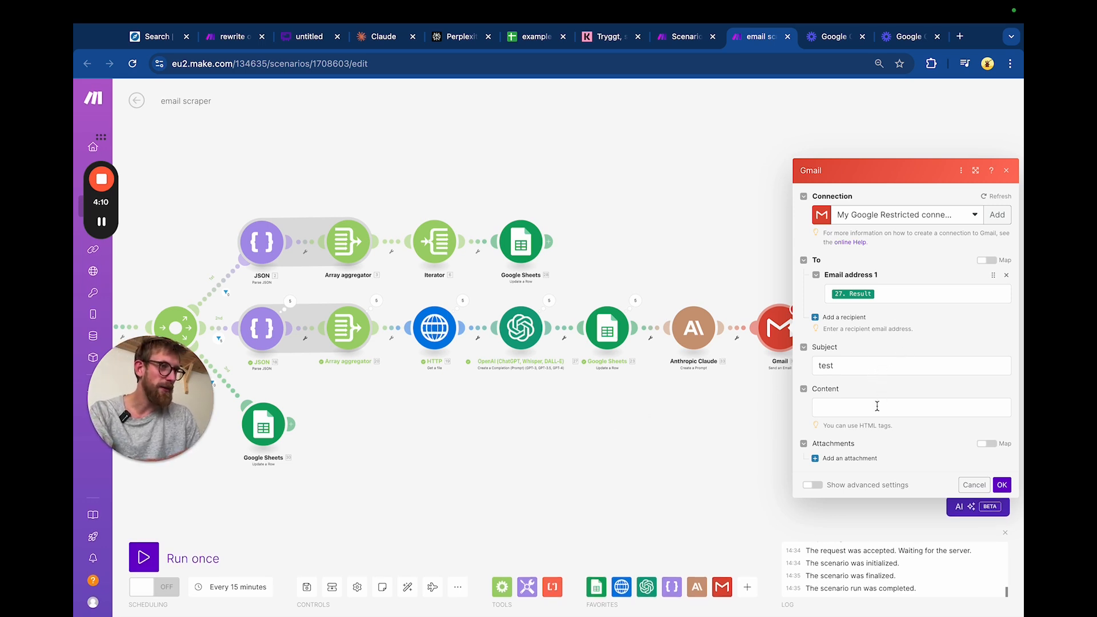
Step: Map Claude's Text Response as the email body and save the Gmail module
click(909, 407)
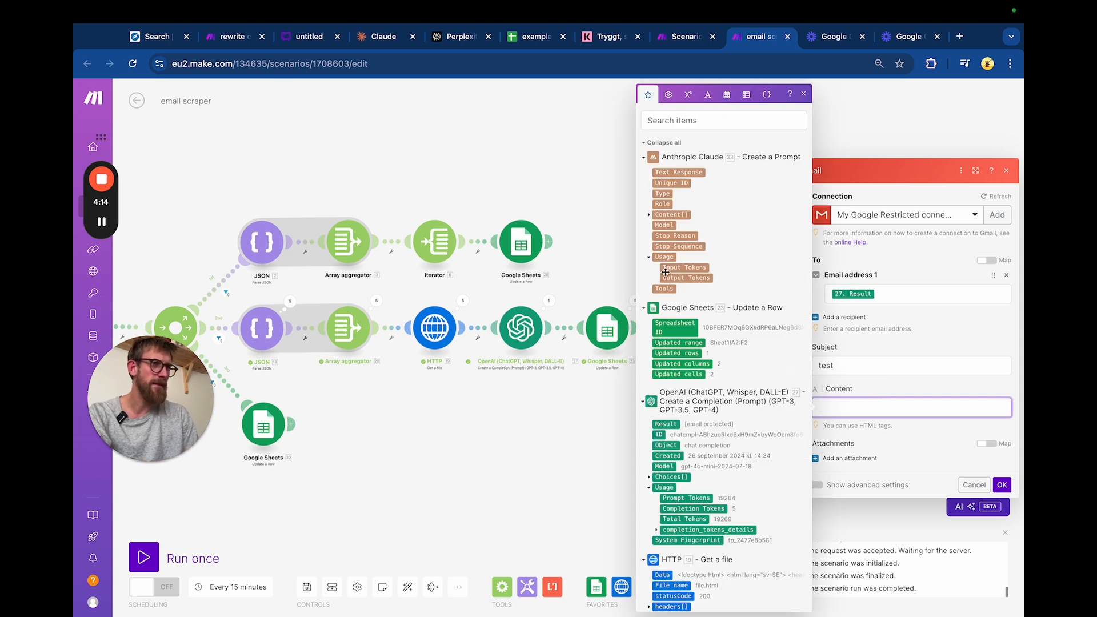
mouse_move(677, 173)
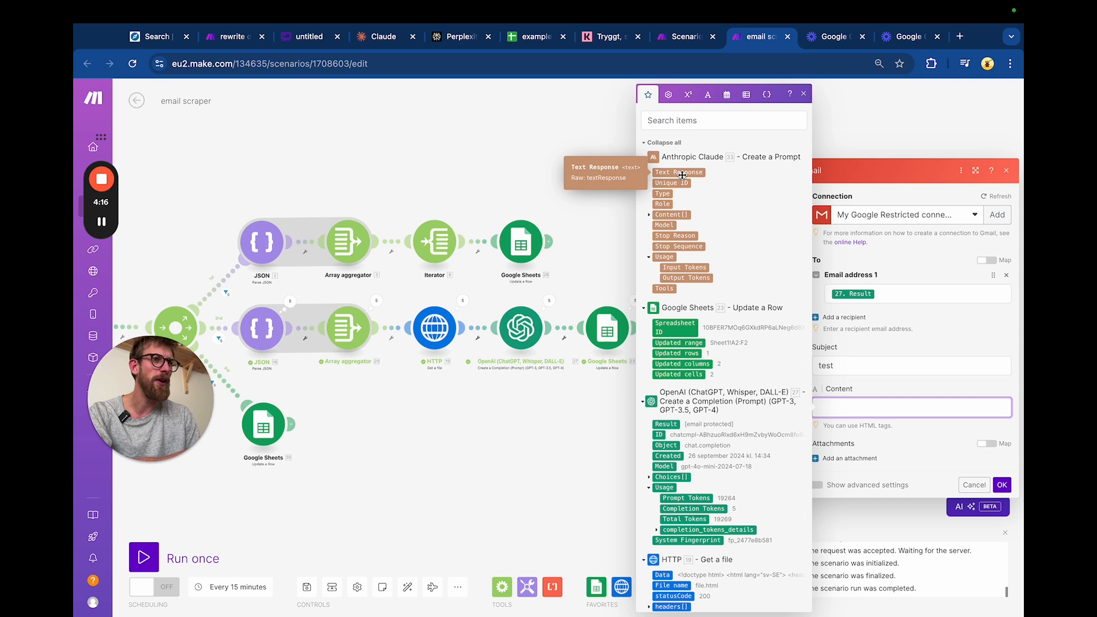
click(677, 172)
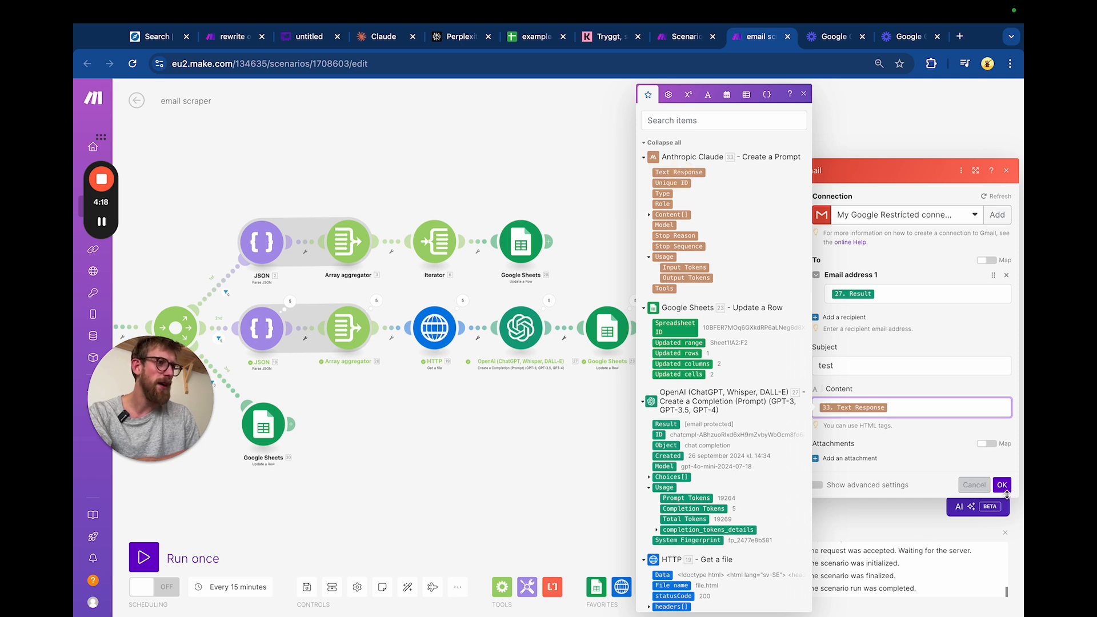
click(1001, 484)
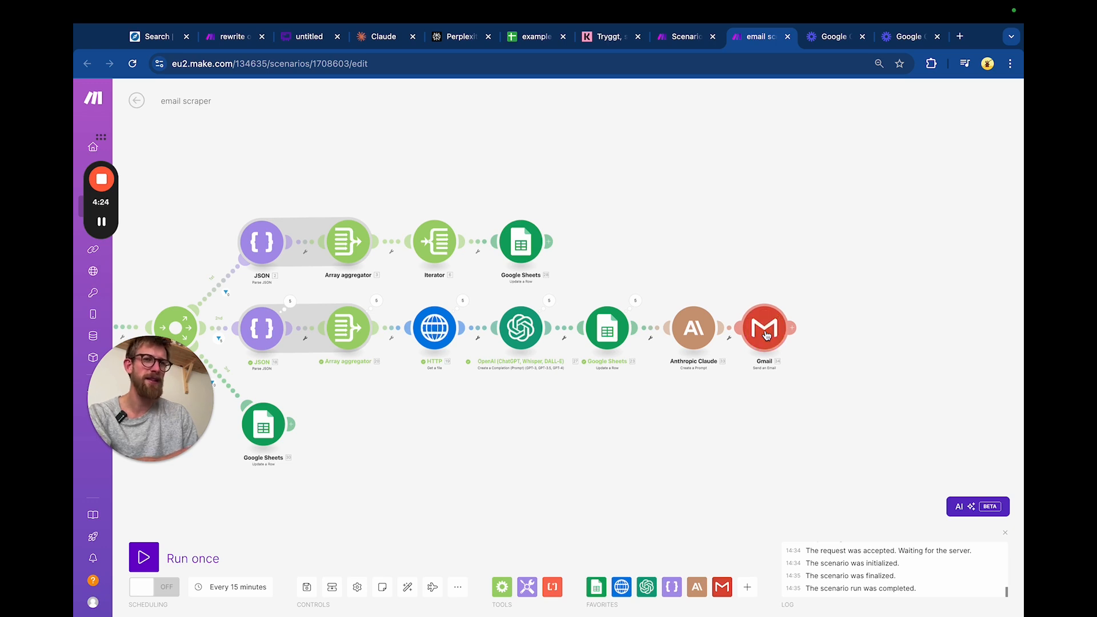
mouse_move(523, 470)
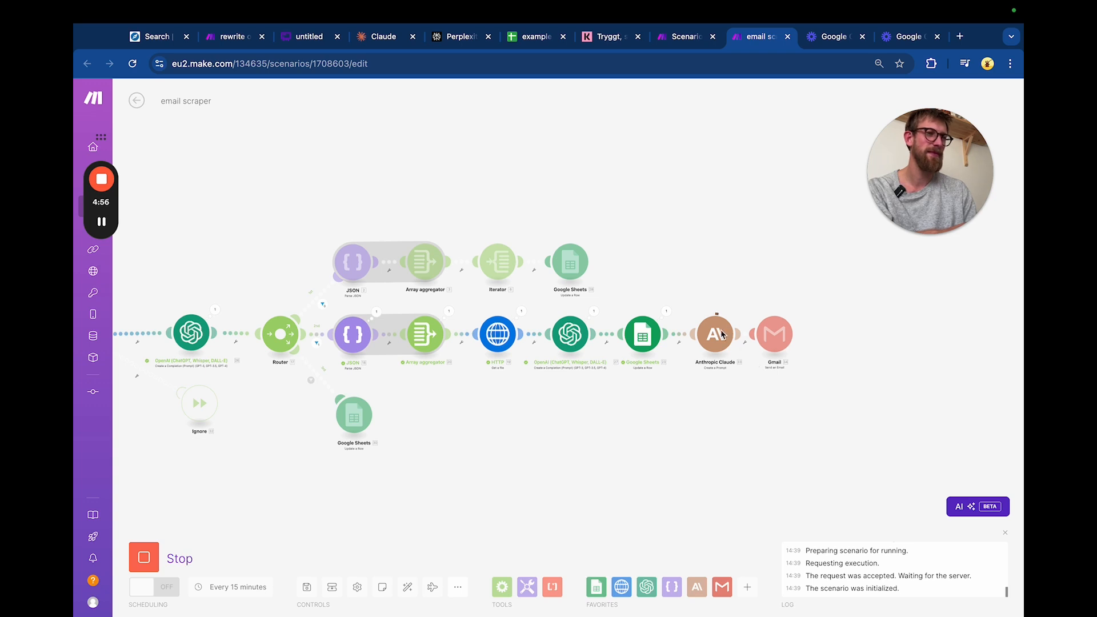
Step: Review the Google Sheets update module's run output after the run fails on Gmail validation
click(641, 333)
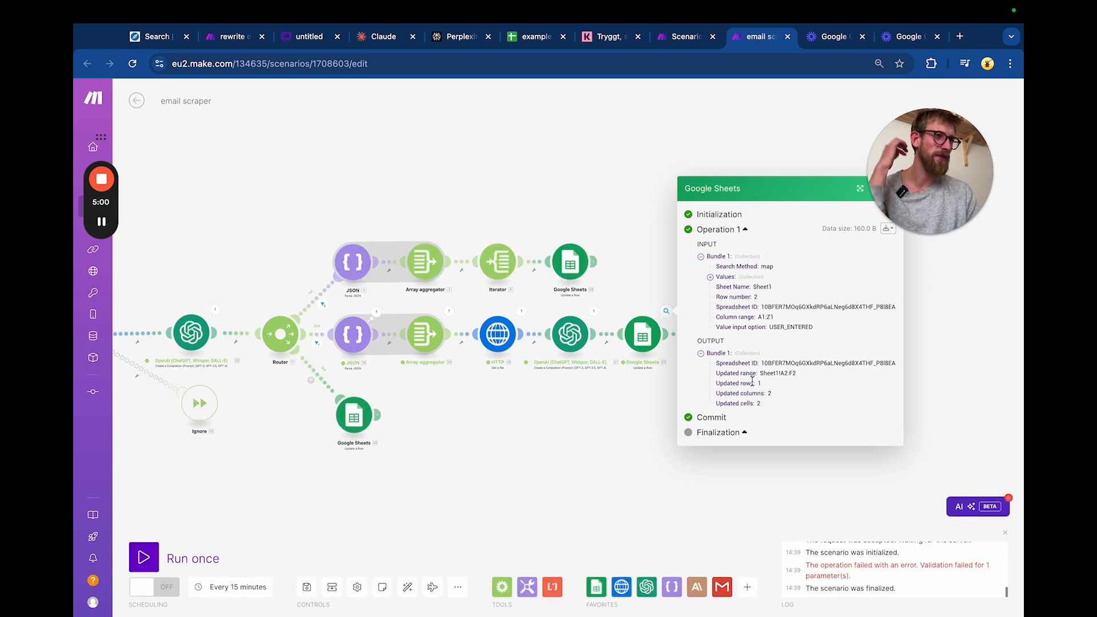
mouse_move(616, 415)
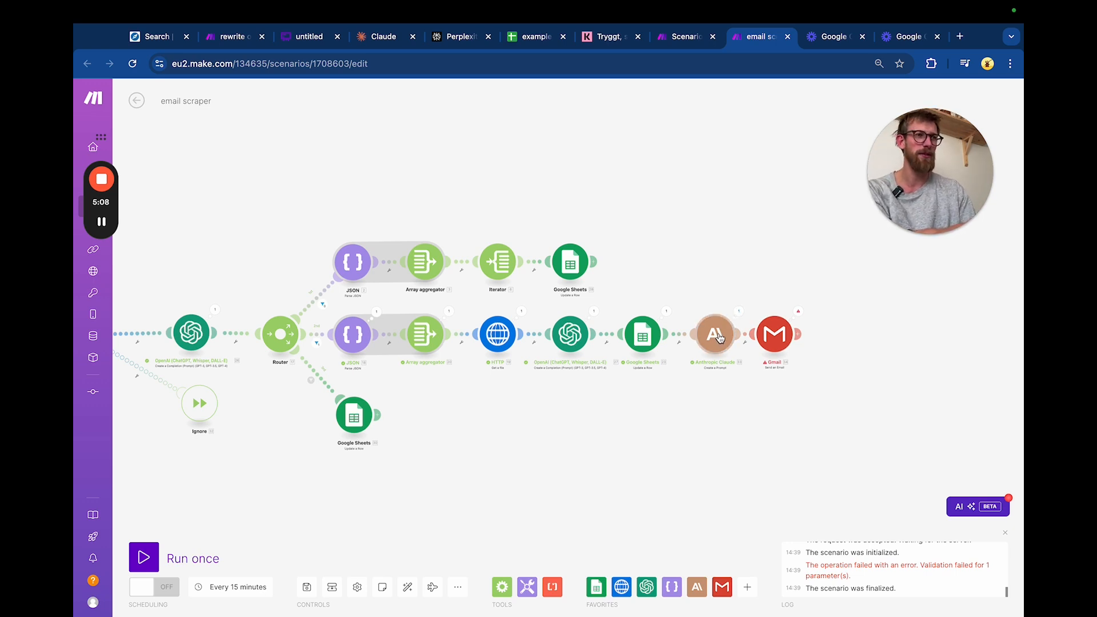
mouse_move(775, 333)
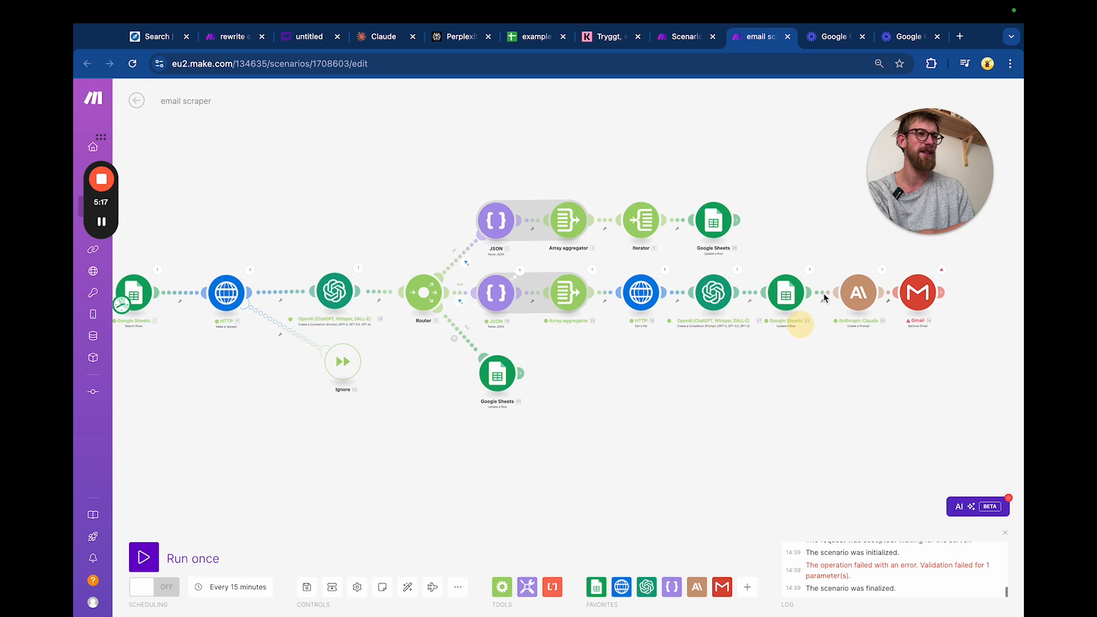
click(858, 292)
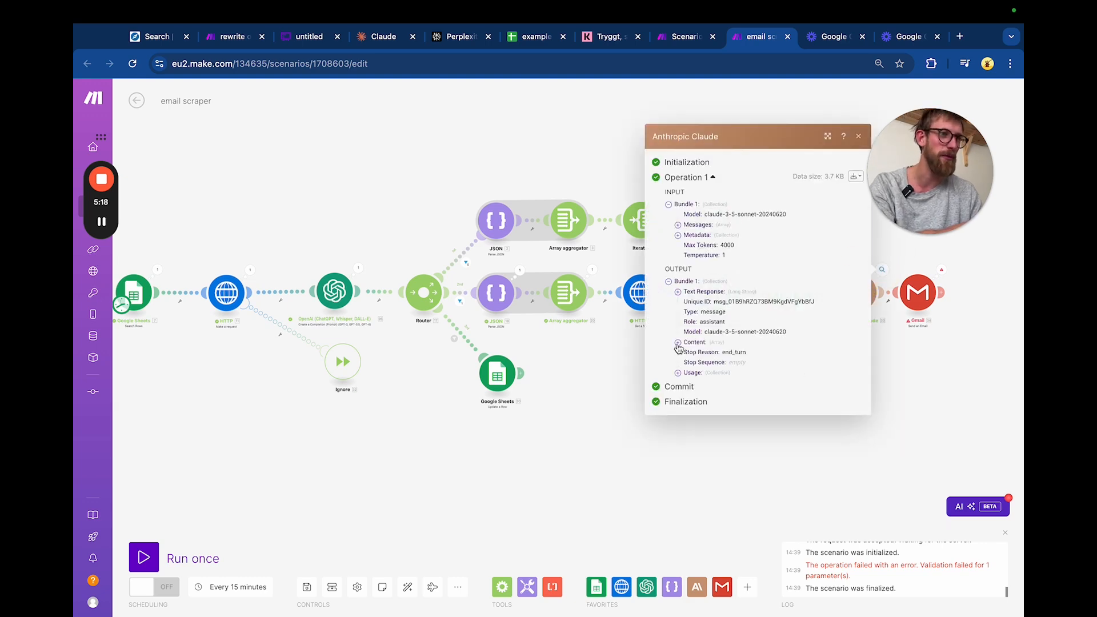
click(678, 341)
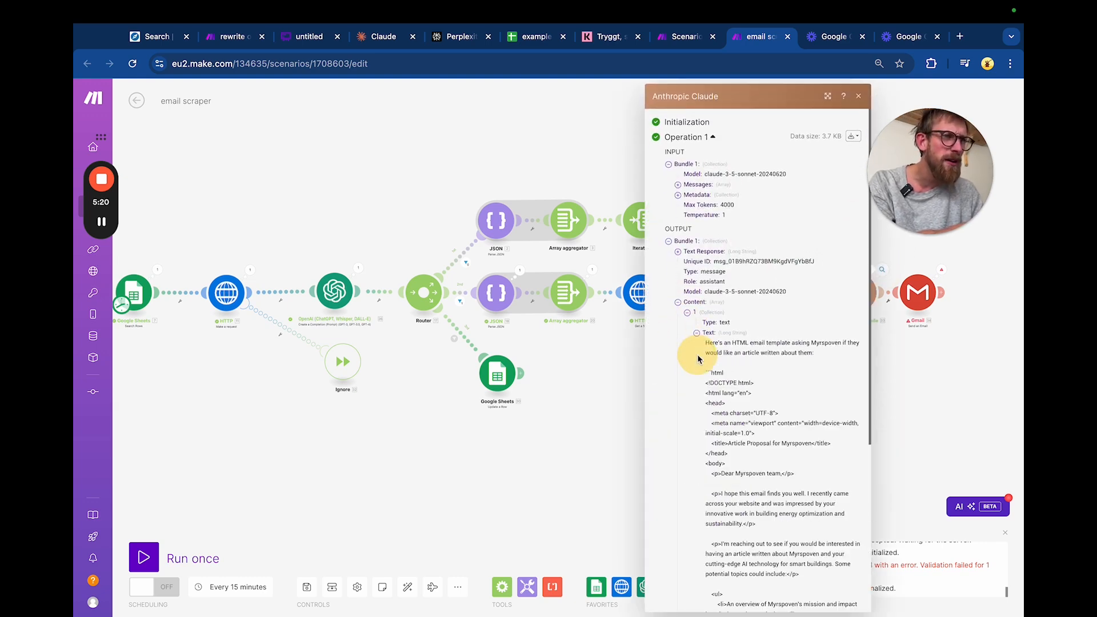
scroll(down, 3)
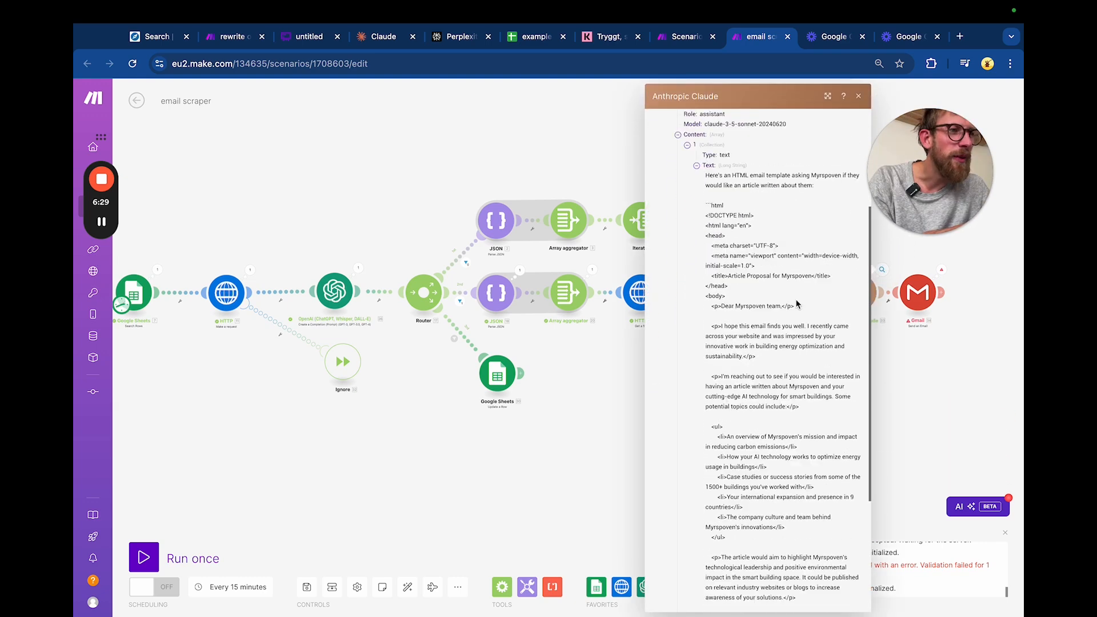
scroll(up, 3)
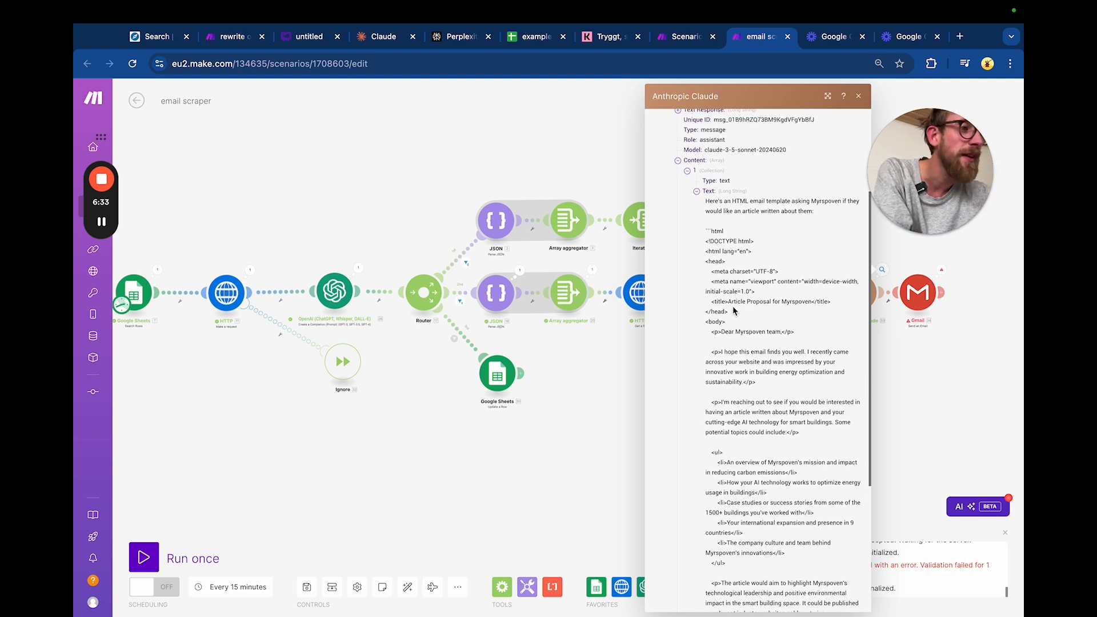
scroll(down, 3)
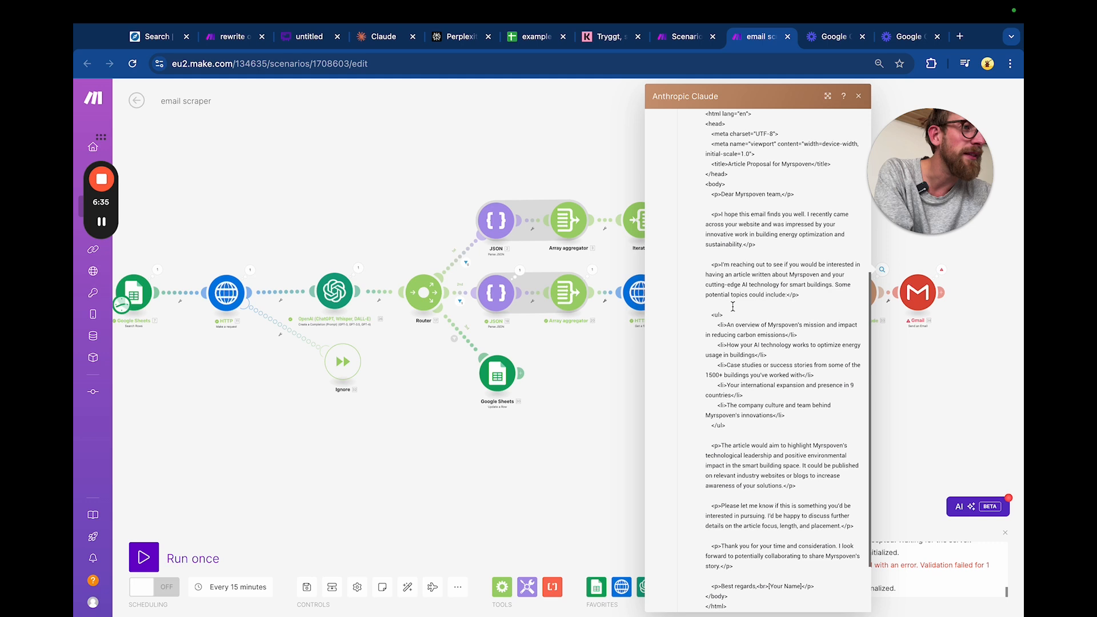
double_click(743, 194)
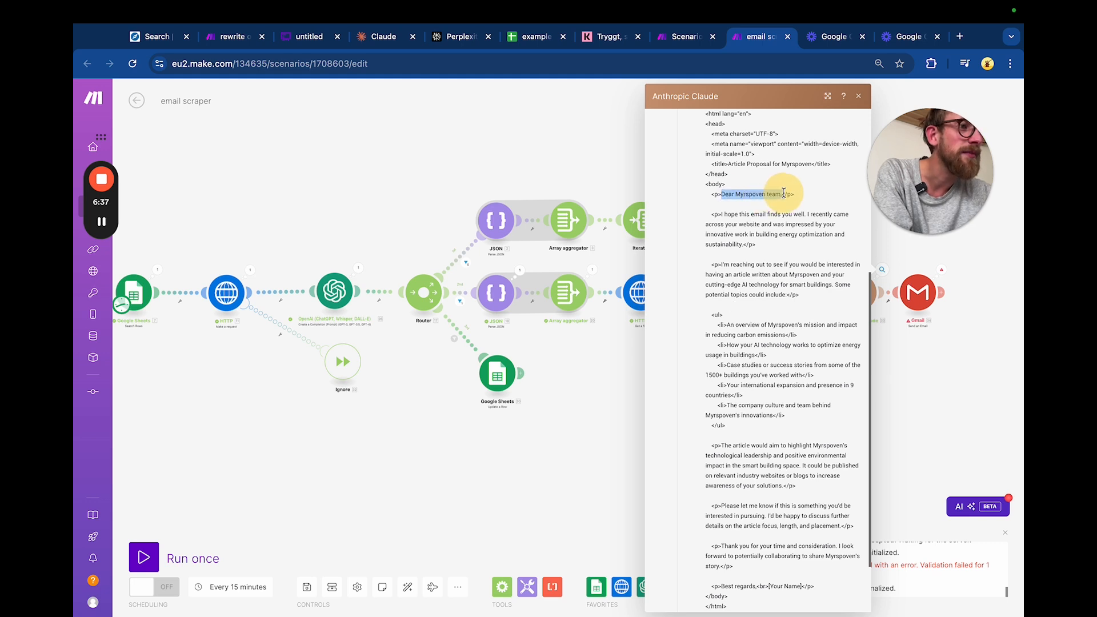
scroll(down, 3)
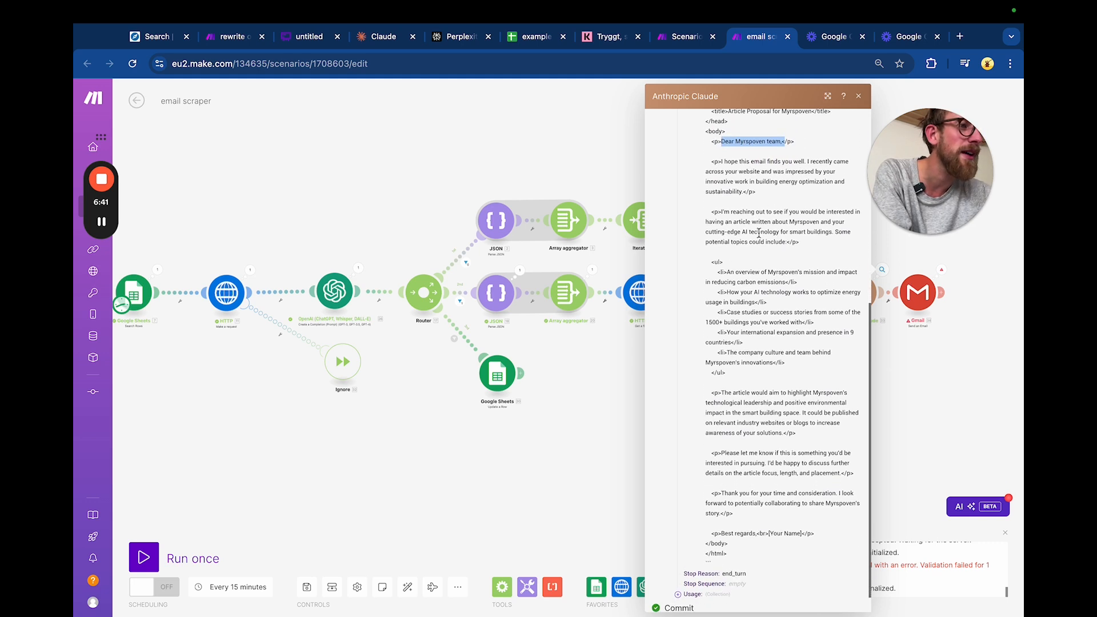
scroll(up, 3)
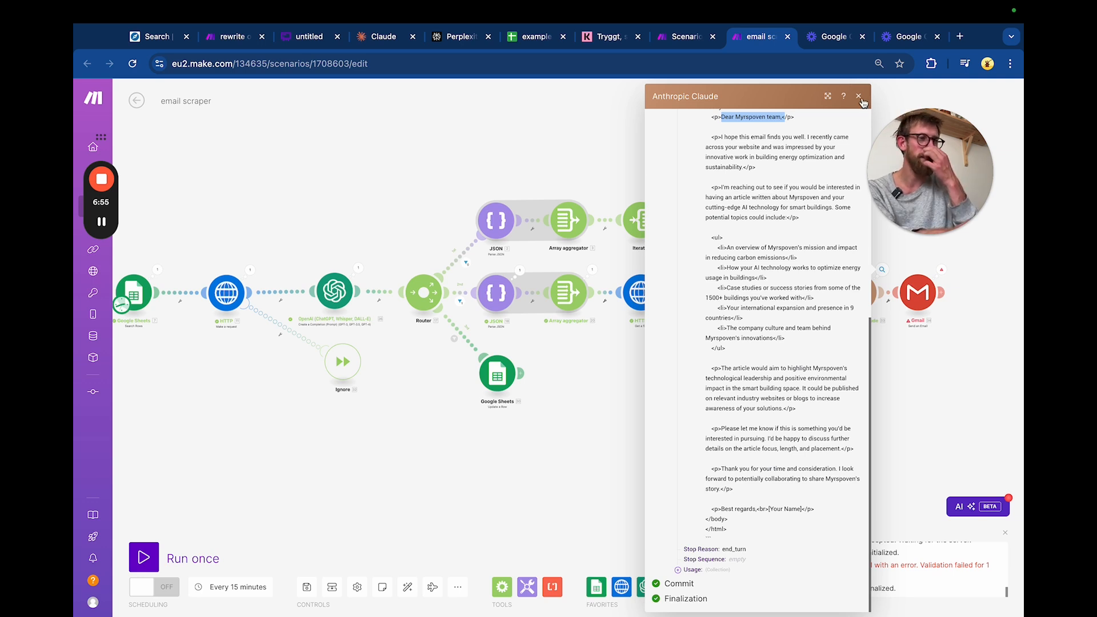
click(859, 95)
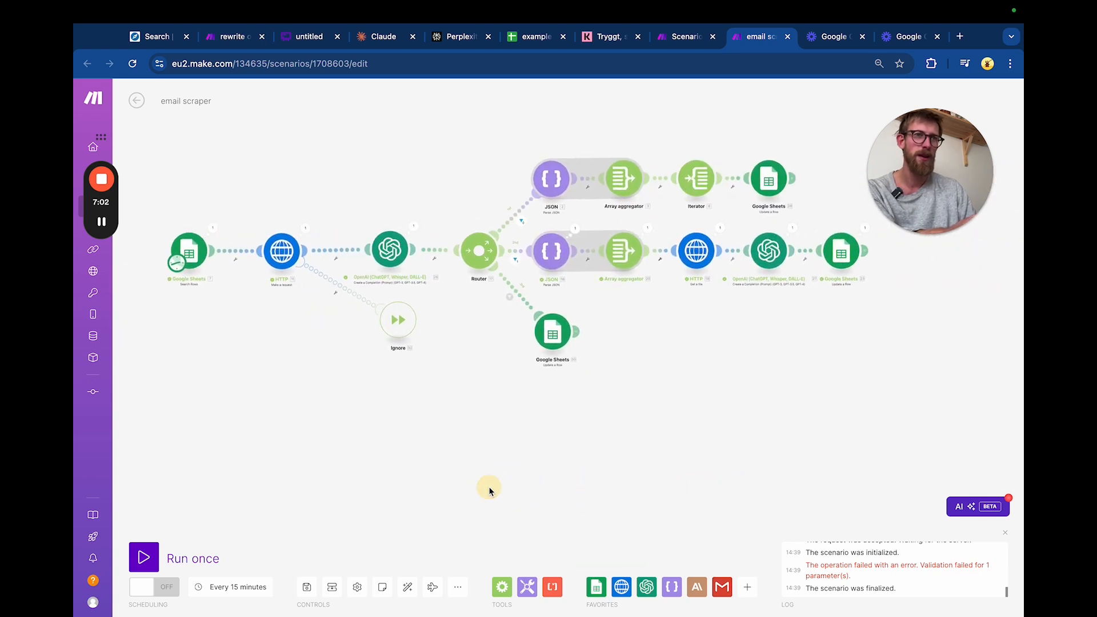
mouse_move(587, 362)
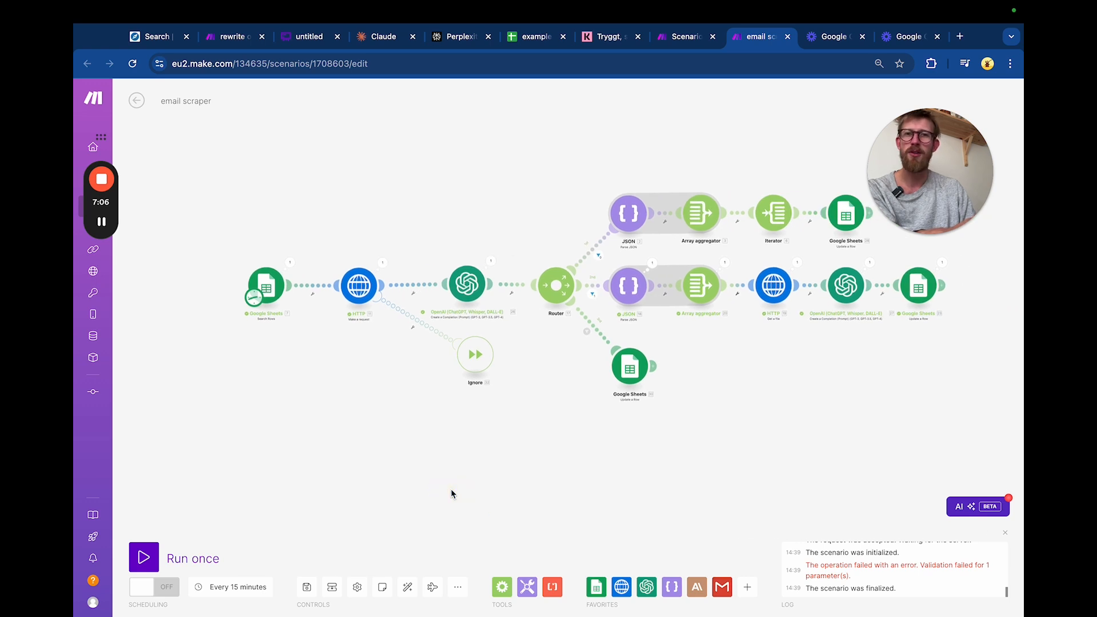
mouse_move(755, 547)
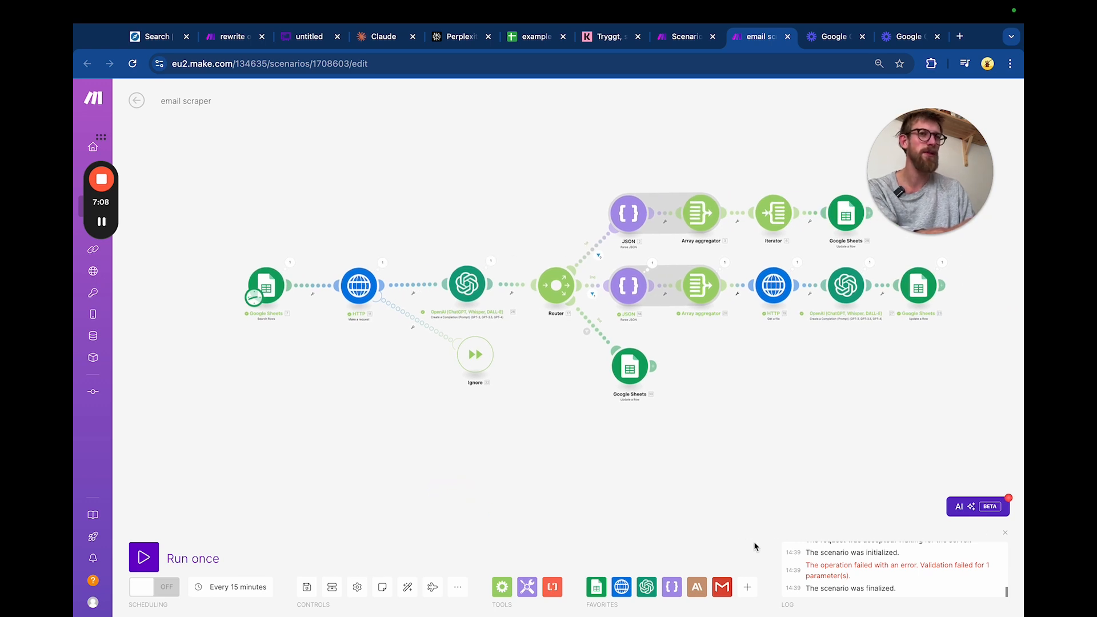
mouse_move(138, 172)
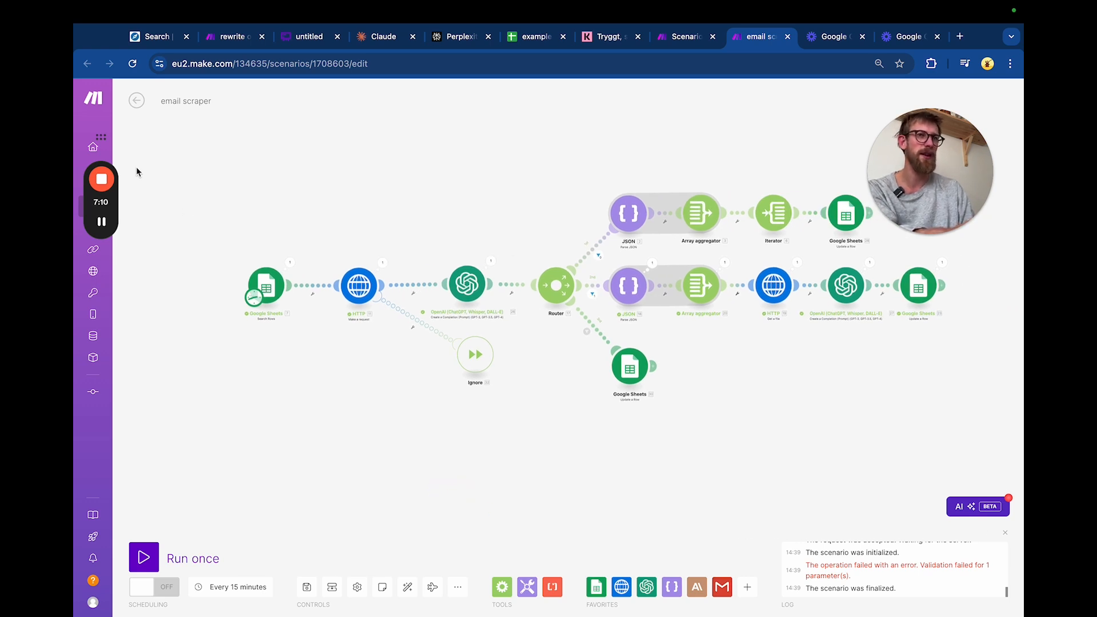
Step: Remove the Anthropic Claude and Gmail modules so the scenario ends at Google Sheets
click(101, 178)
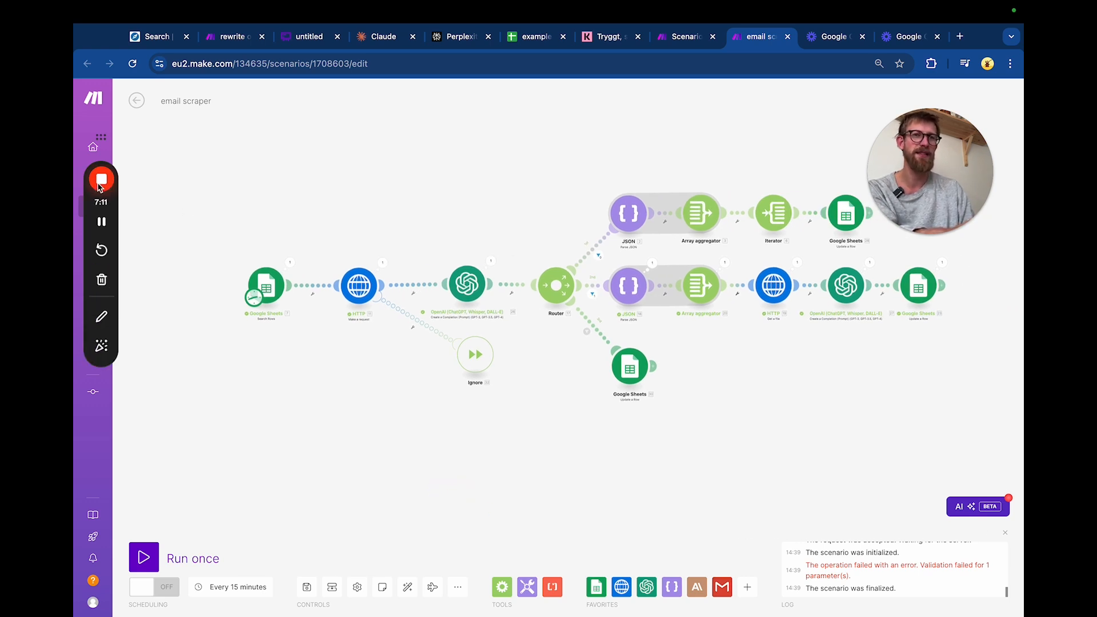